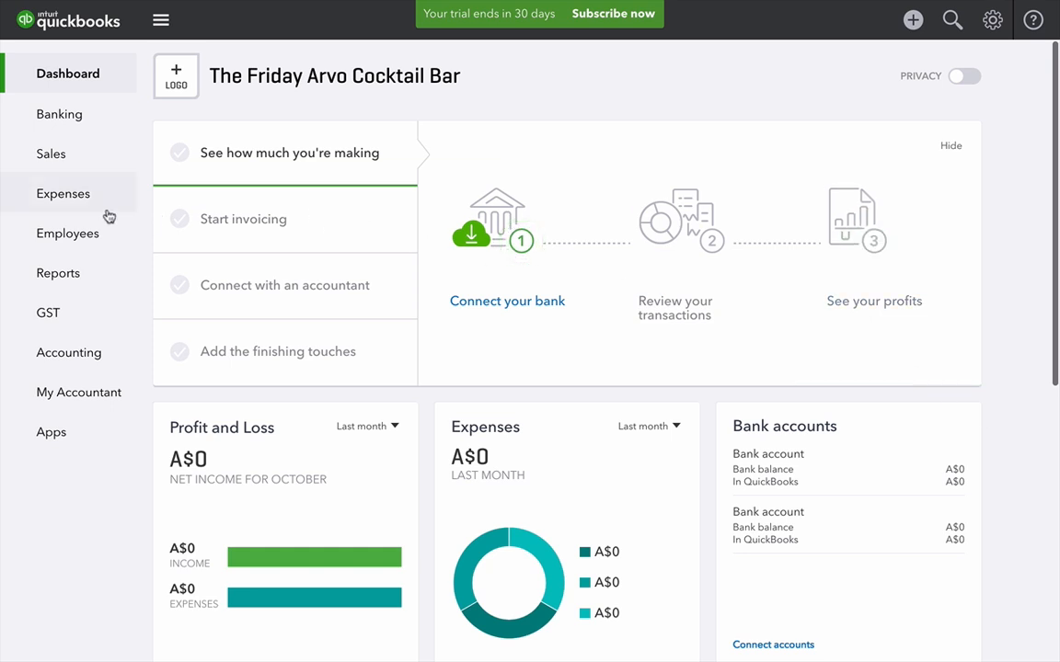
mouse_move(67, 232)
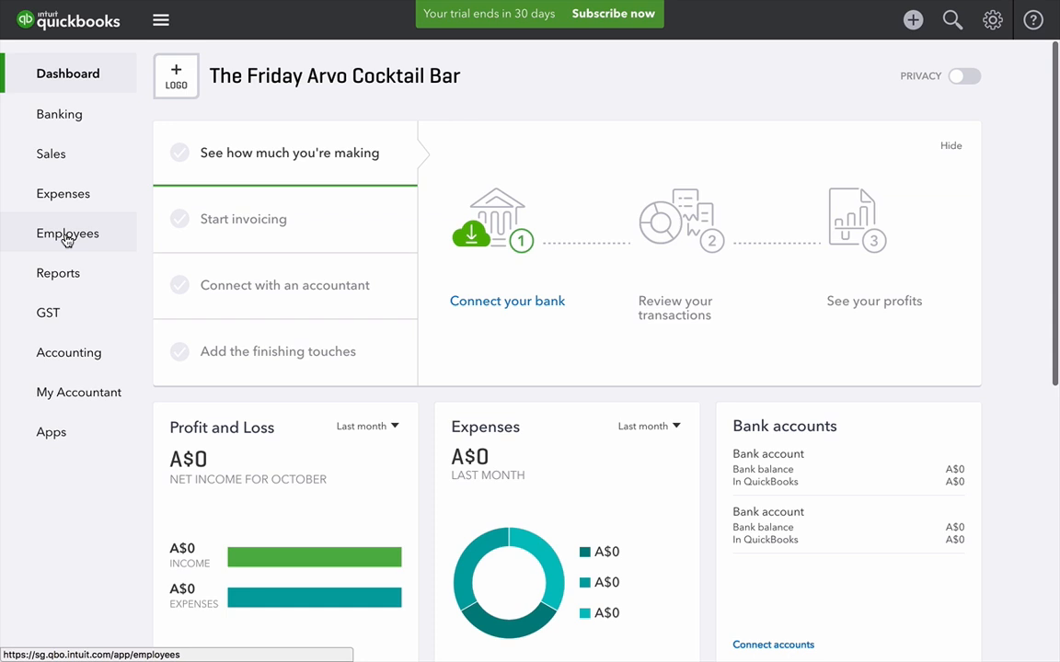
- Go to the Employees area and begin the KeyPay payroll sign-up
click(66, 231)
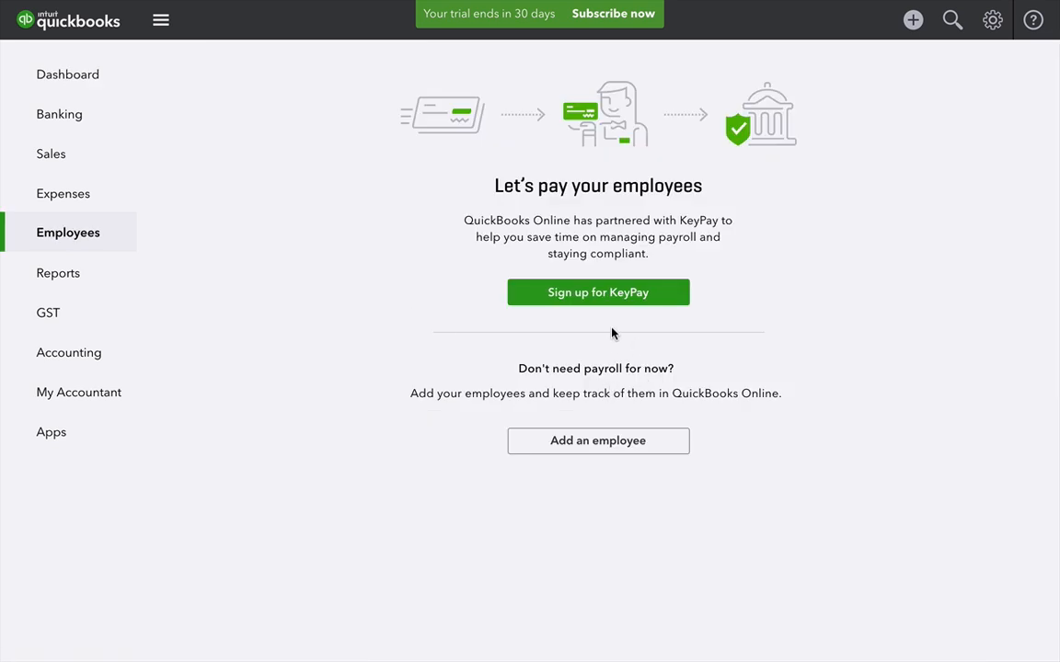
click(596, 291)
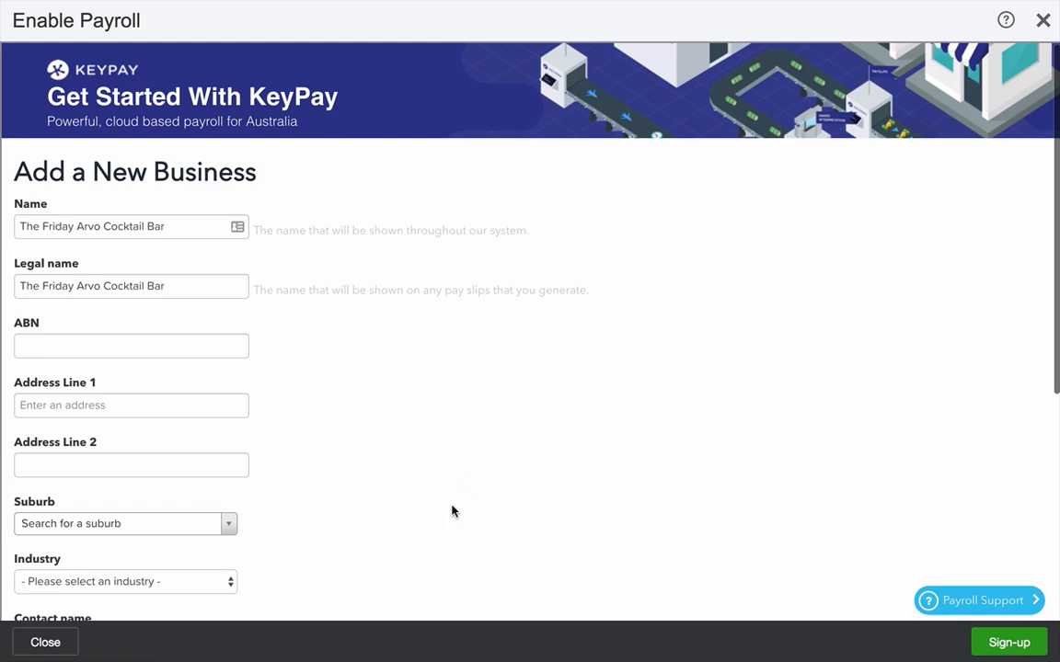
- Enter the ABN 1111111 with the business details and submit the Enable Payroll form
scroll(down, 3)
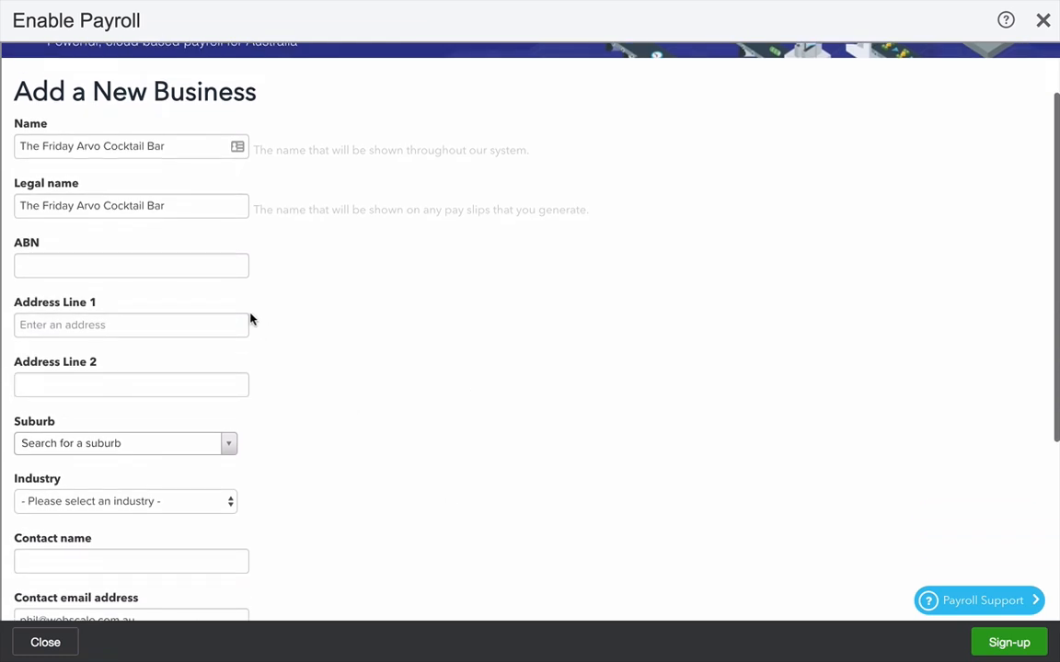
click(130, 265)
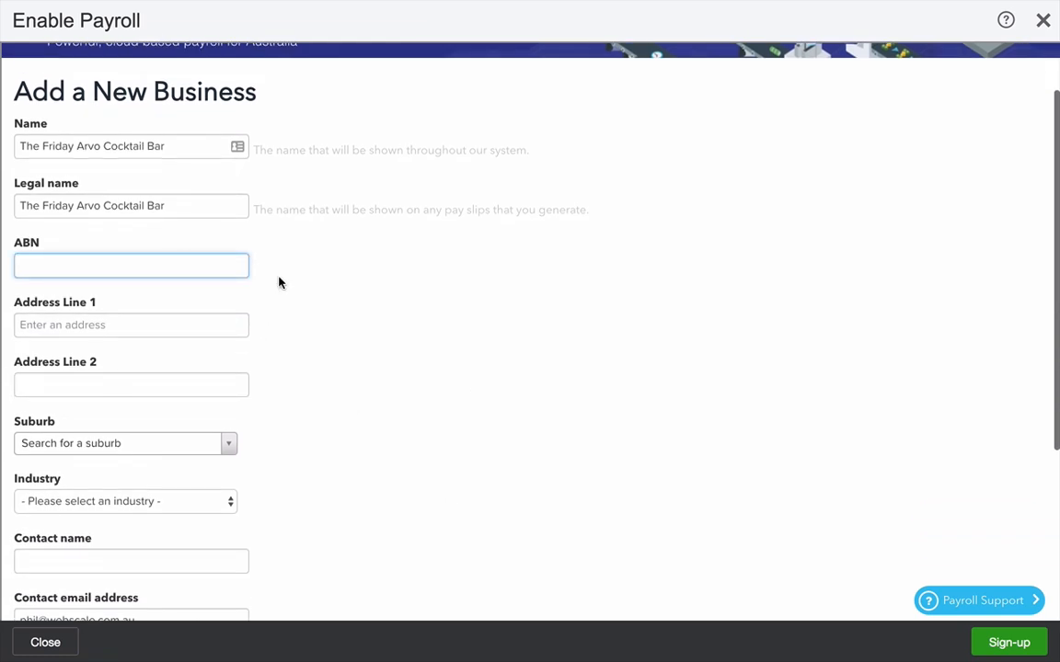
text(1111111)
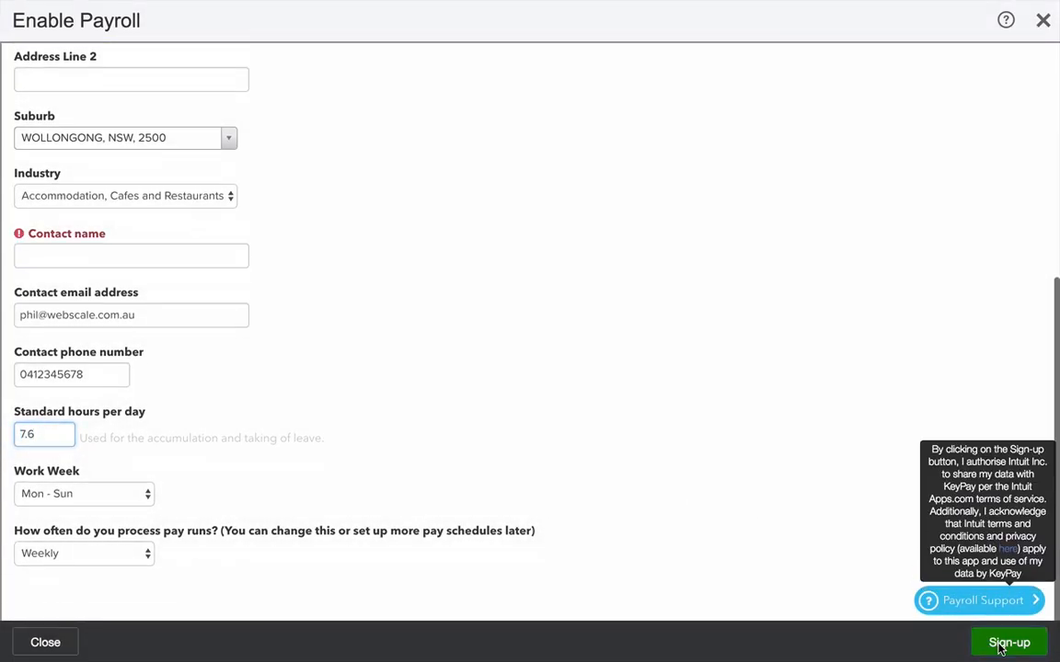
click(1008, 642)
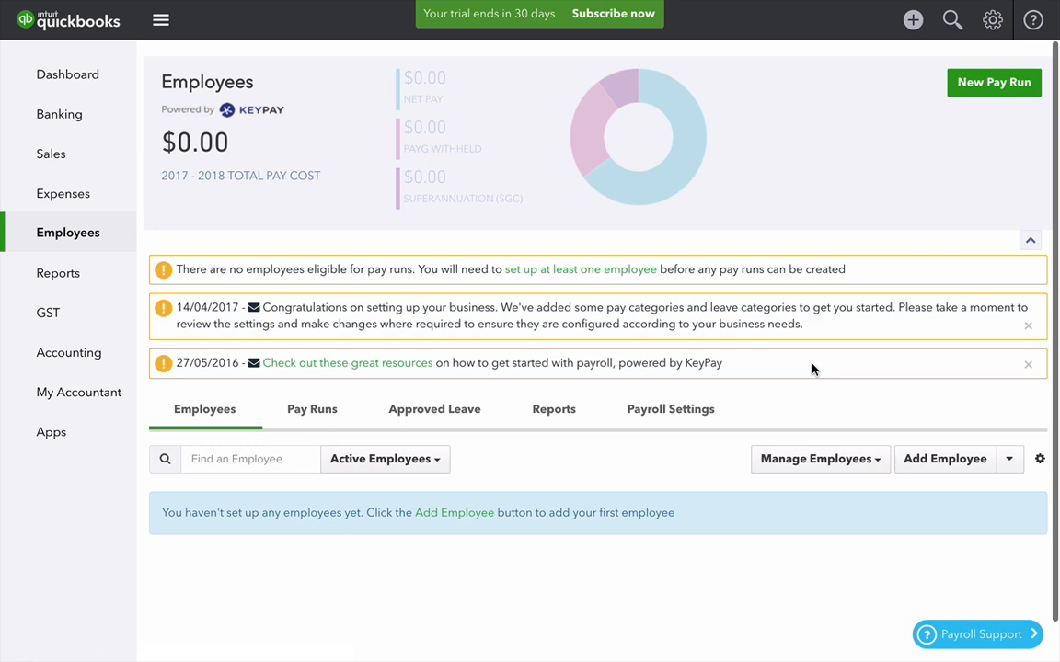
mouse_move(375, 396)
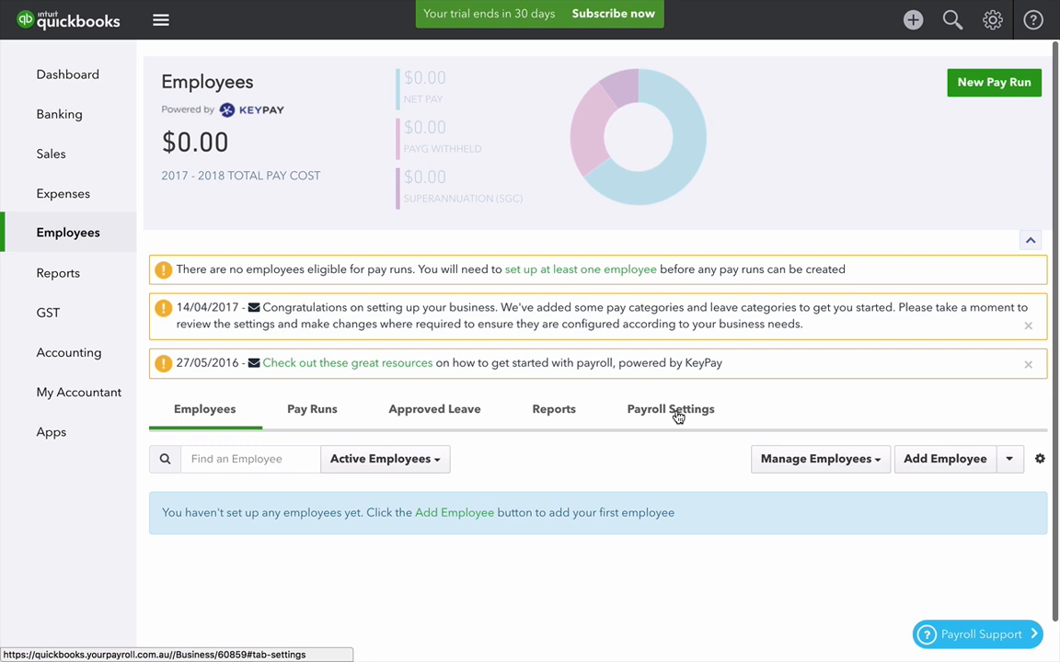
- Switch the Employees page to its Payroll Settings view
click(670, 408)
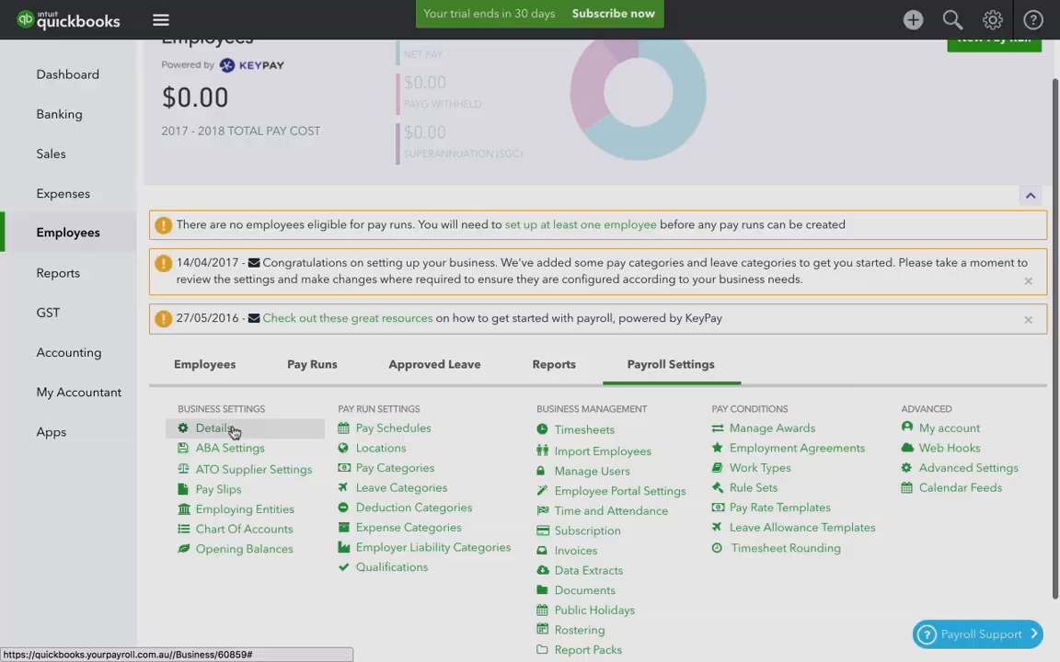
- Review the business details settings, including the work week choice
click(214, 427)
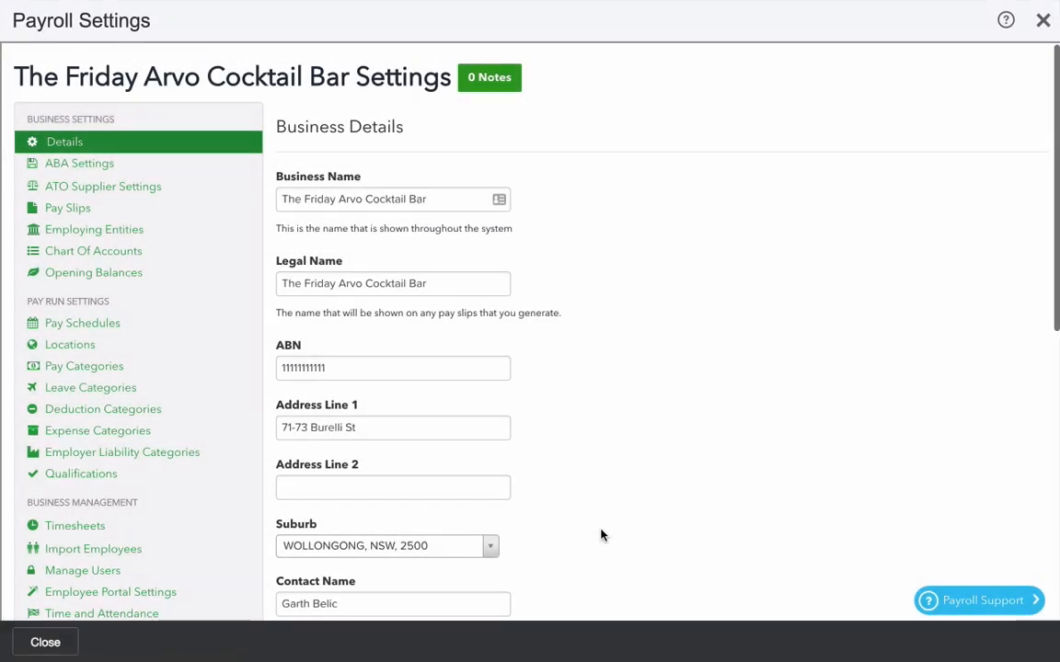
scroll(down, 3)
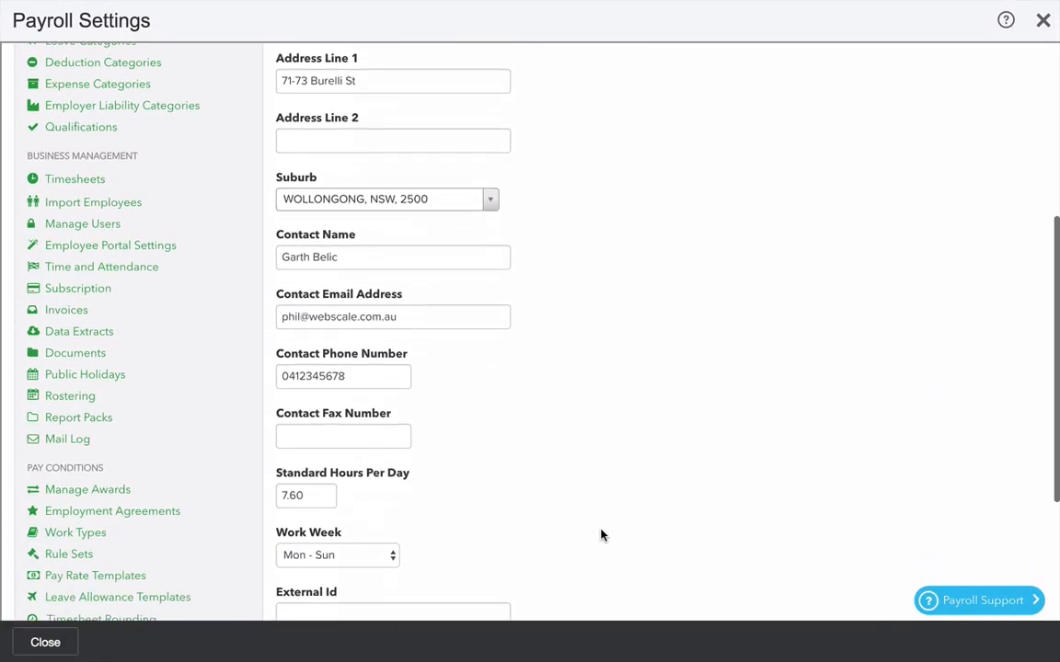
scroll(down, 3)
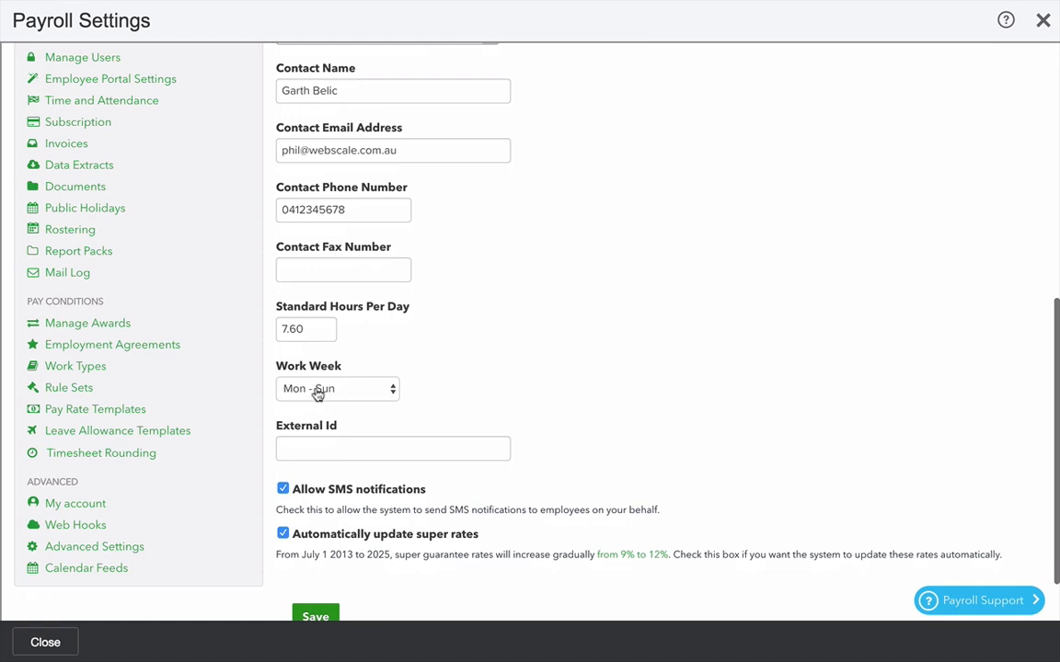
mouse_move(359, 394)
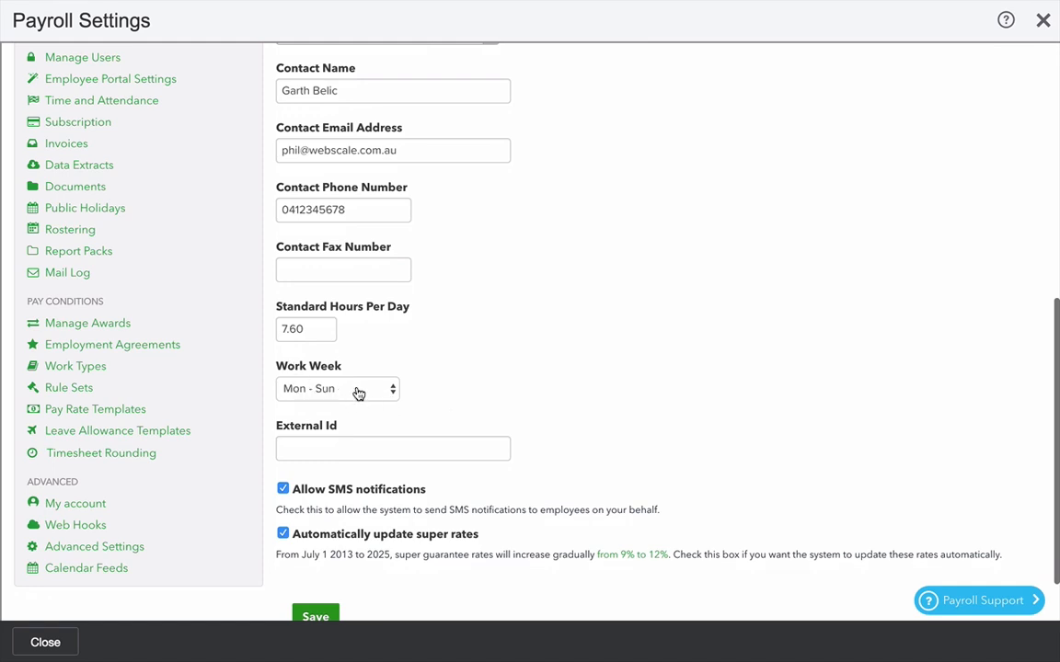
click(339, 388)
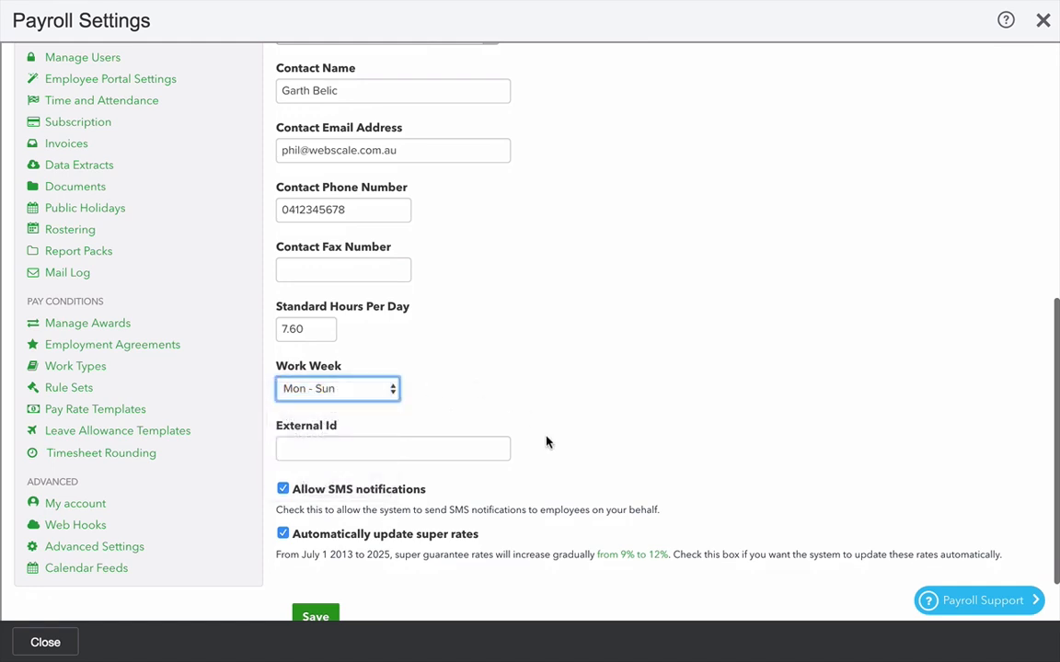
scroll(down, 3)
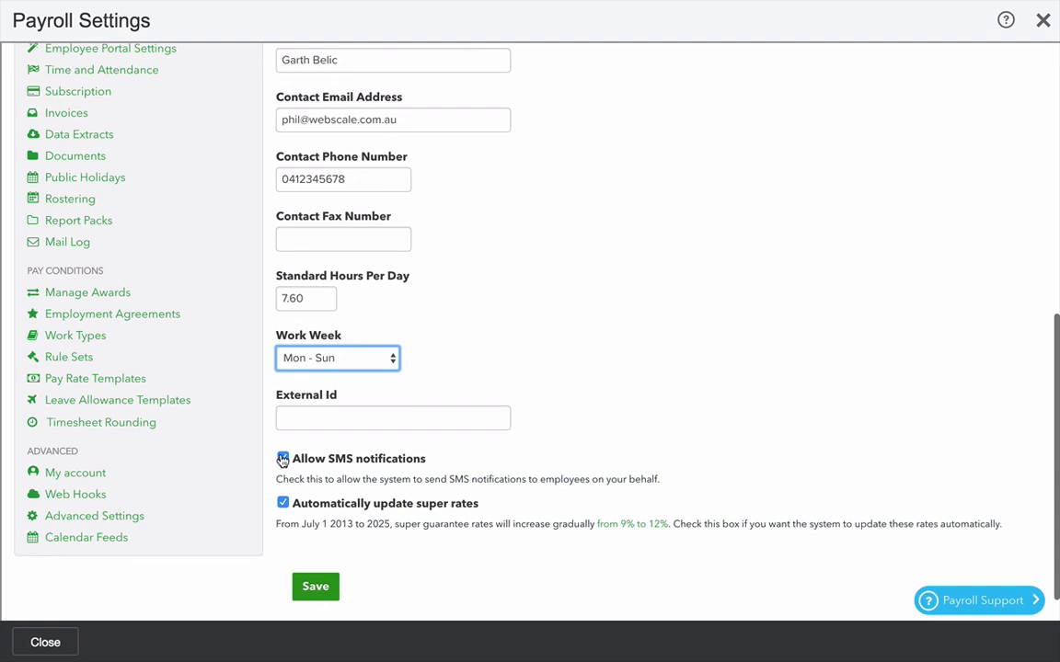
- Keep employee SMS notifications and automatic super rate updates enabled, then save the details
click(283, 458)
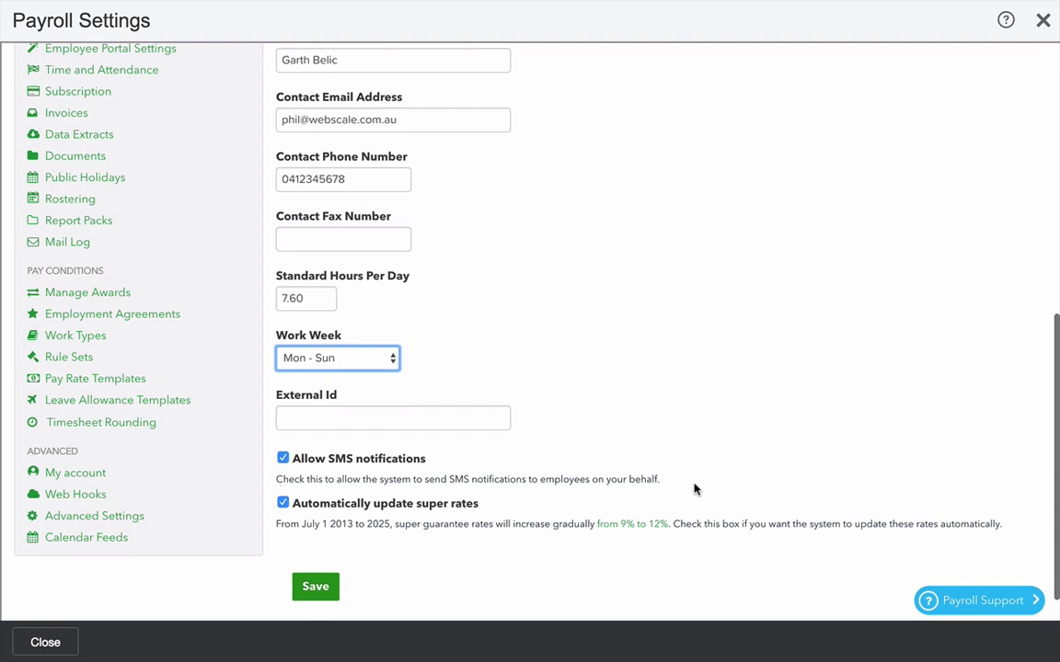
scroll(down, 3)
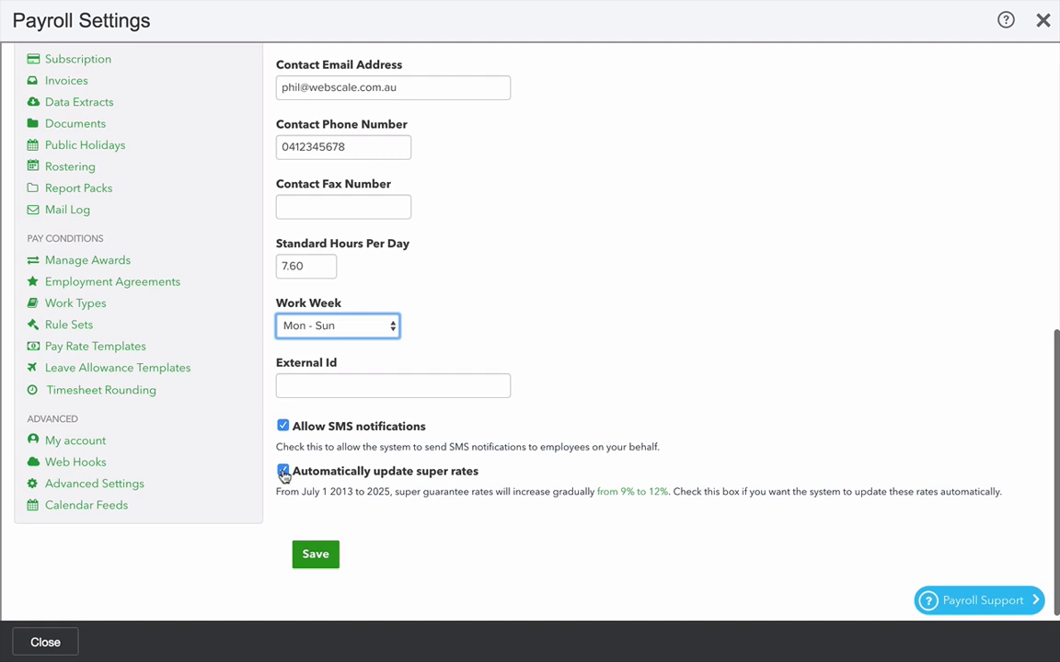
click(283, 471)
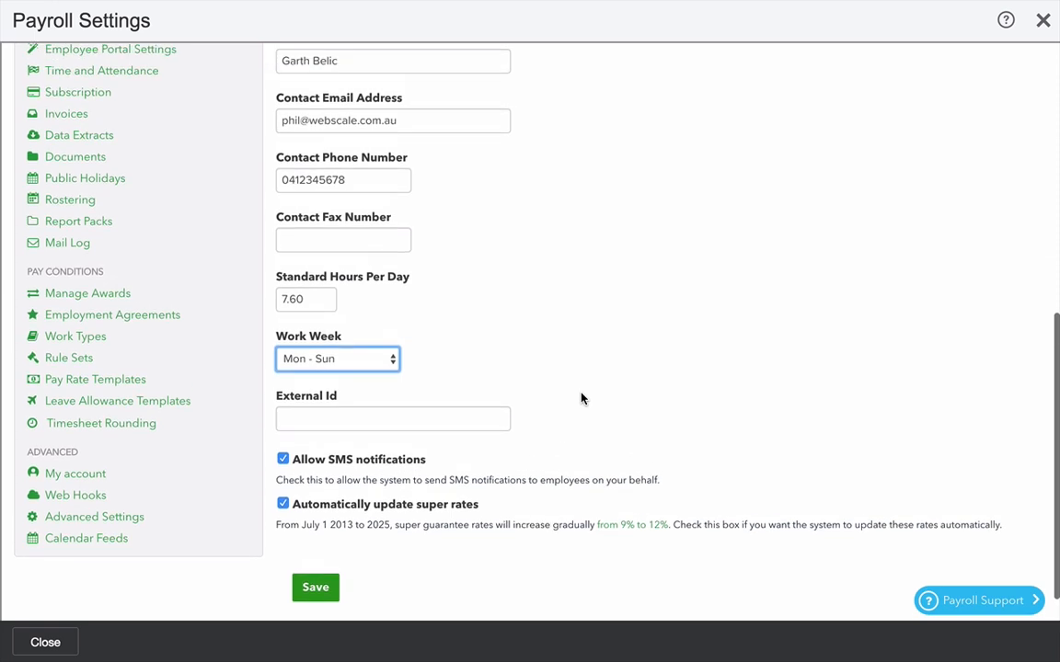
scroll(down, 3)
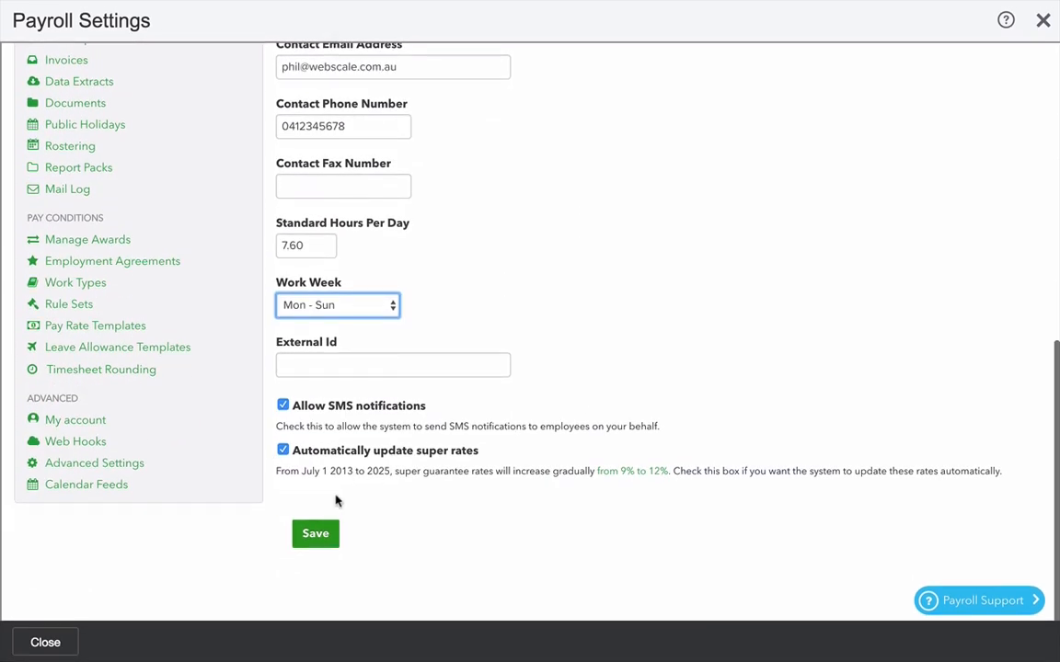
click(315, 533)
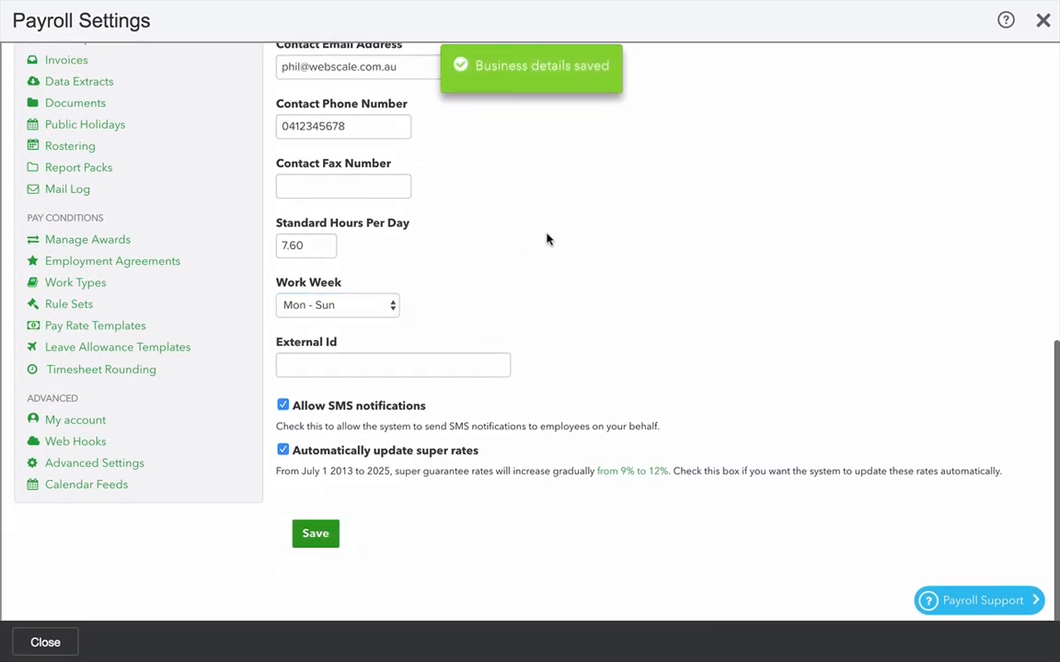
click(81, 162)
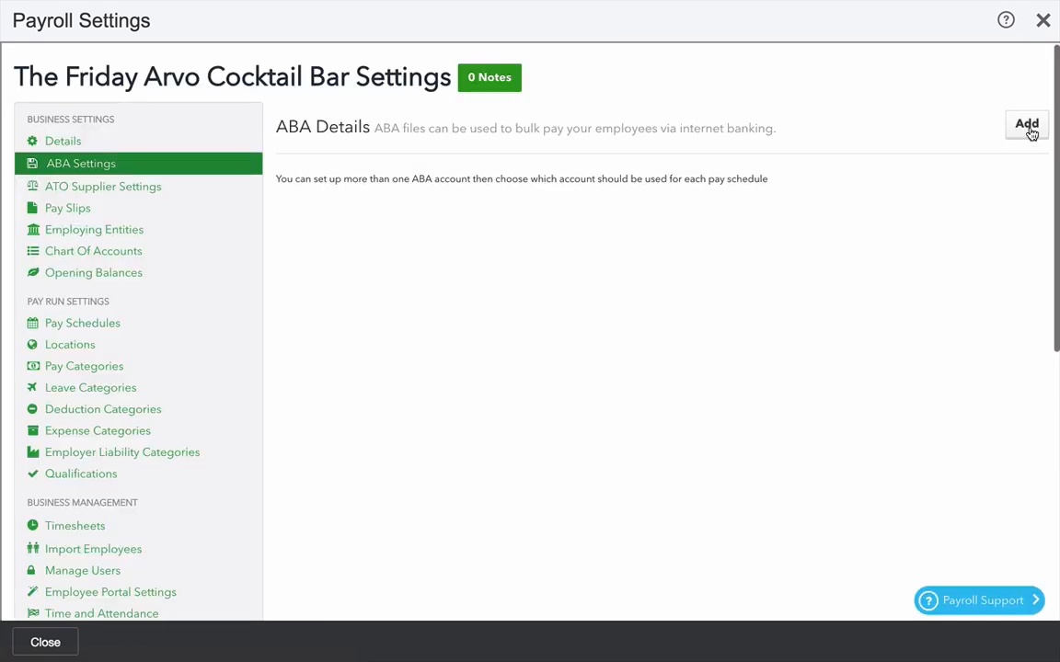
click(1026, 125)
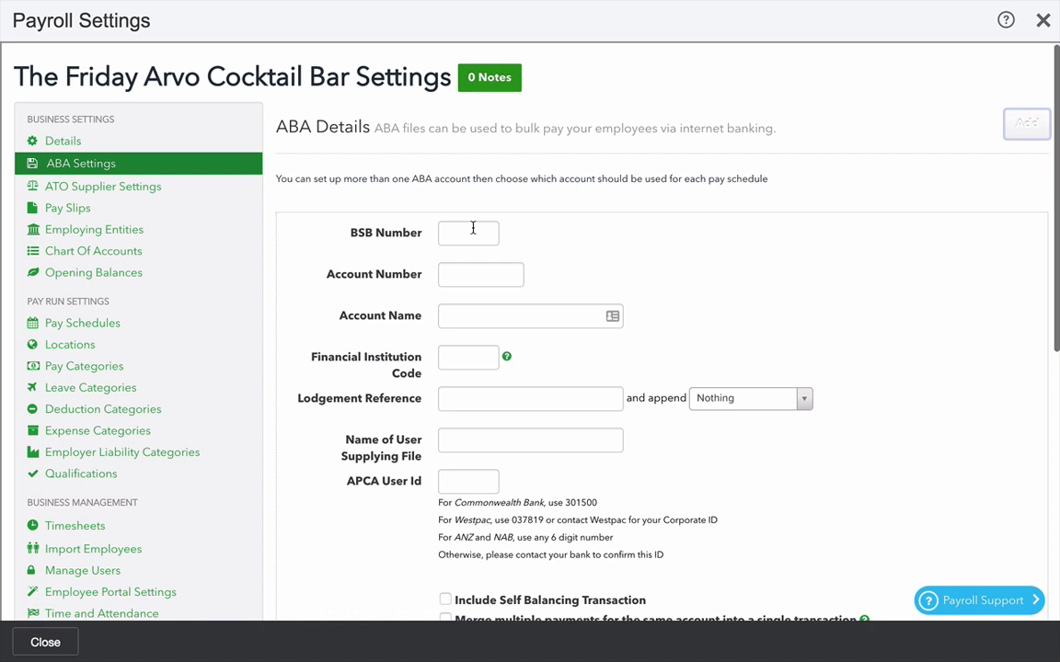
click(467, 231)
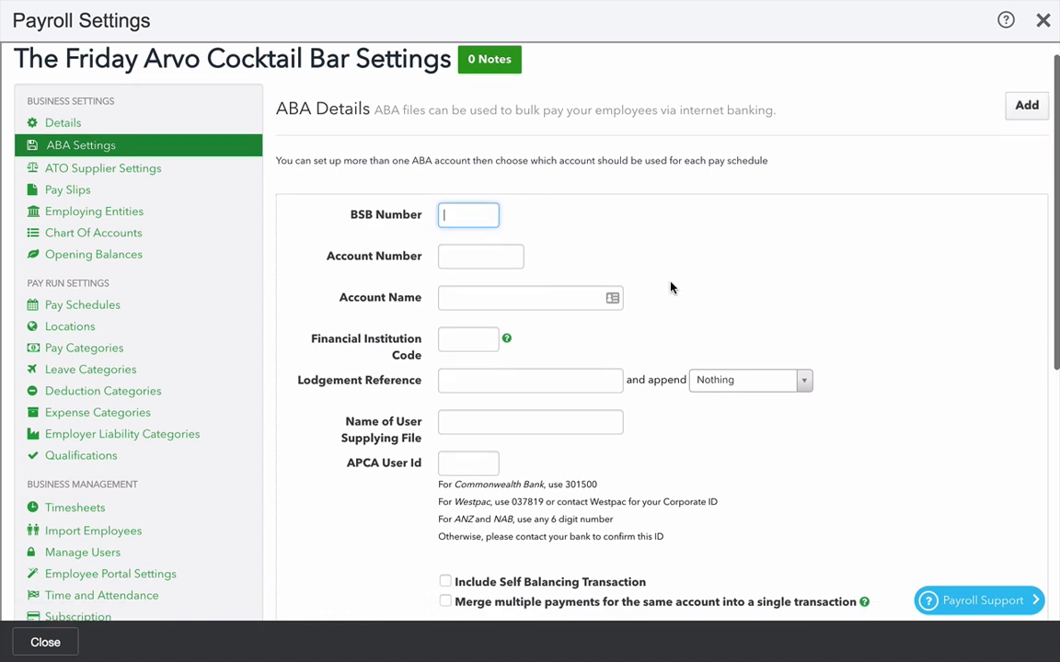
text(65000)
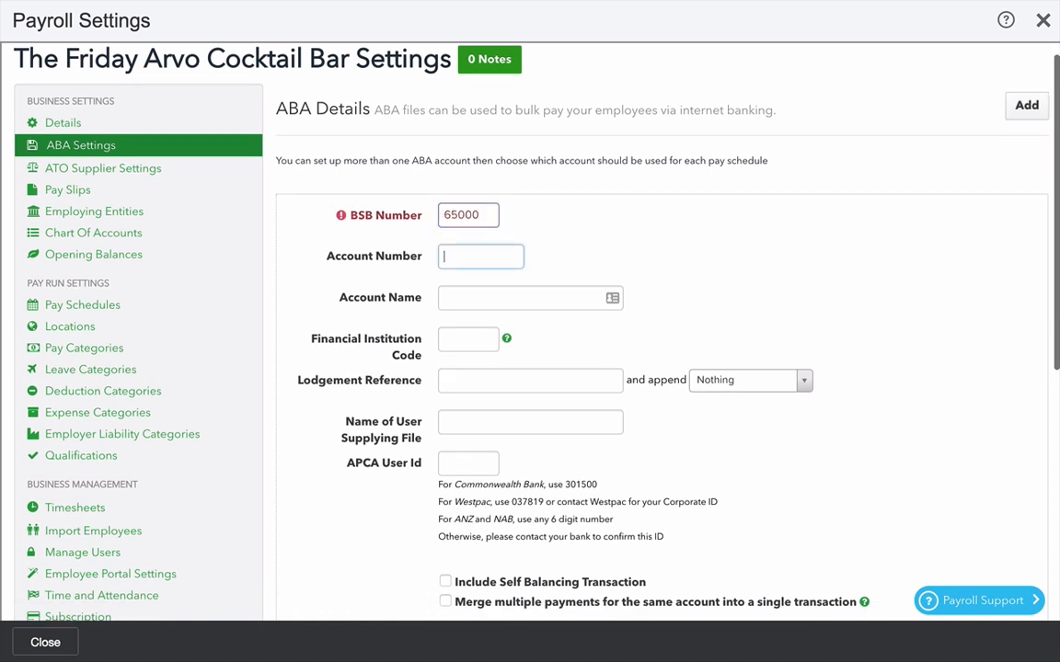
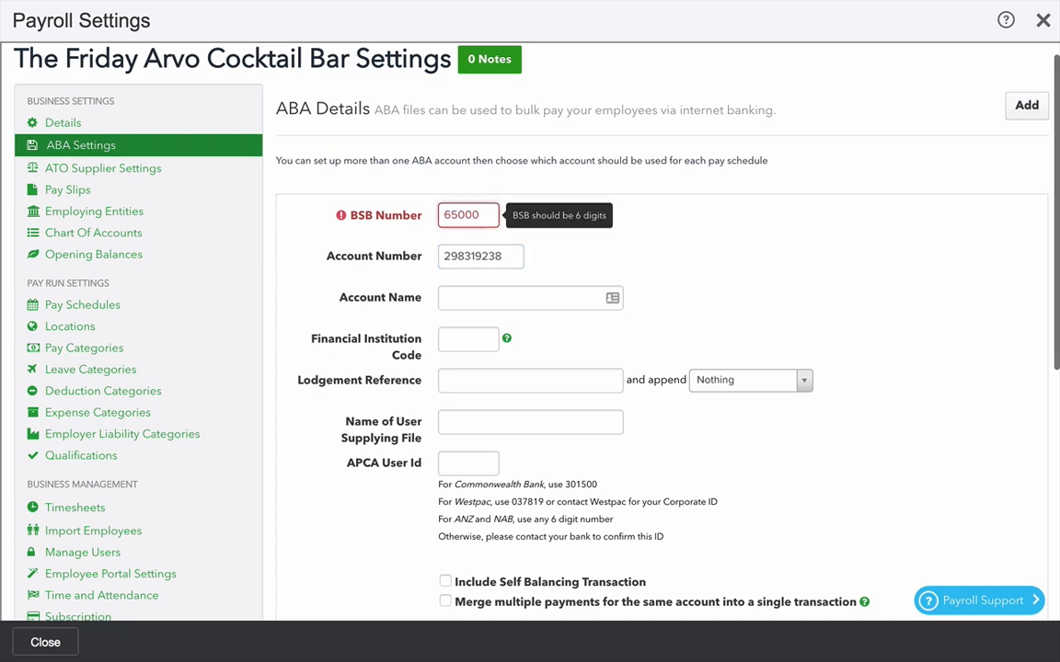
click(478, 256)
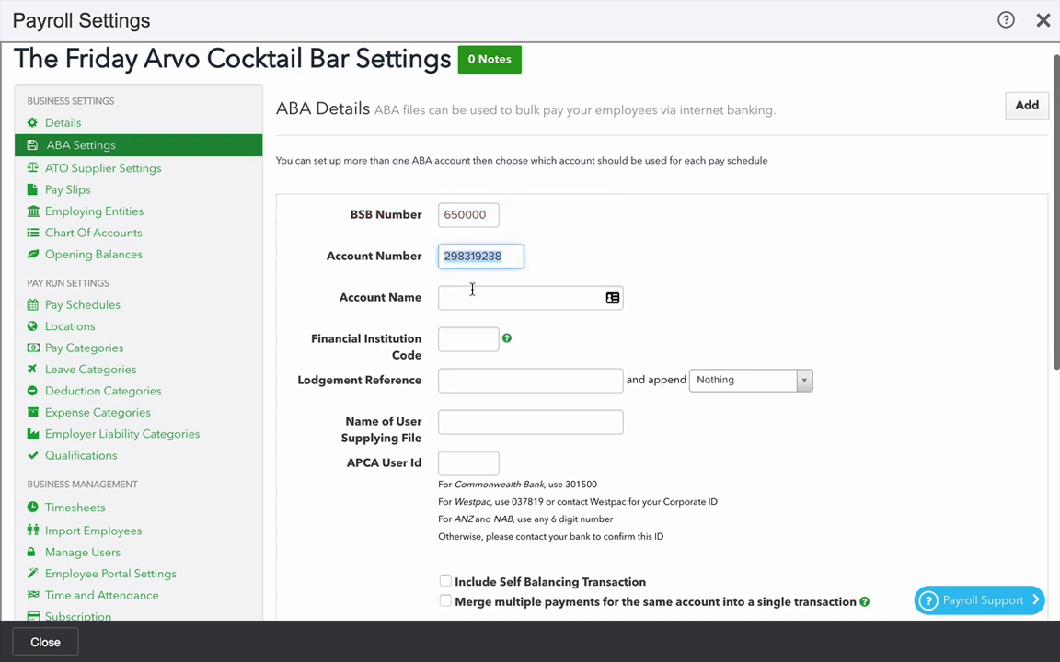
text(T)
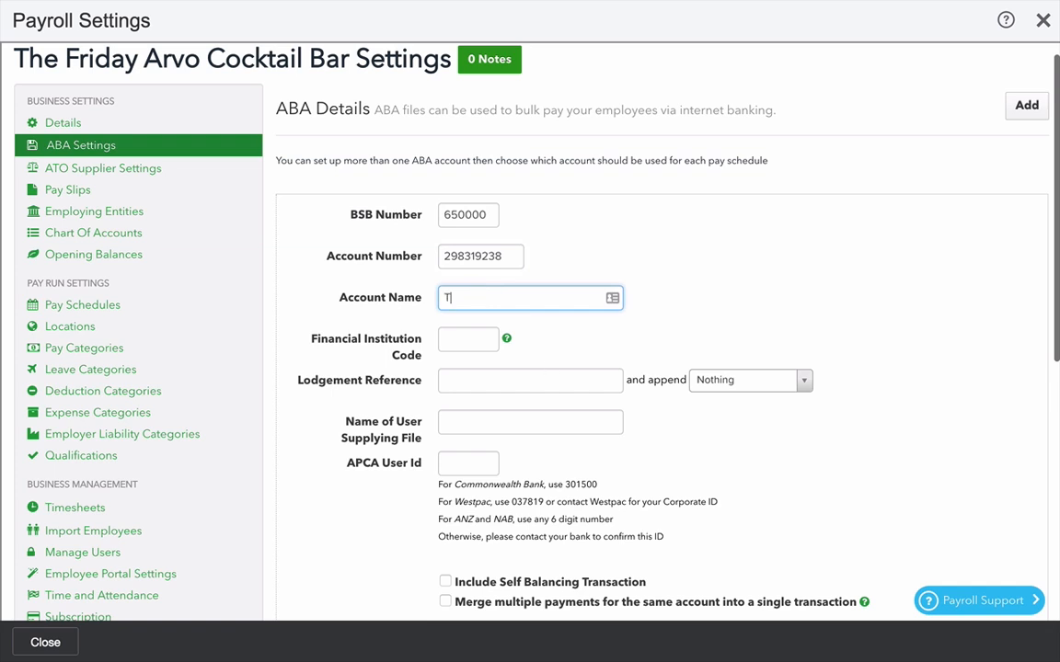
text(he Friday Arv)
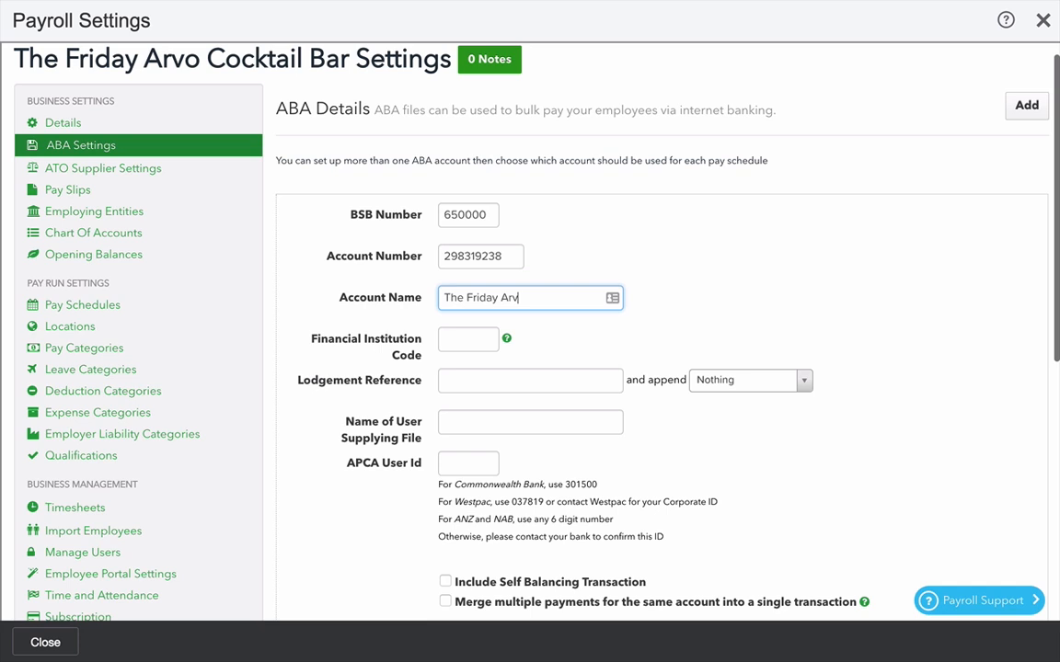
text(o)
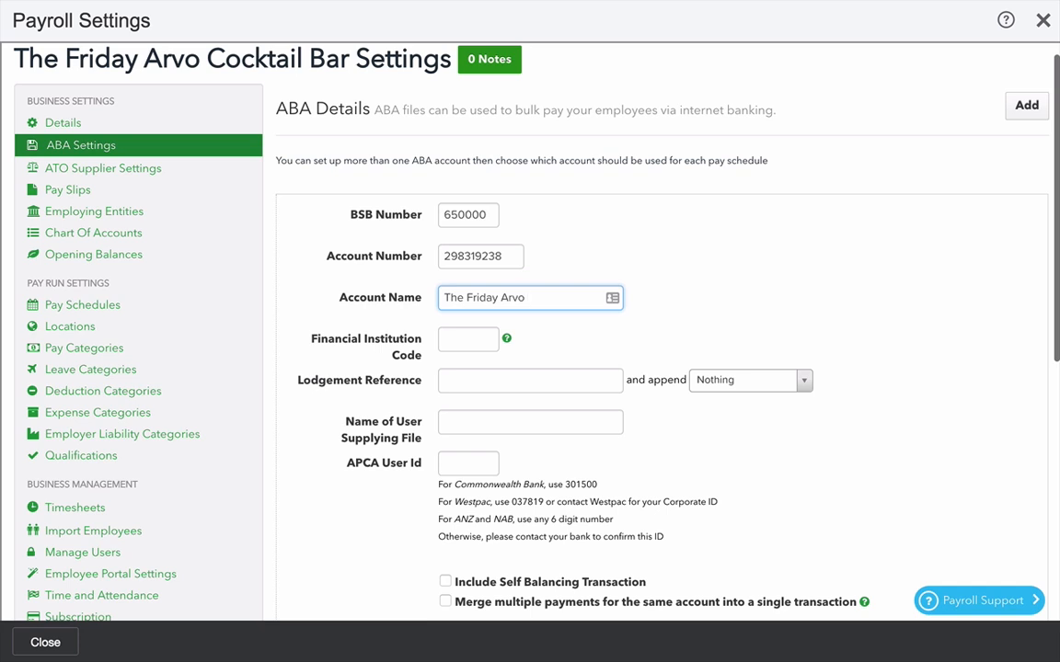
- Set financial institution code NEW and lodgement reference wages appended with the pay period ending date
click(467, 339)
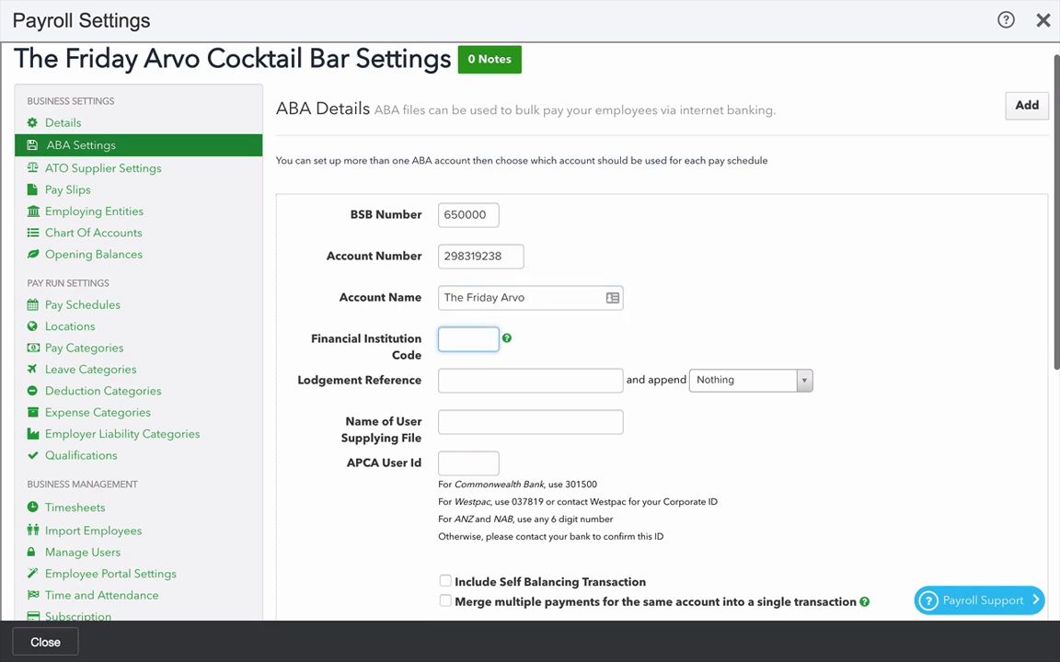
text(NEW)
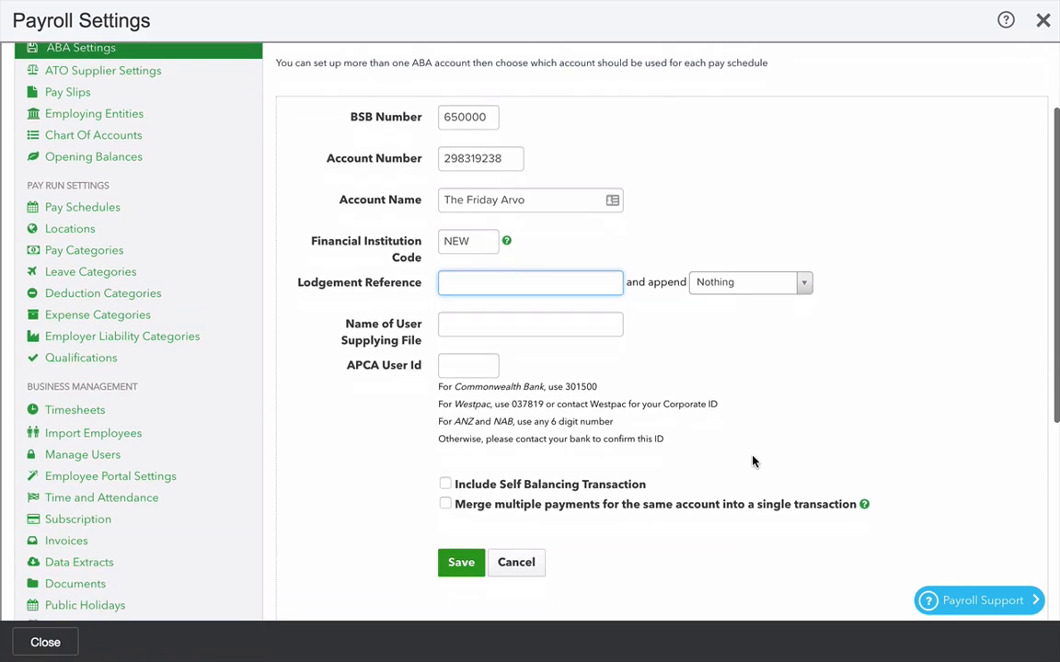
scroll(down, 3)
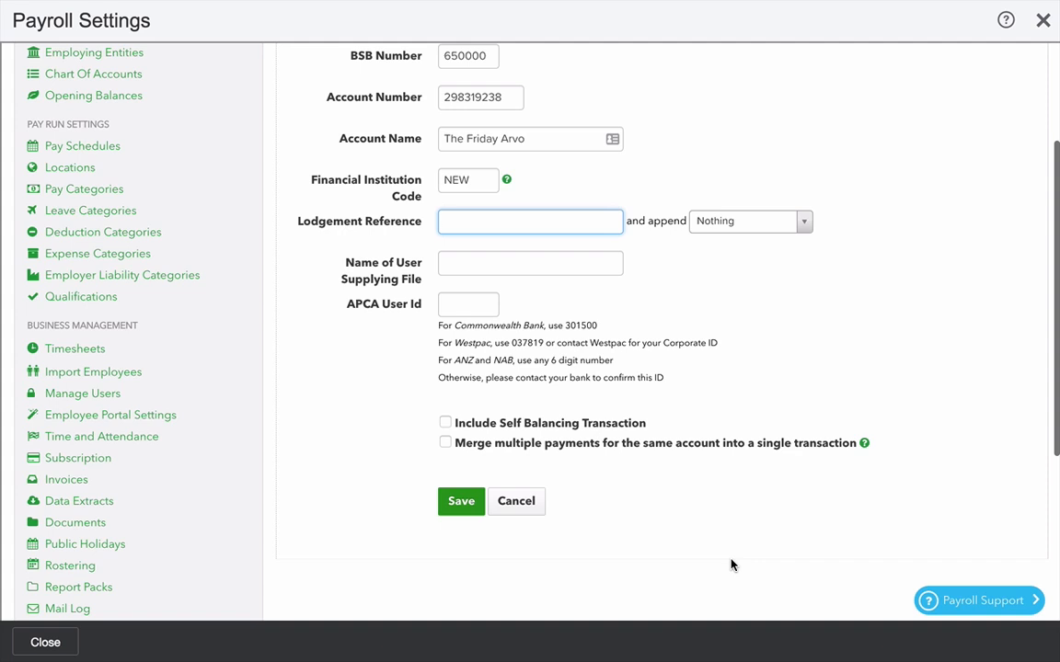
text(wag)
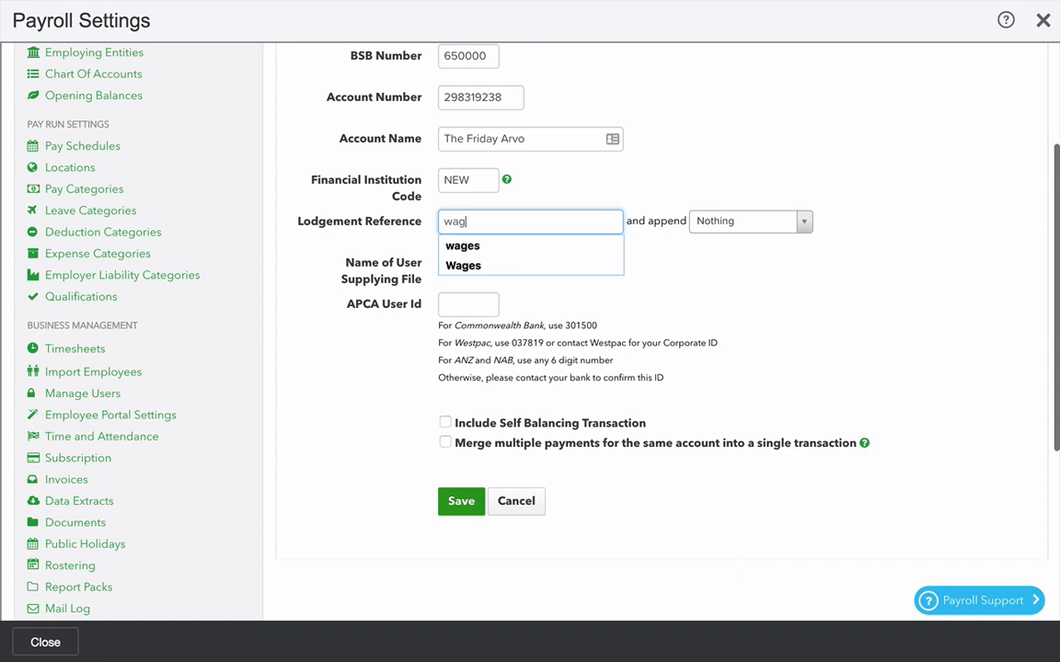
click(463, 247)
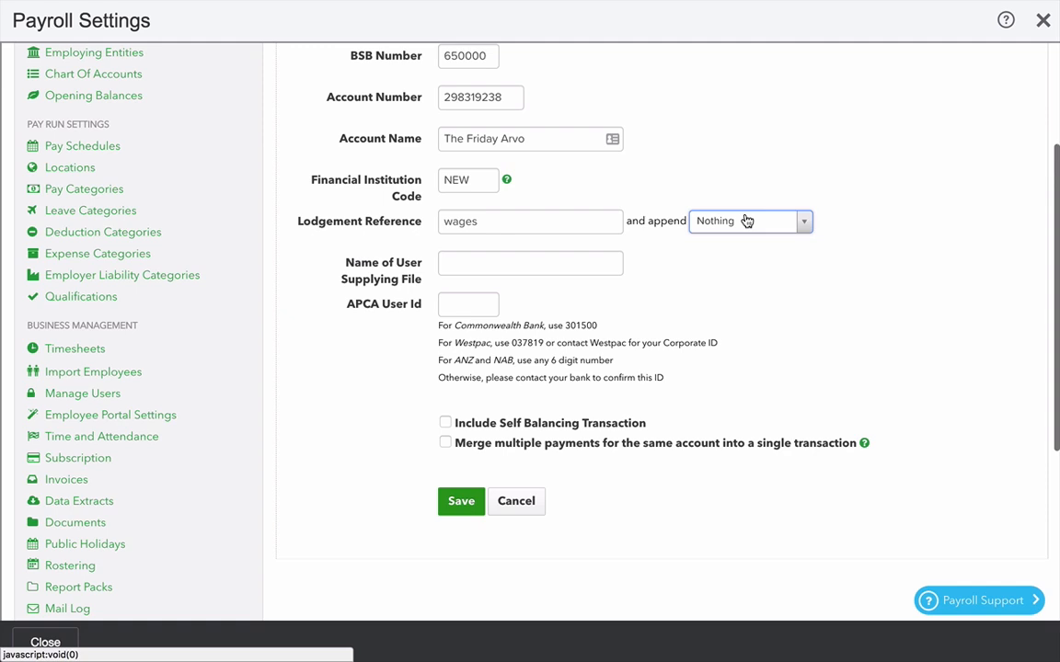
click(745, 220)
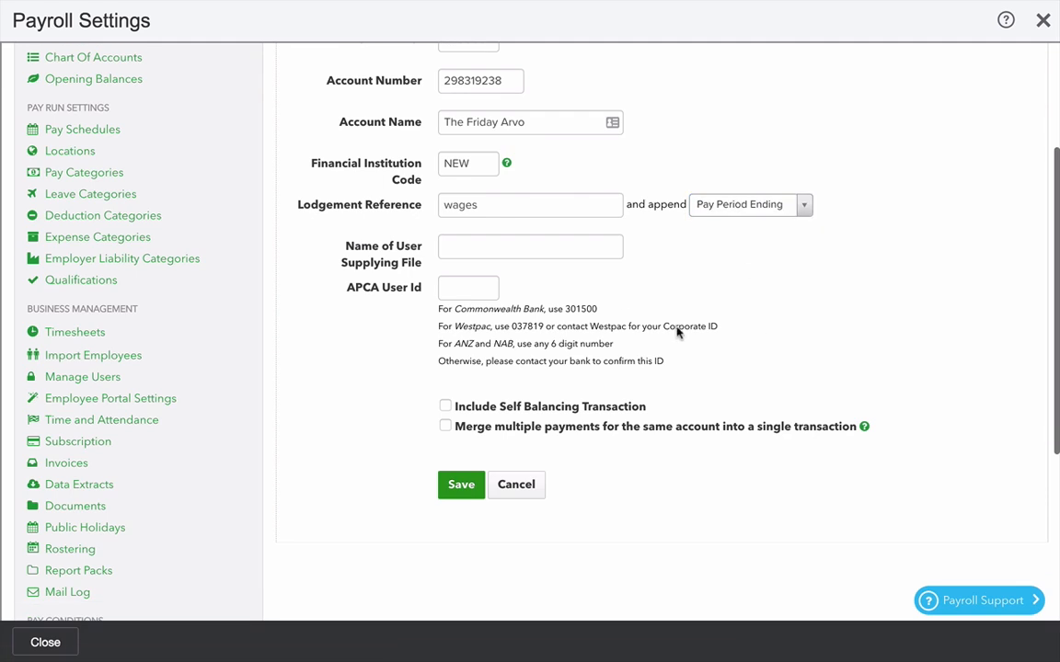
click(530, 247)
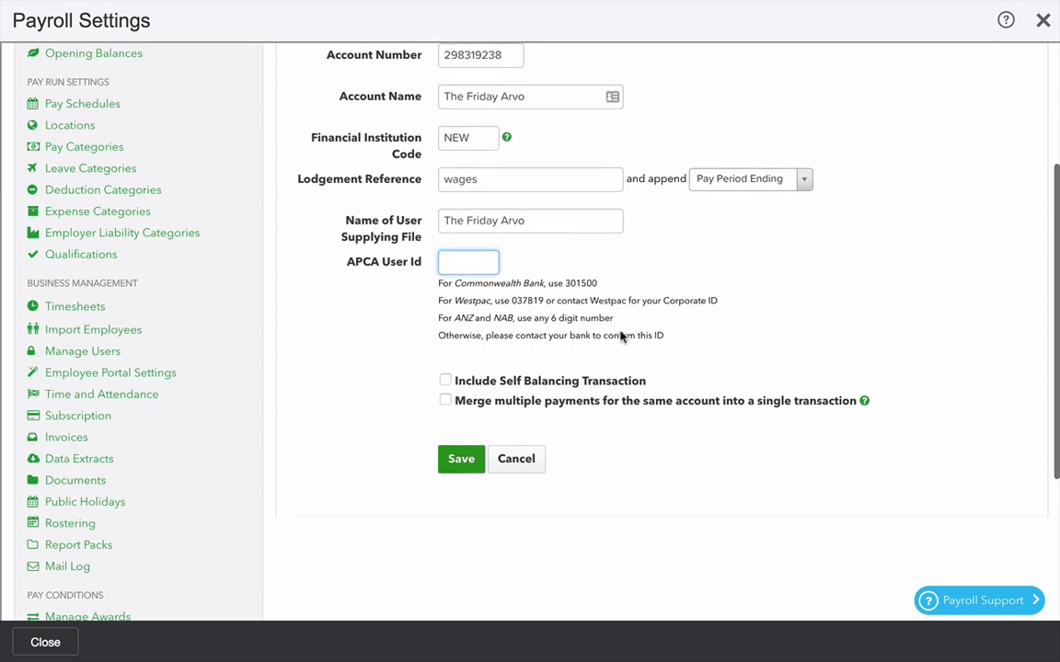
mouse_move(631, 449)
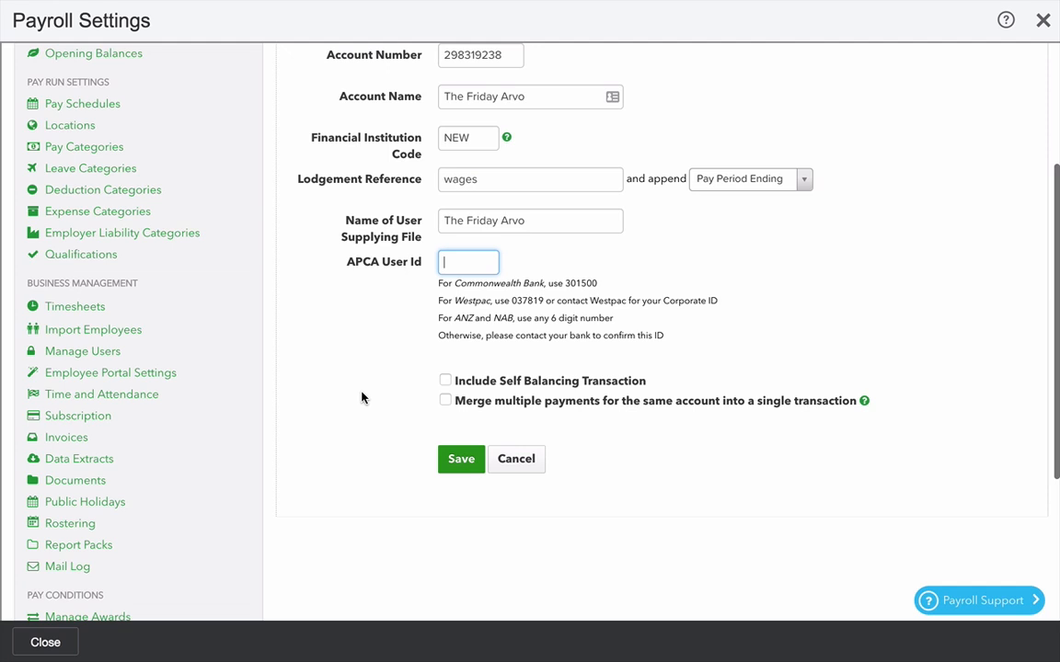
- Set APCA user id 111111 and include a self-balancing transaction referenced wages
text(11)
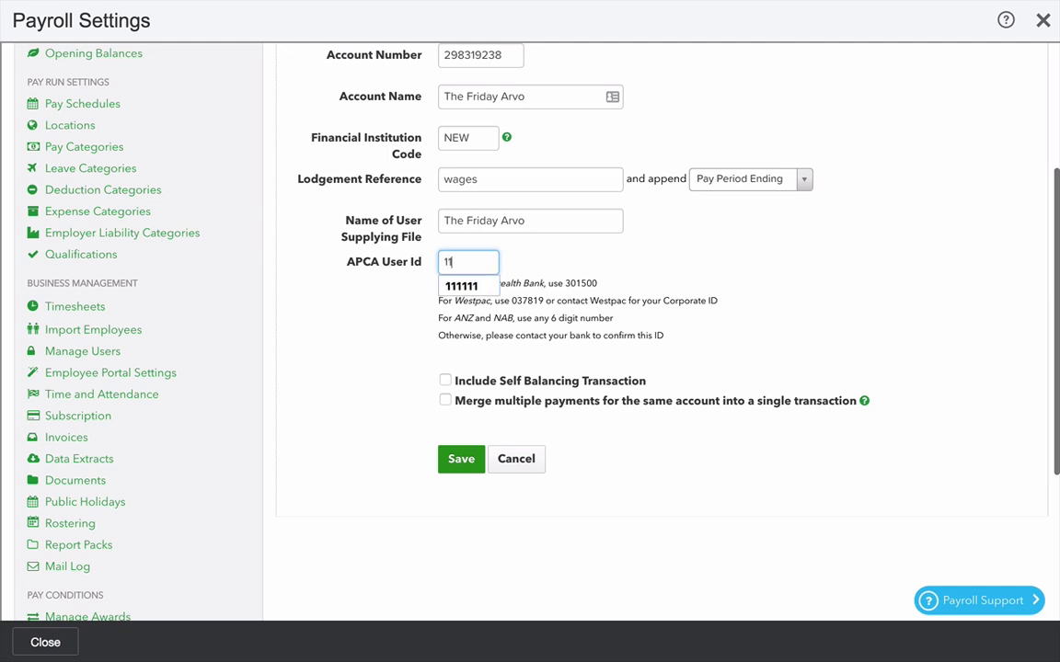
click(462, 285)
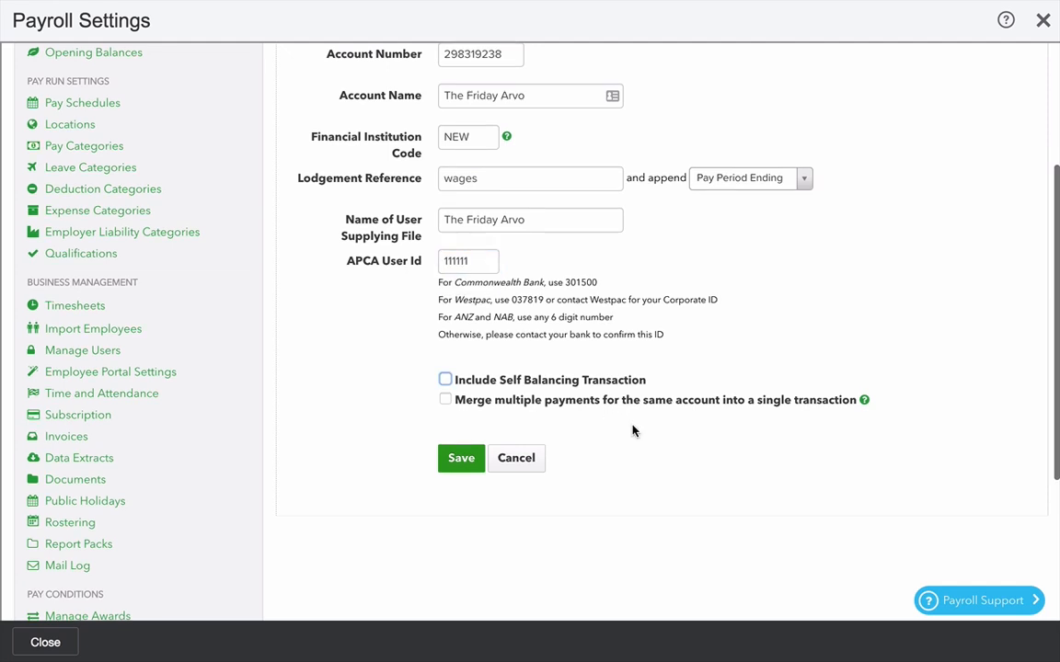
scroll(down, 3)
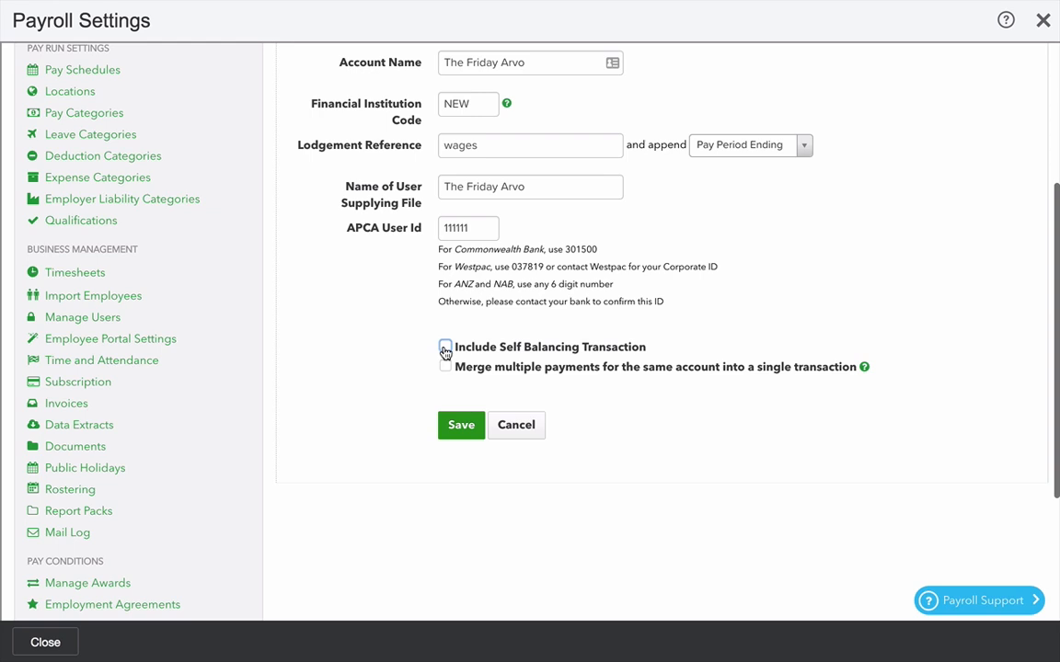
click(445, 353)
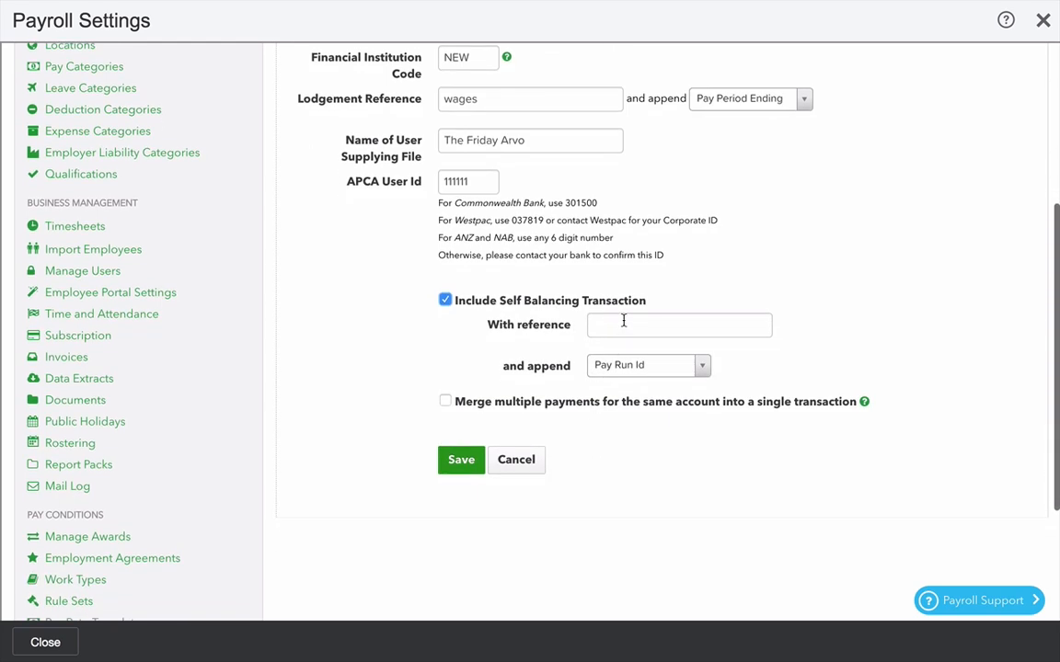
text(wages)
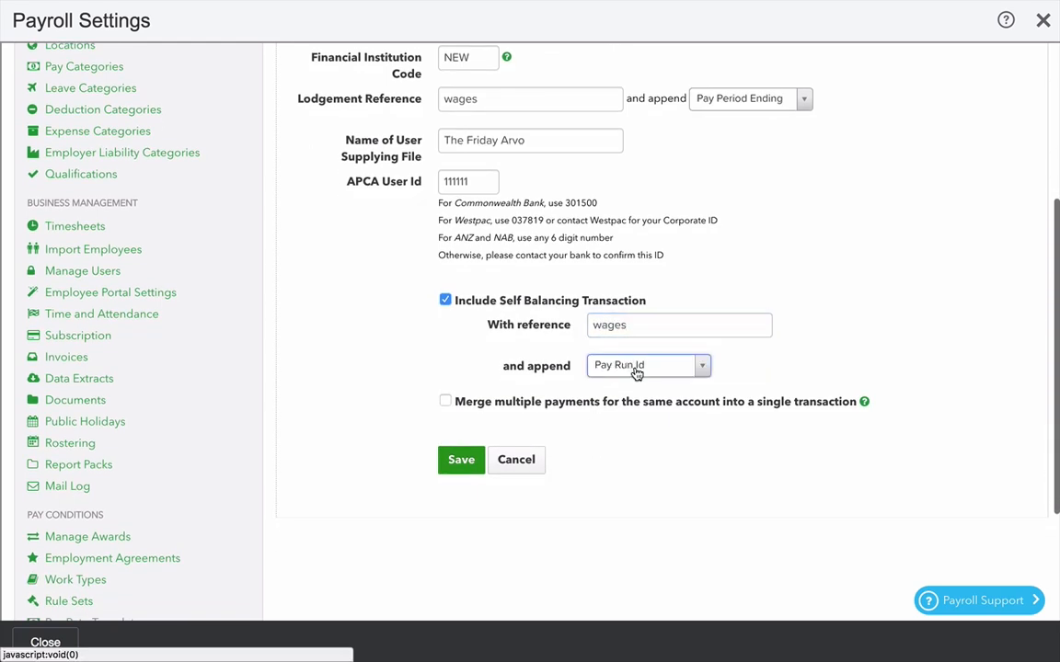
click(648, 364)
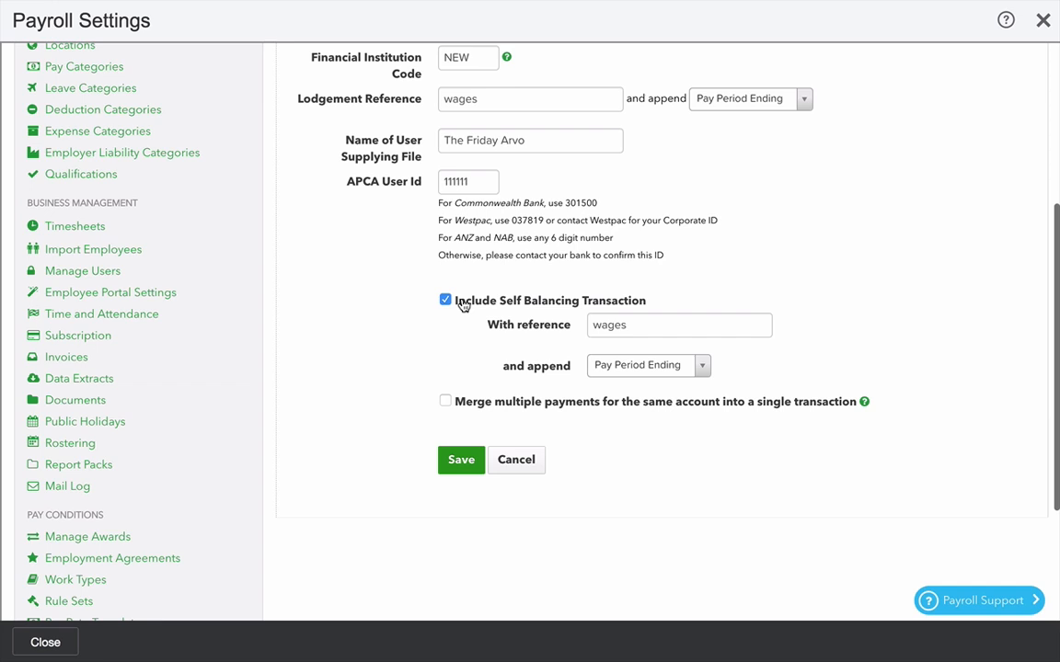
- Merge payments to the same account into one and save the ABA details
scroll(down, 3)
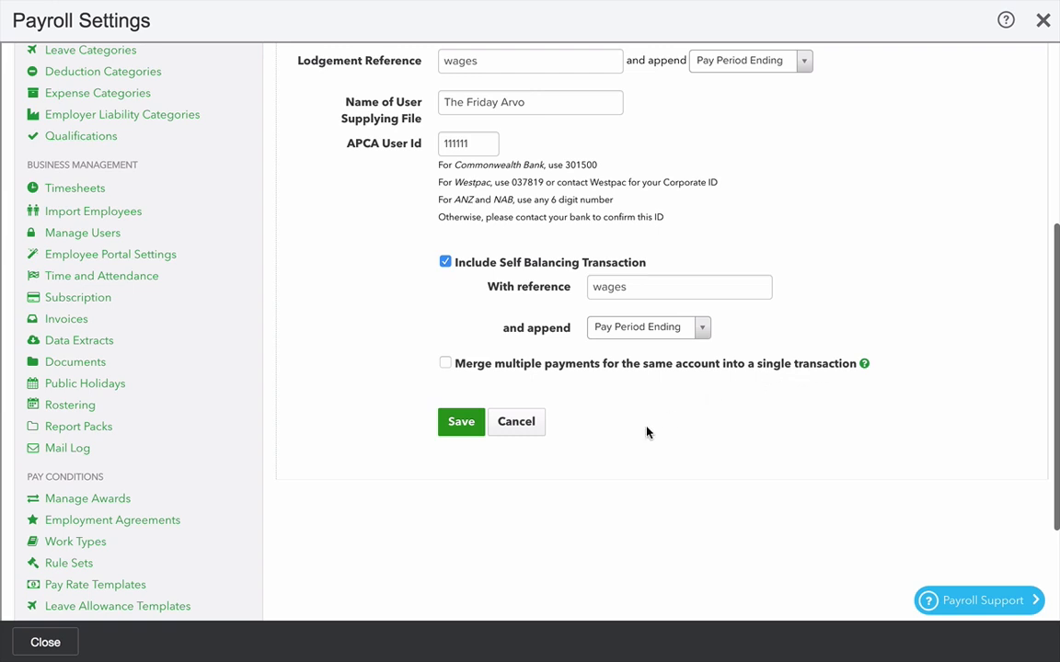
click(445, 362)
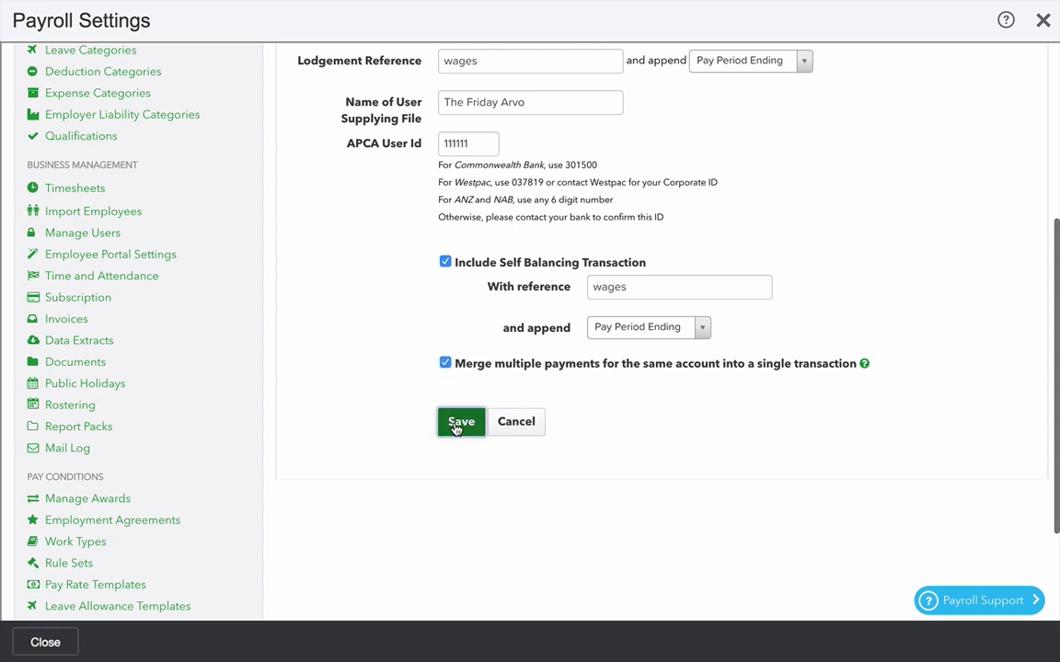
click(460, 422)
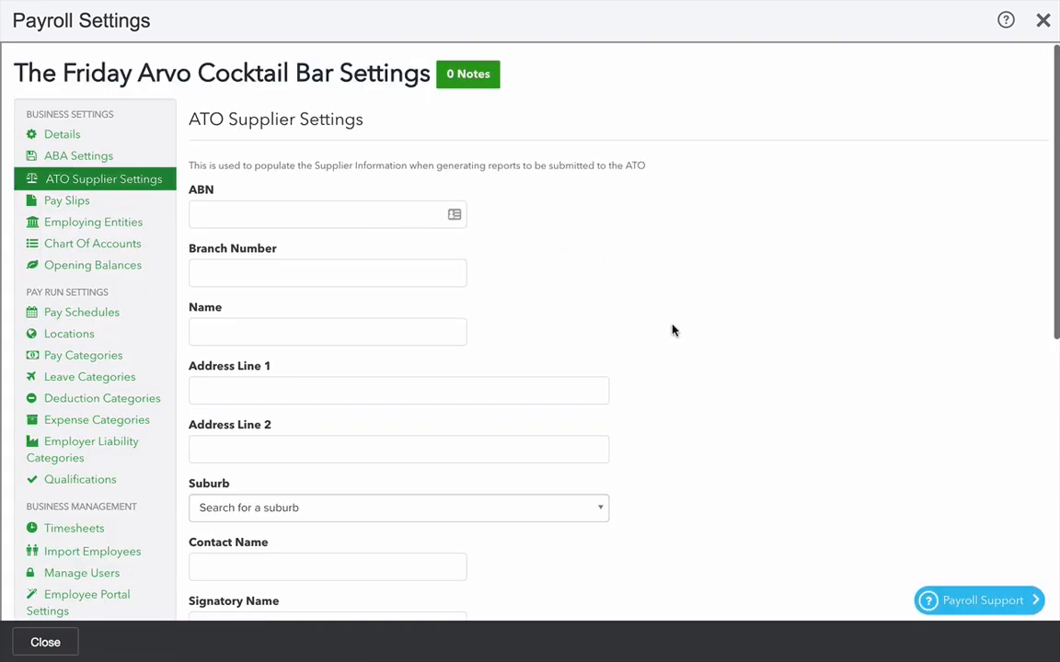
scroll(down, 3)
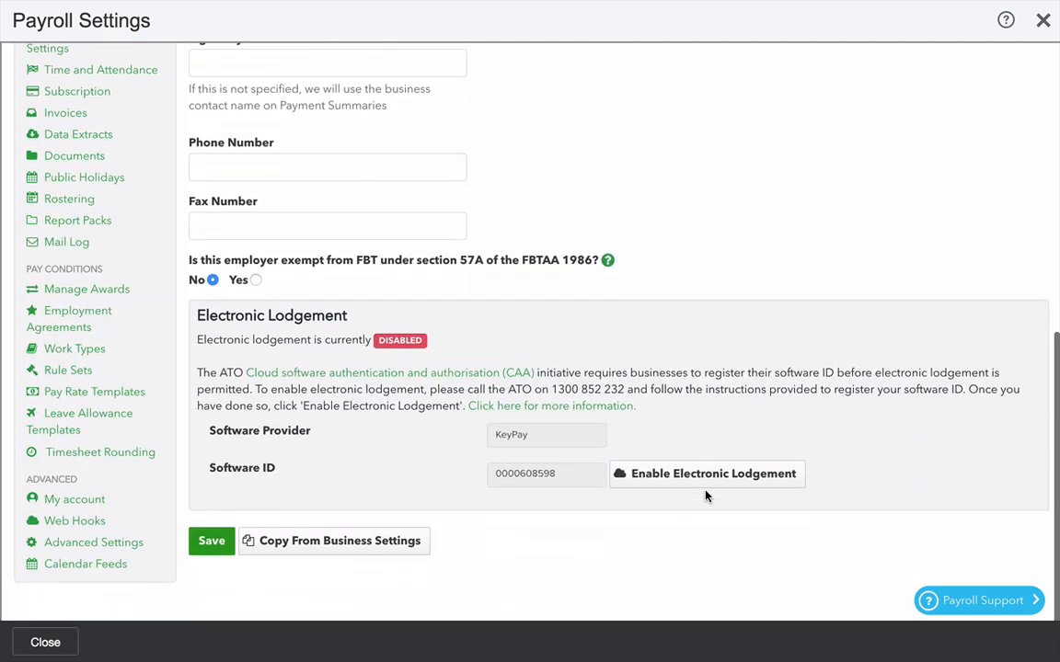
text(0412345678)
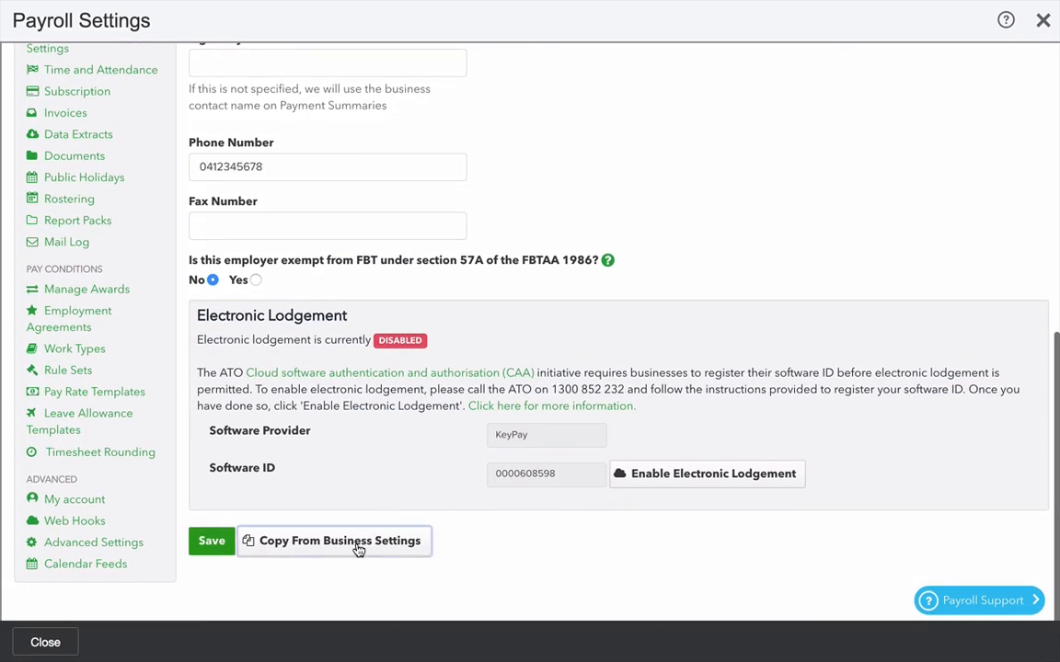
click(338, 541)
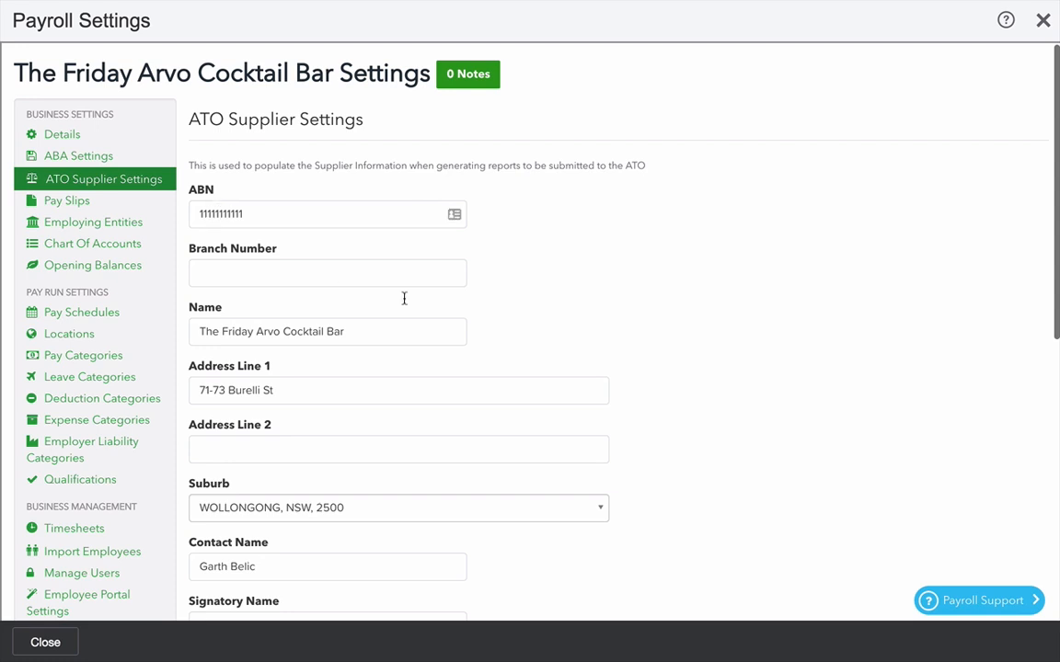
scroll(down, 3)
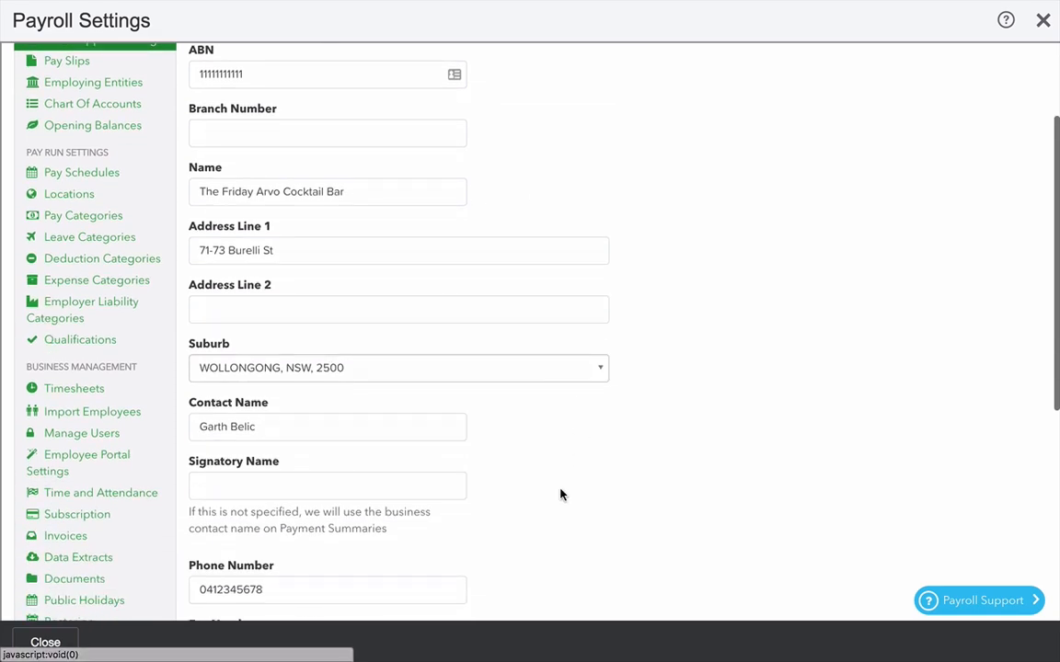
scroll(down, 3)
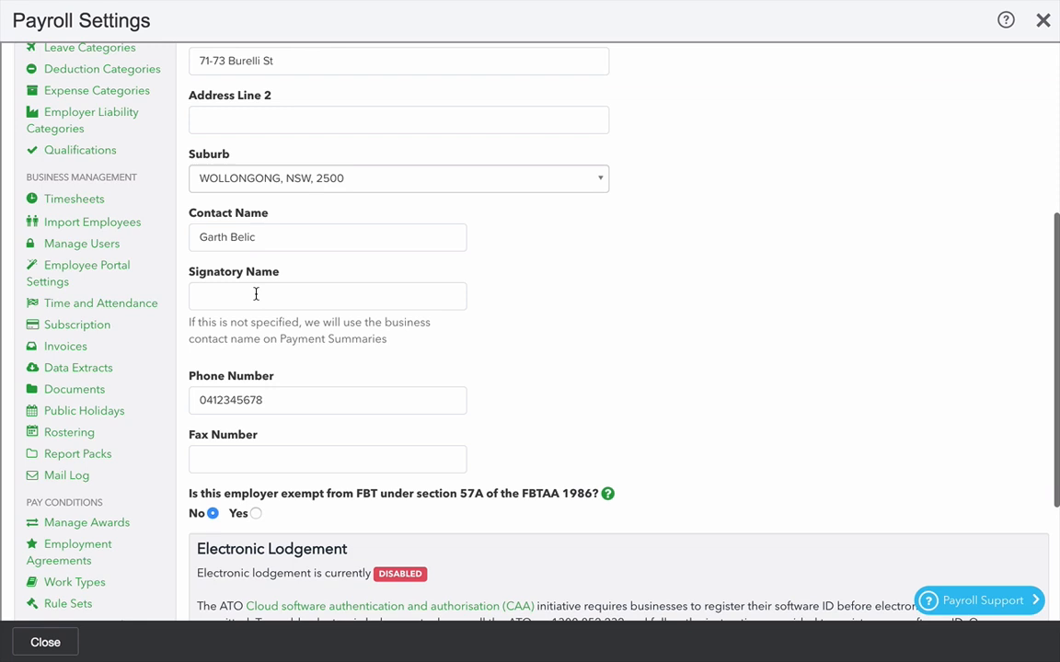
click(327, 294)
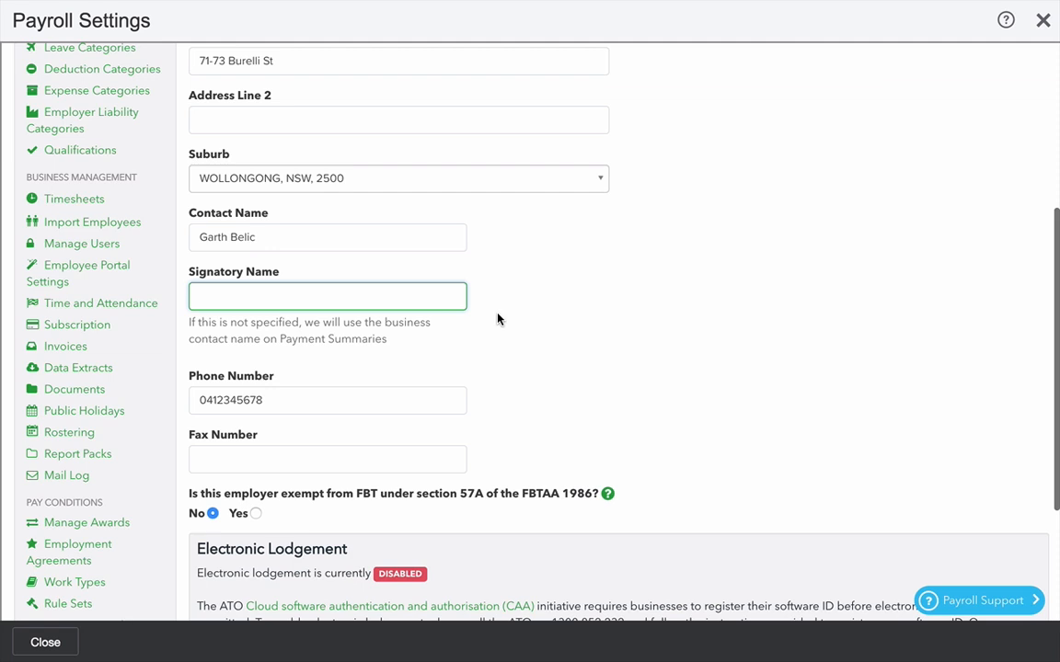
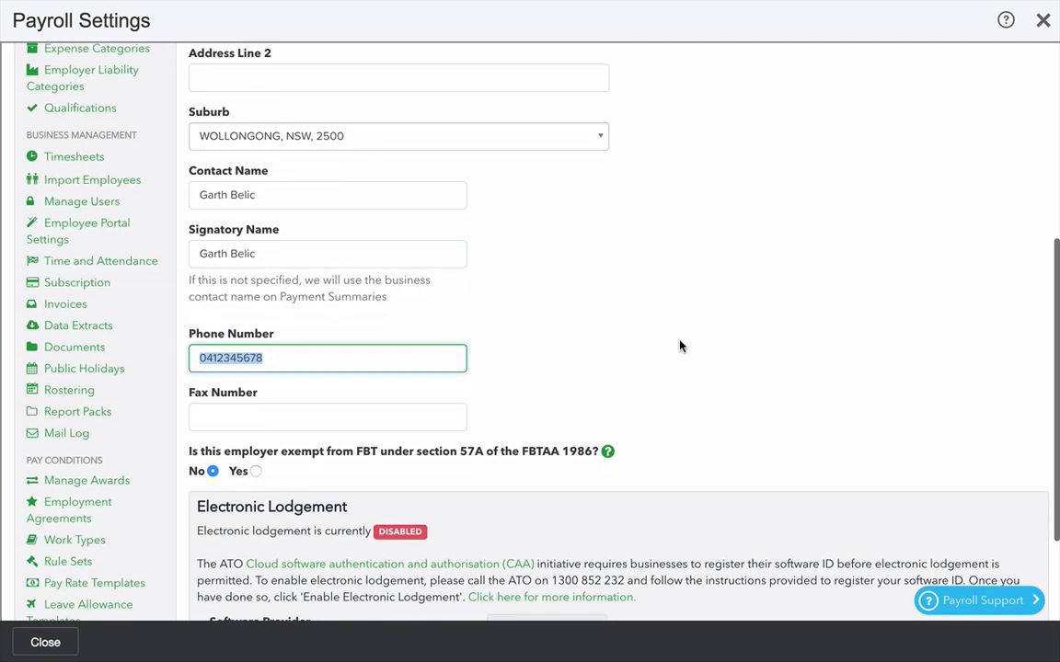
scroll(down, 3)
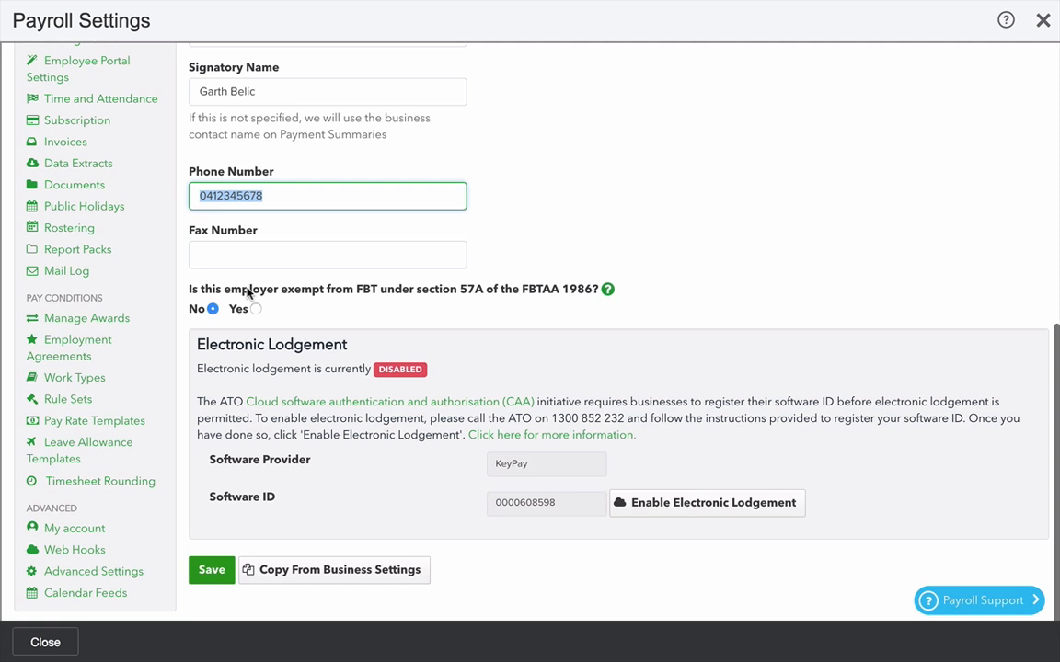
mouse_move(391, 293)
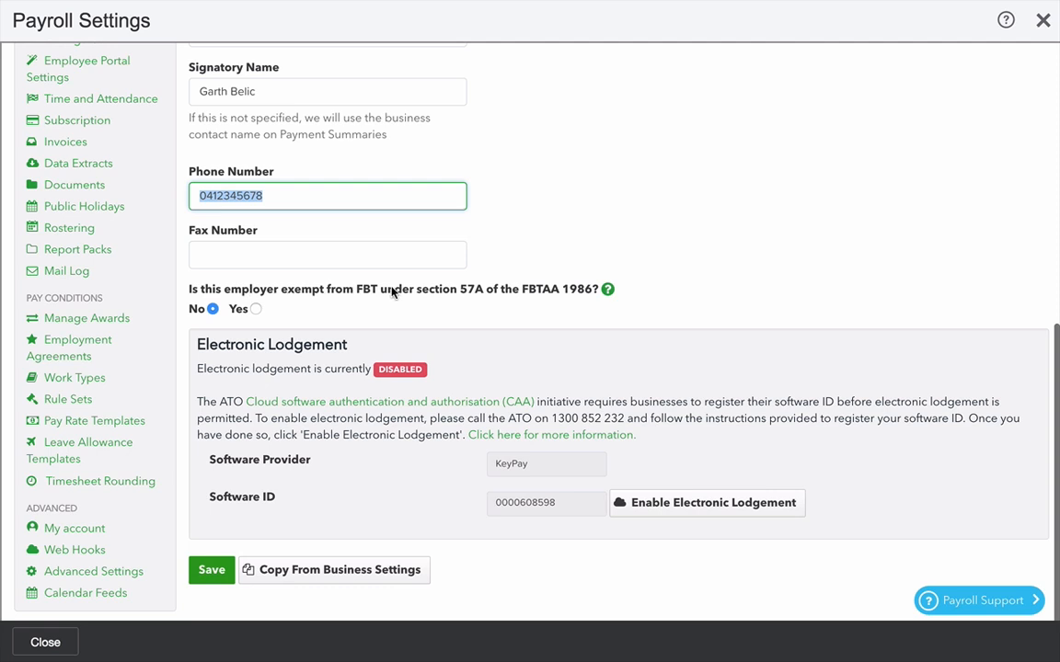
mouse_move(566, 291)
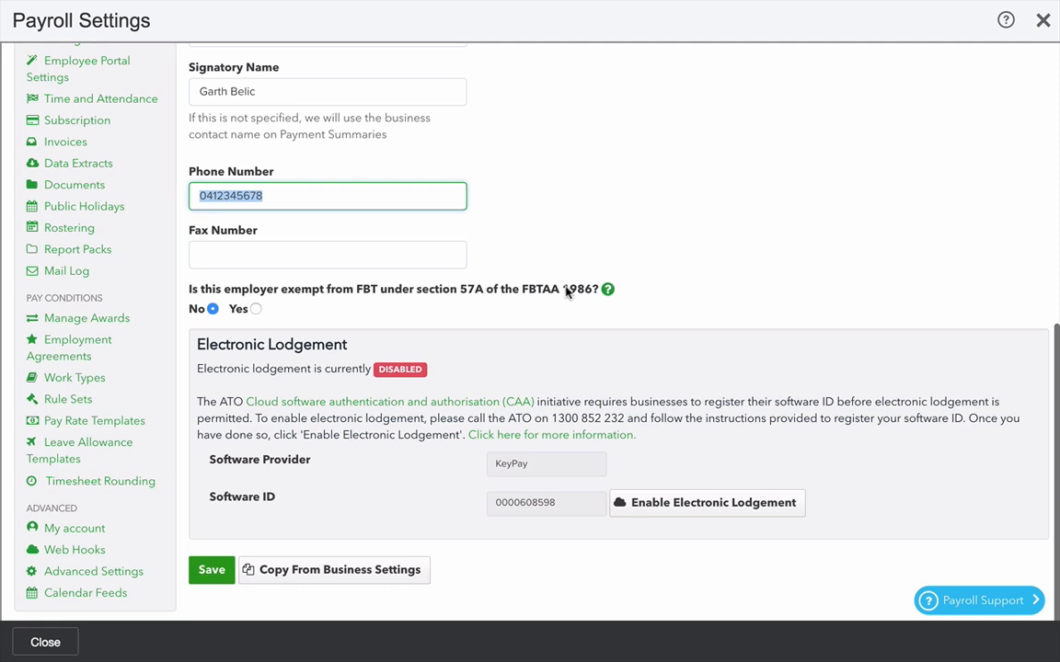
mouse_move(579, 298)
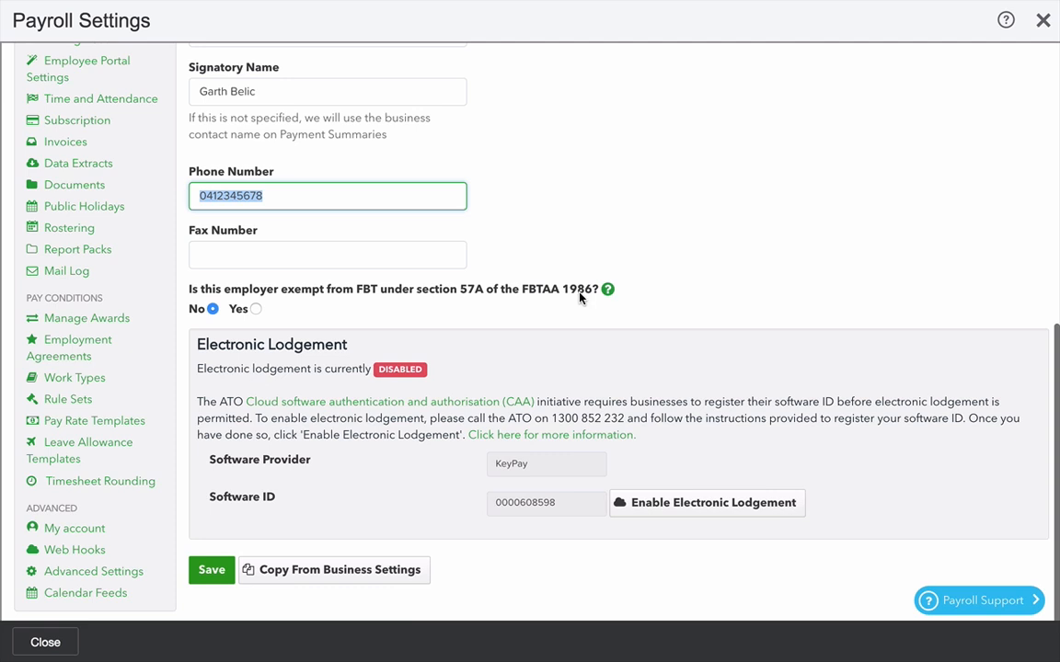
mouse_move(603, 390)
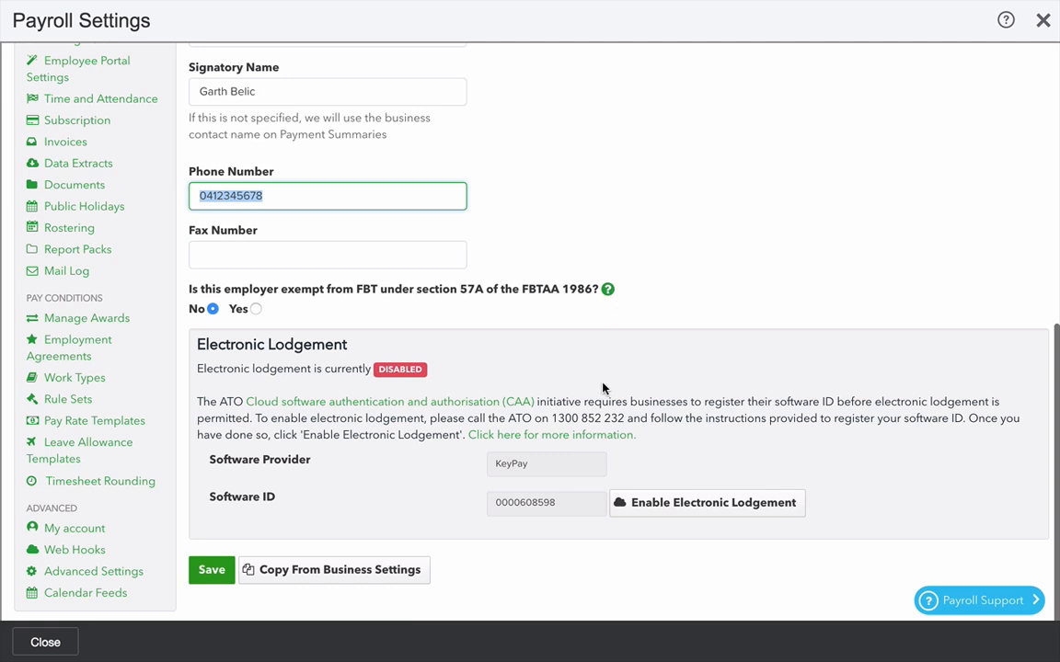
mouse_move(320, 316)
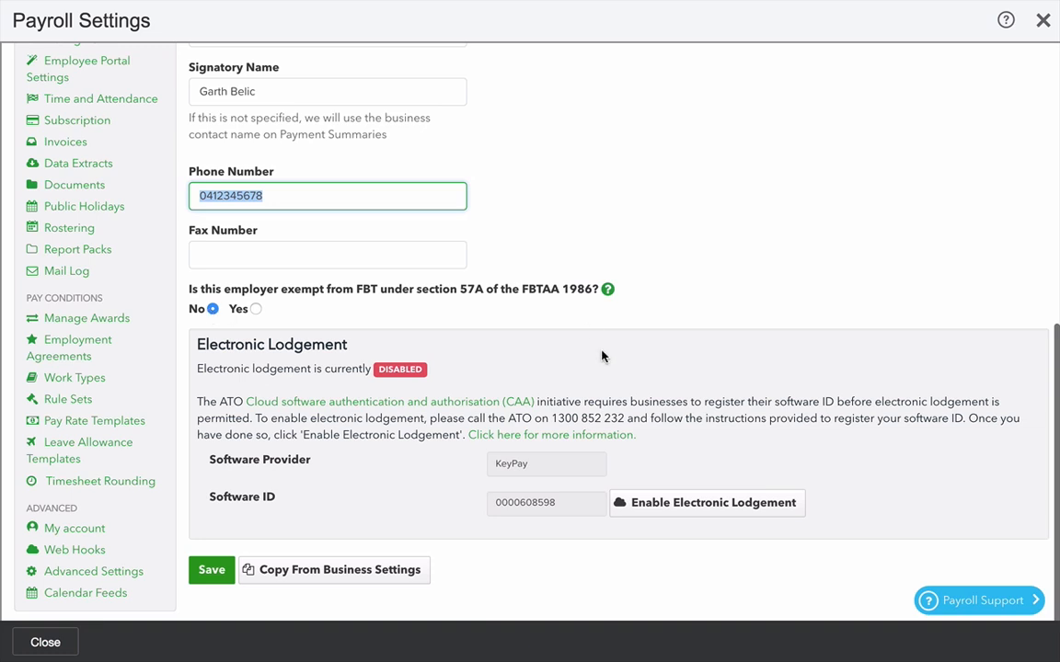
mouse_move(648, 577)
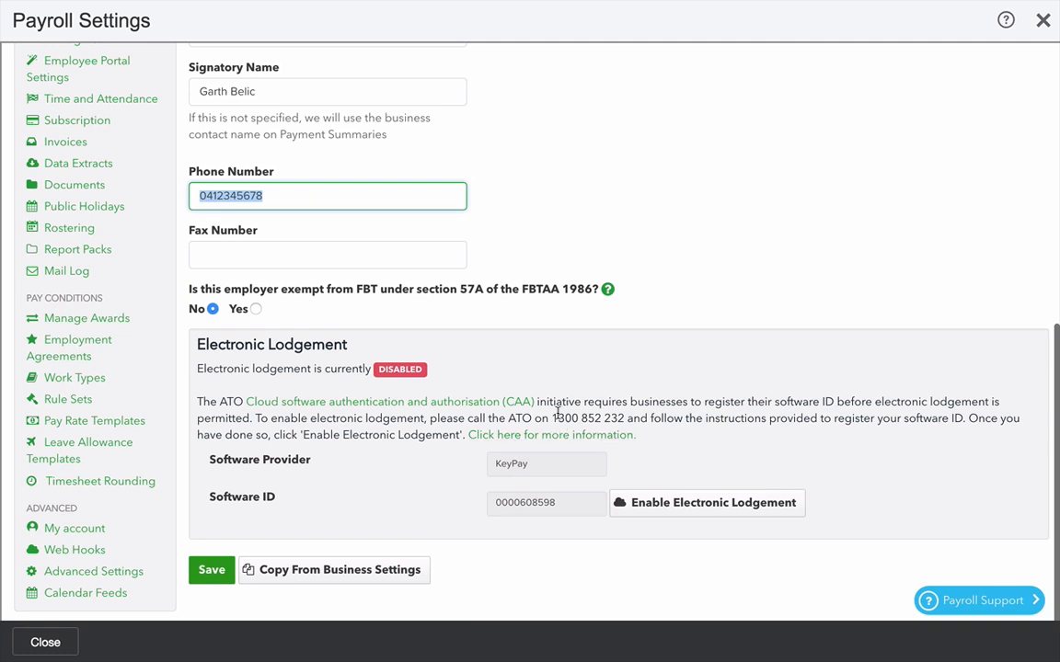
mouse_move(677, 403)
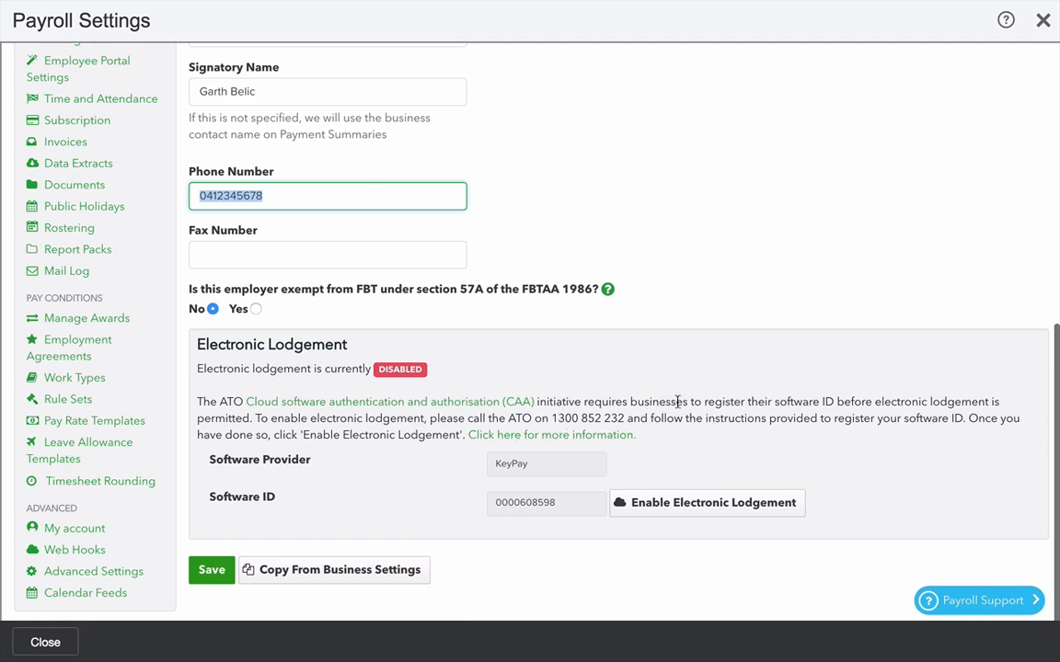
mouse_move(791, 409)
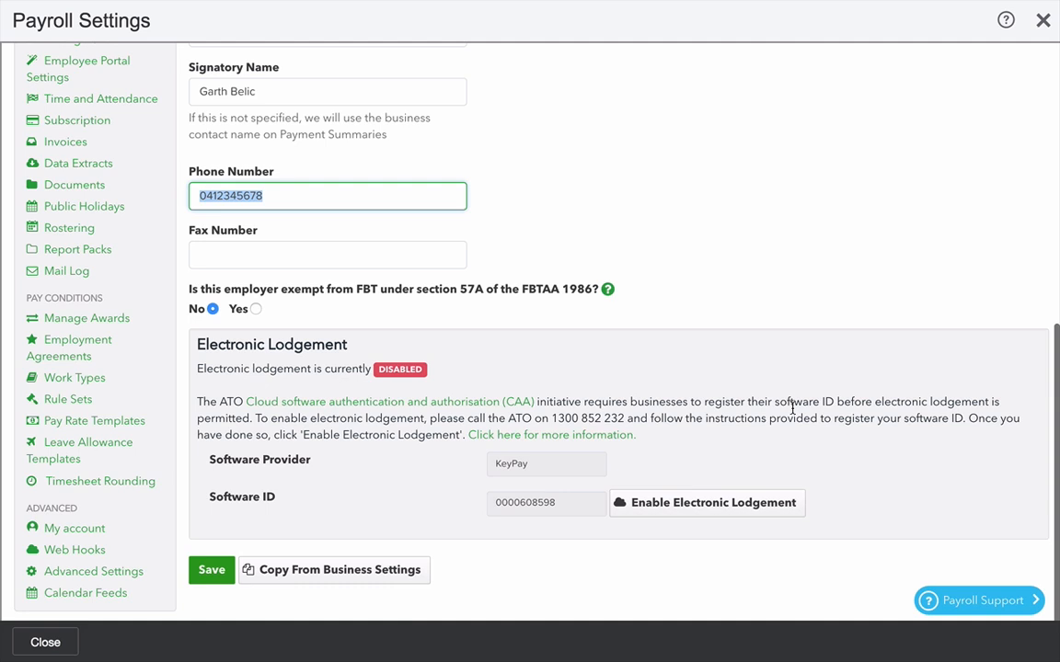
mouse_move(523, 489)
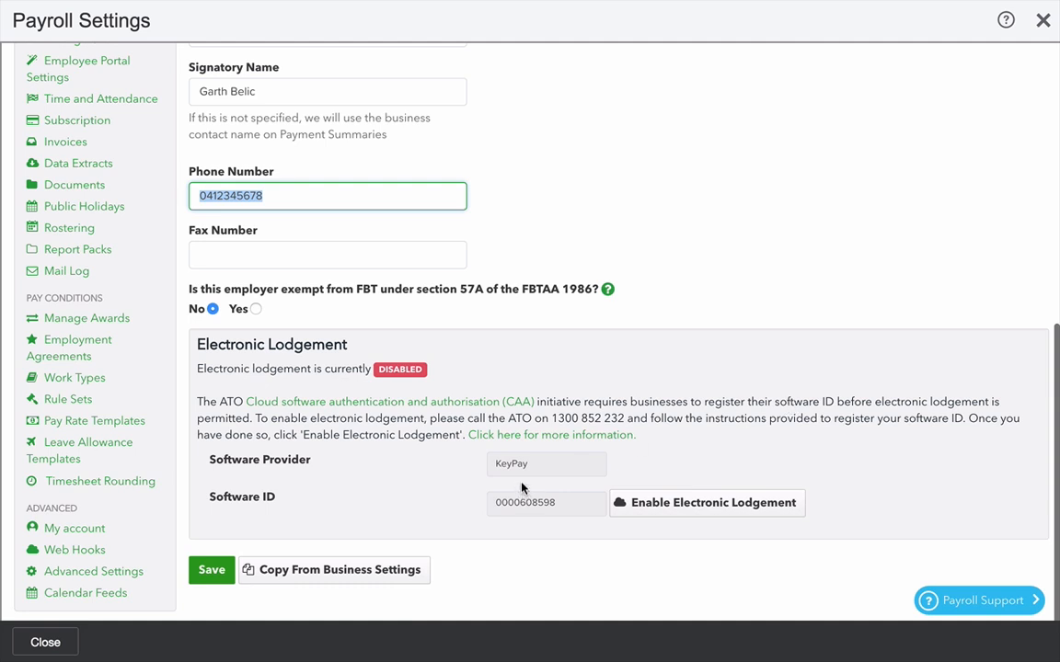
mouse_move(522, 504)
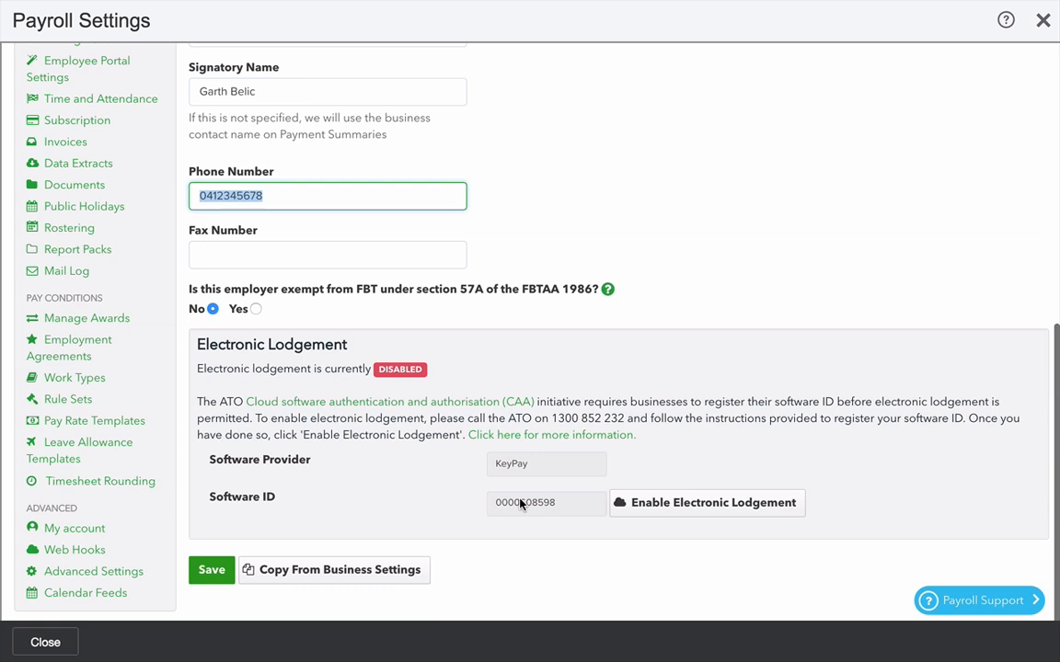
mouse_move(523, 504)
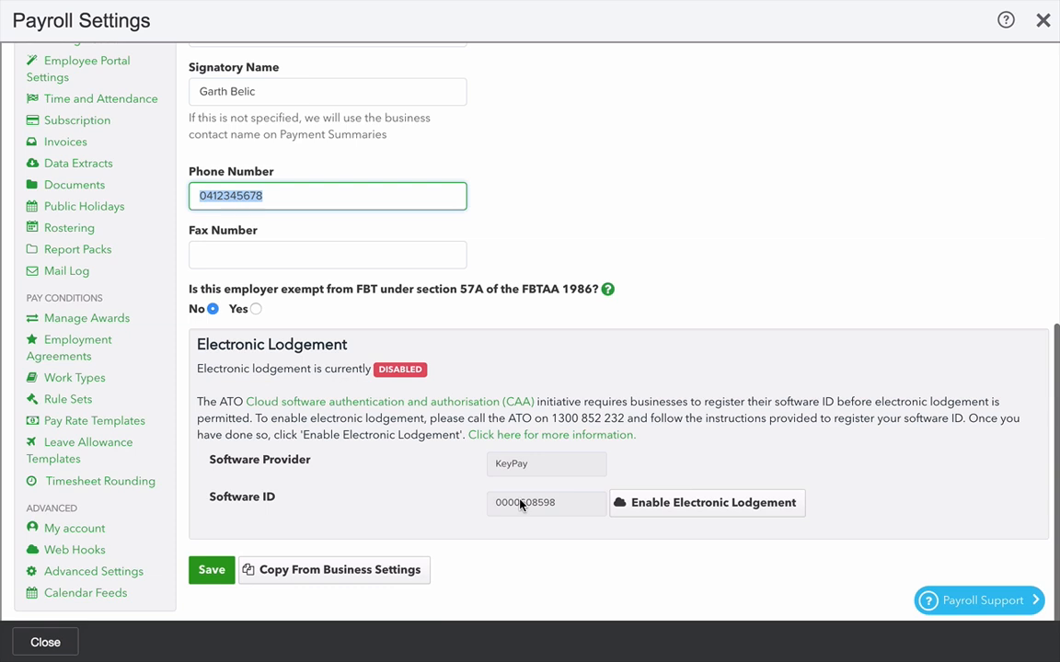
mouse_move(758, 438)
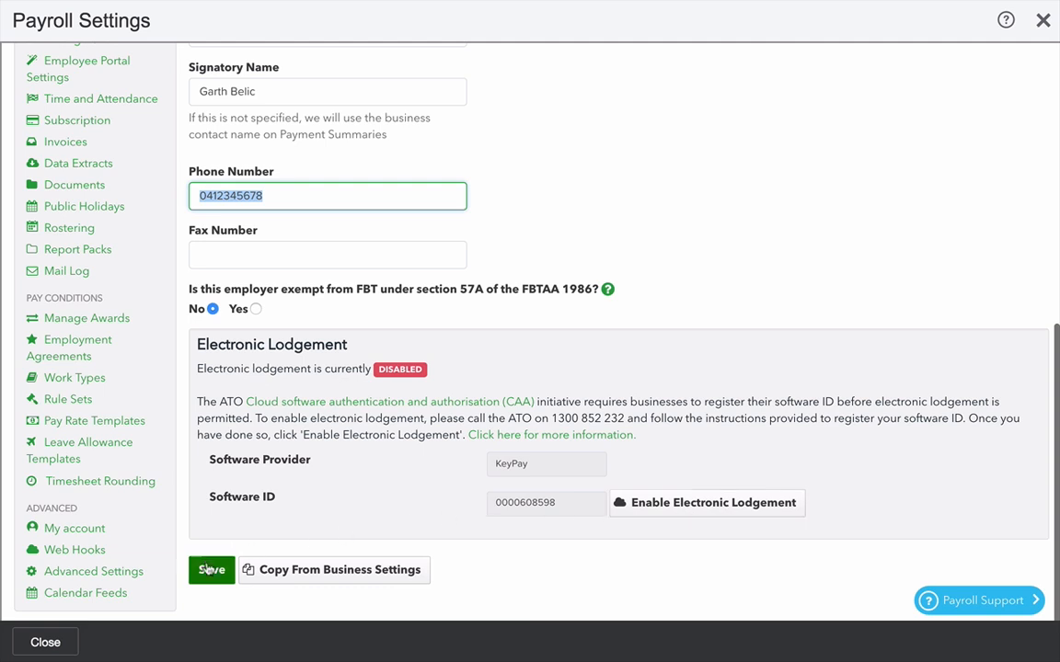
- Save the ATO supplier details for the business
click(212, 570)
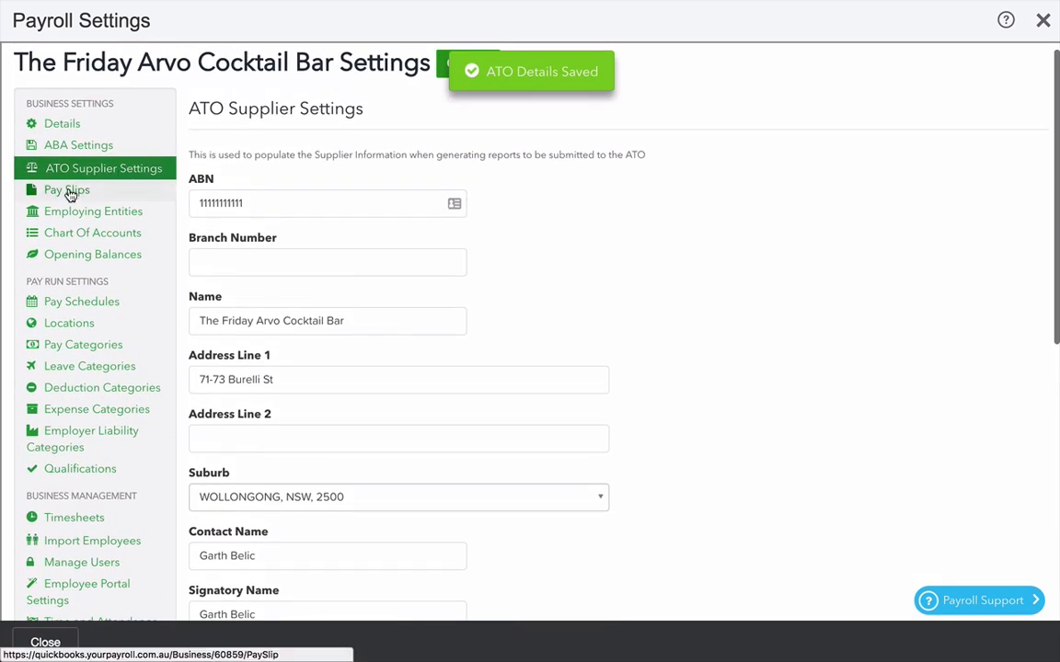
- Enable employee external id, line notes and location in line notes on pay slips
click(67, 190)
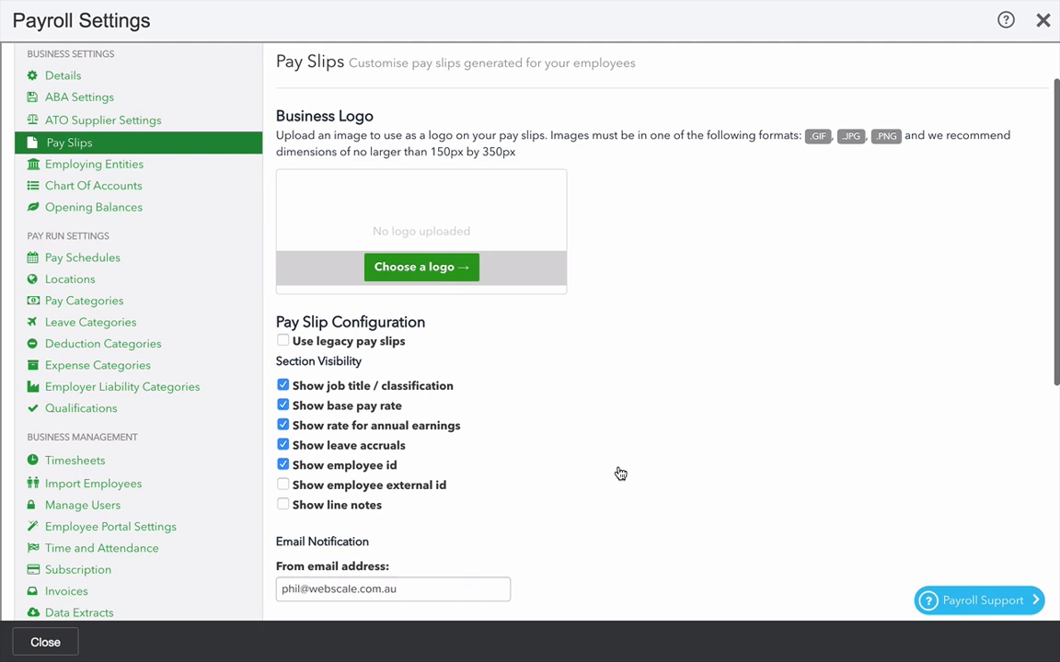
mouse_move(383, 228)
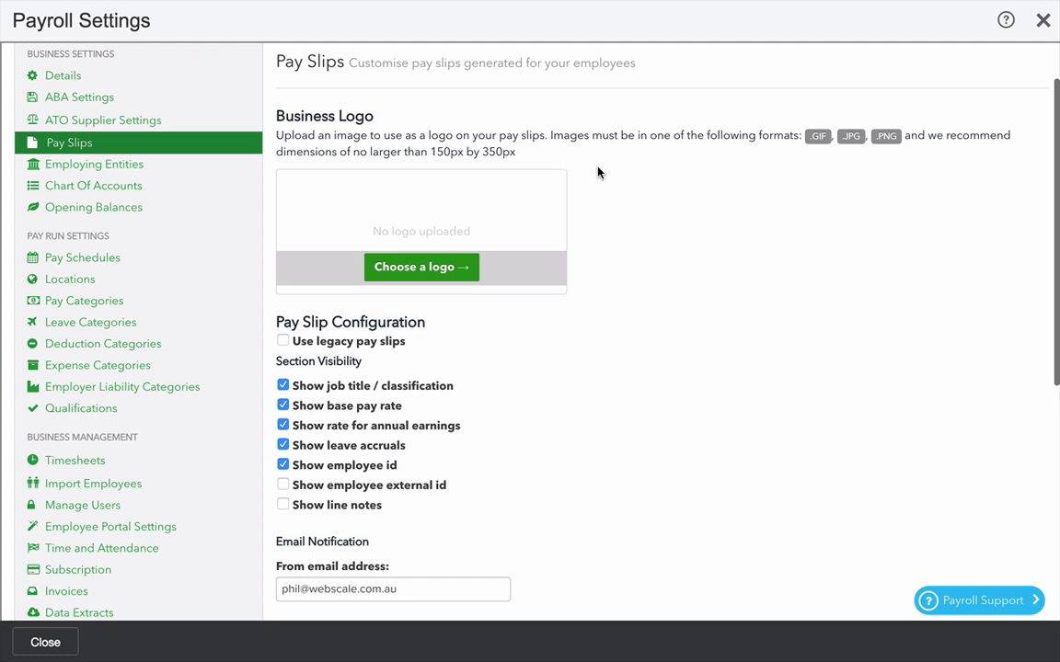
mouse_move(670, 408)
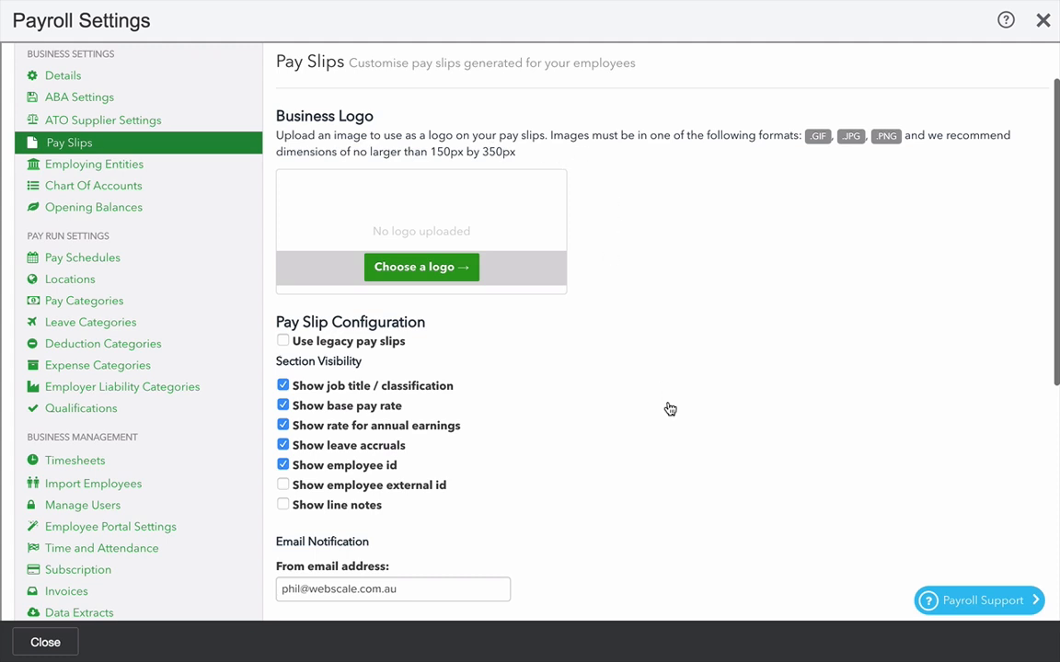
scroll(down, 3)
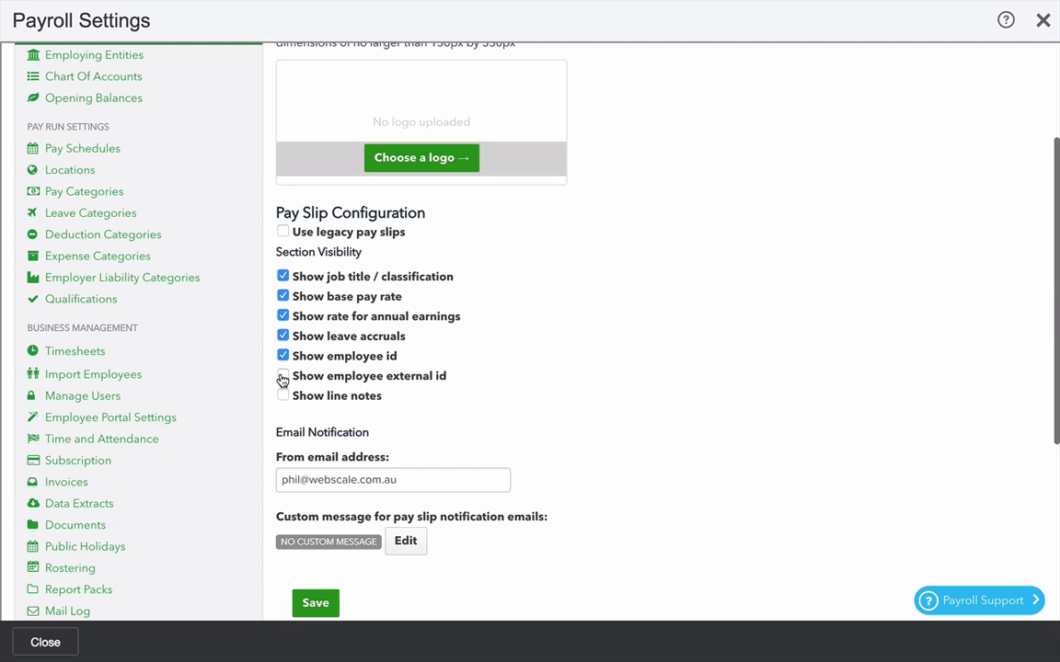
click(283, 375)
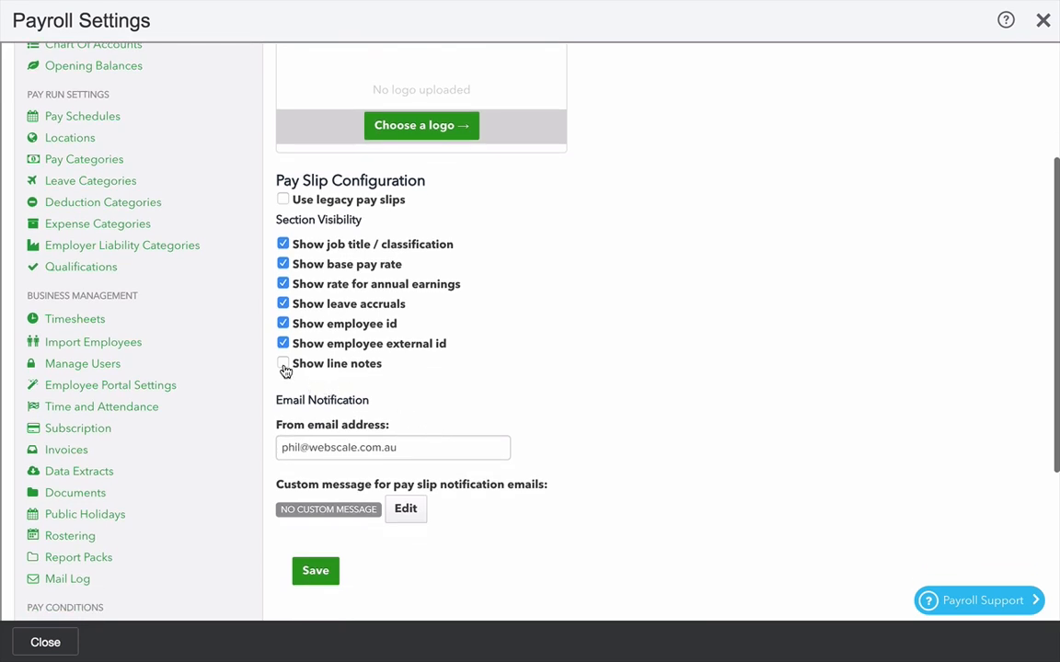
click(283, 362)
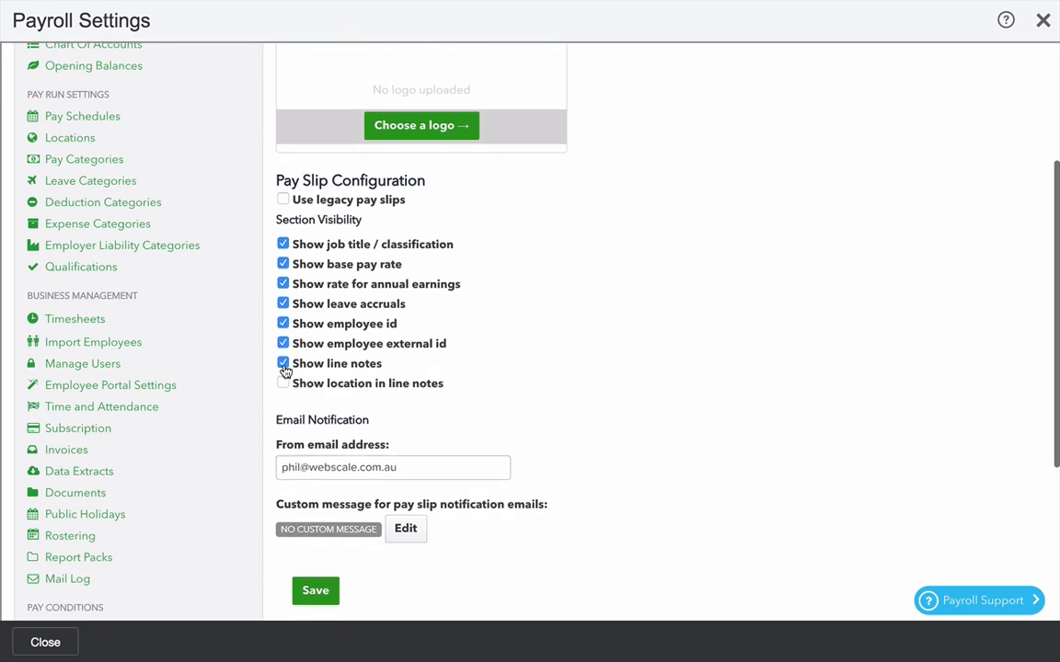
click(284, 385)
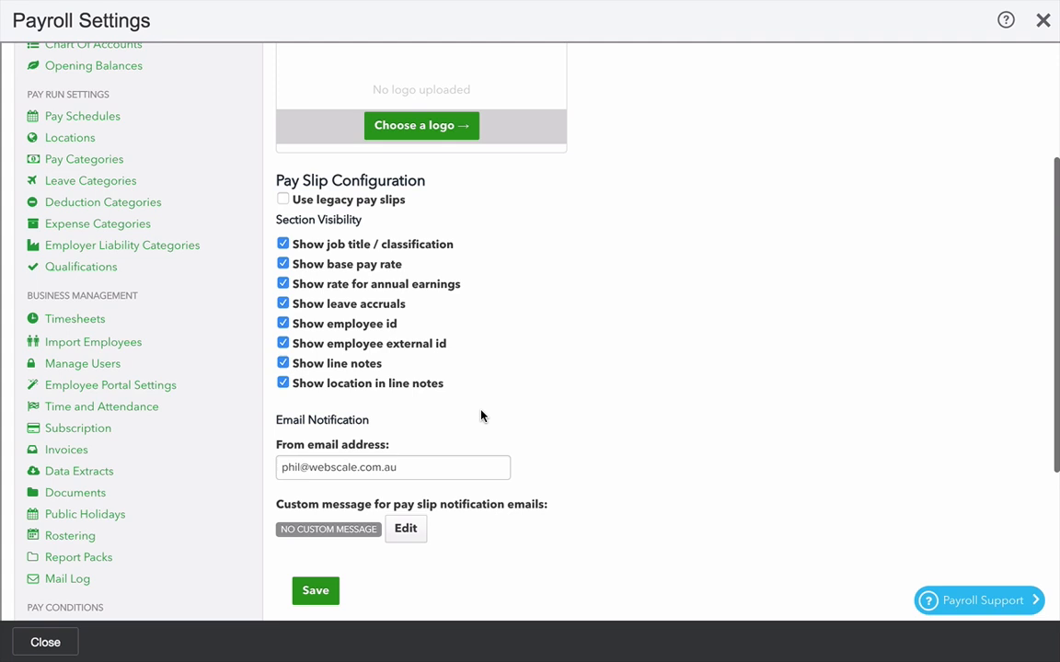
scroll(down, 3)
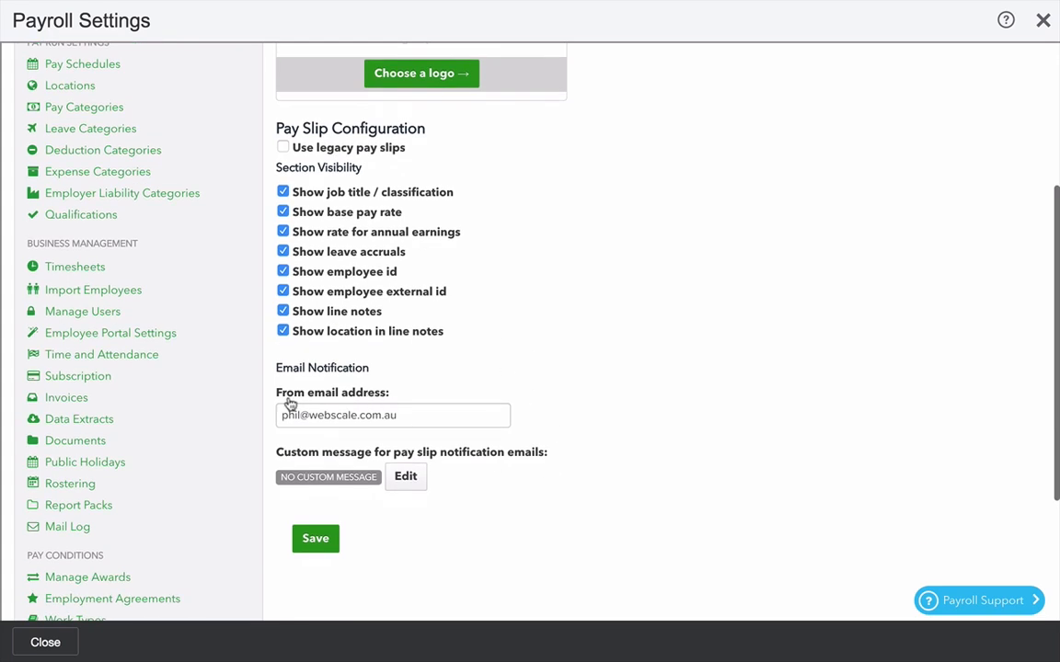
mouse_move(409, 409)
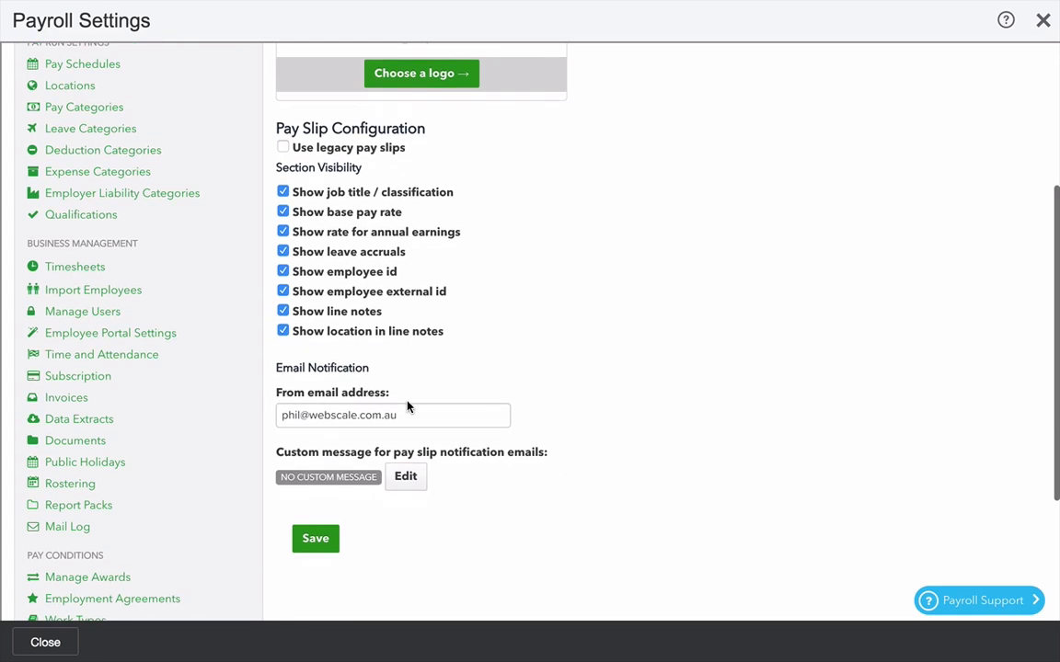
scroll(down, 3)
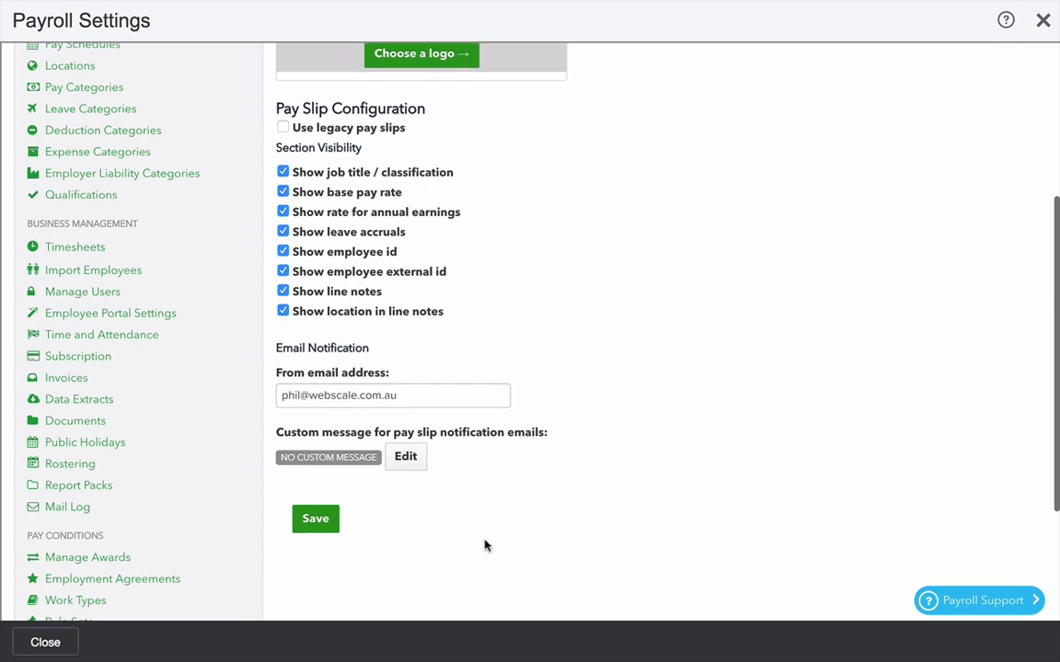
- Apply the custom pay slip email message "Have a great week." and save the pay slip settings
click(405, 456)
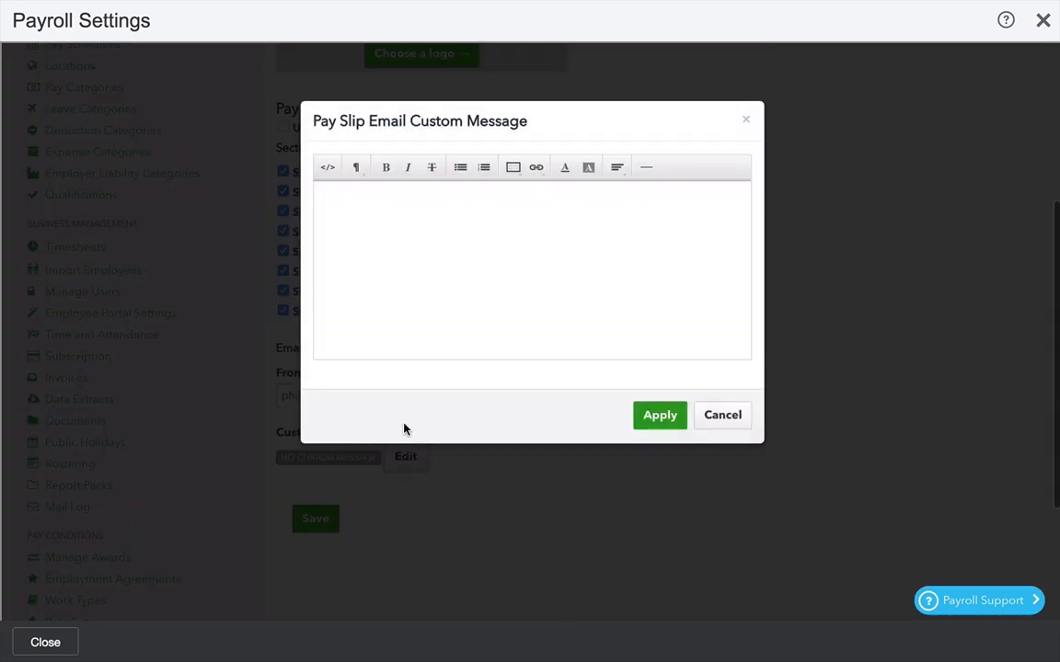
text(Have a great we)
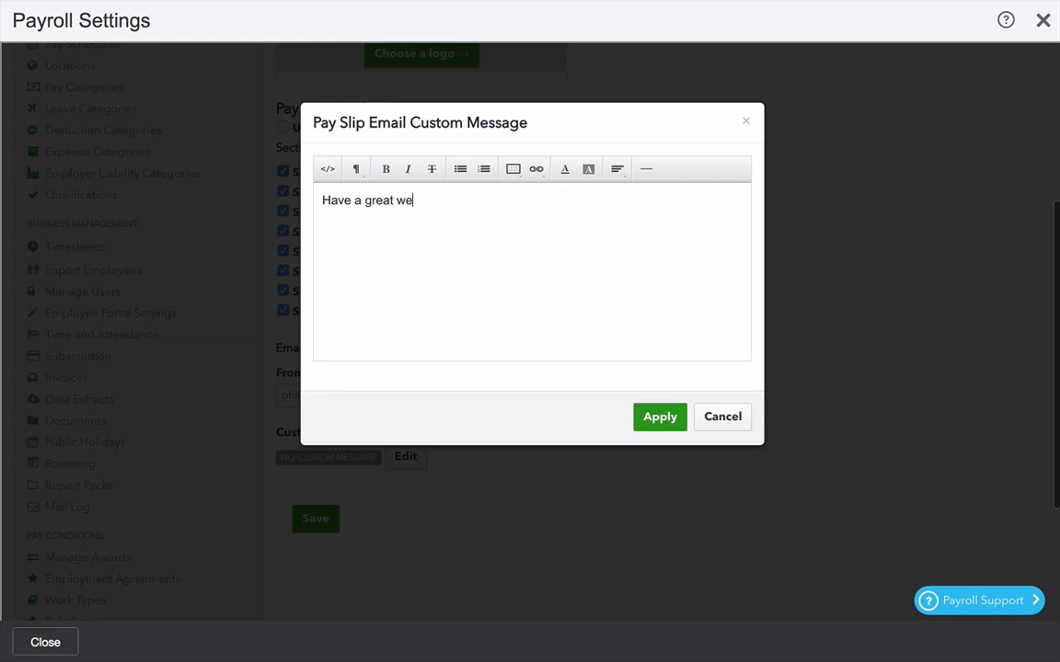
click(659, 416)
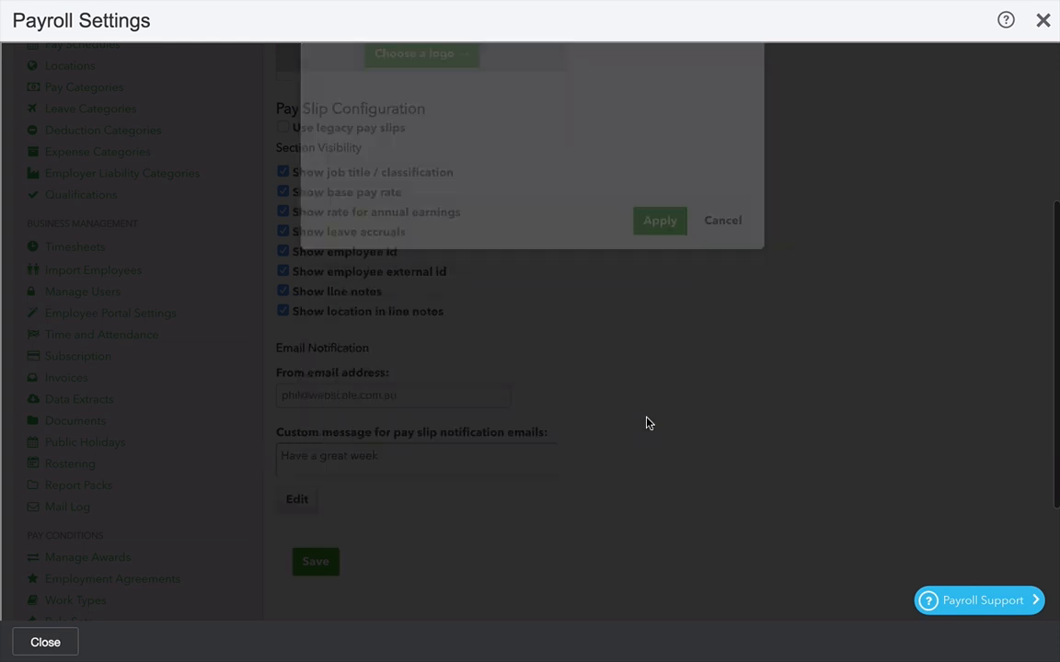
click(314, 561)
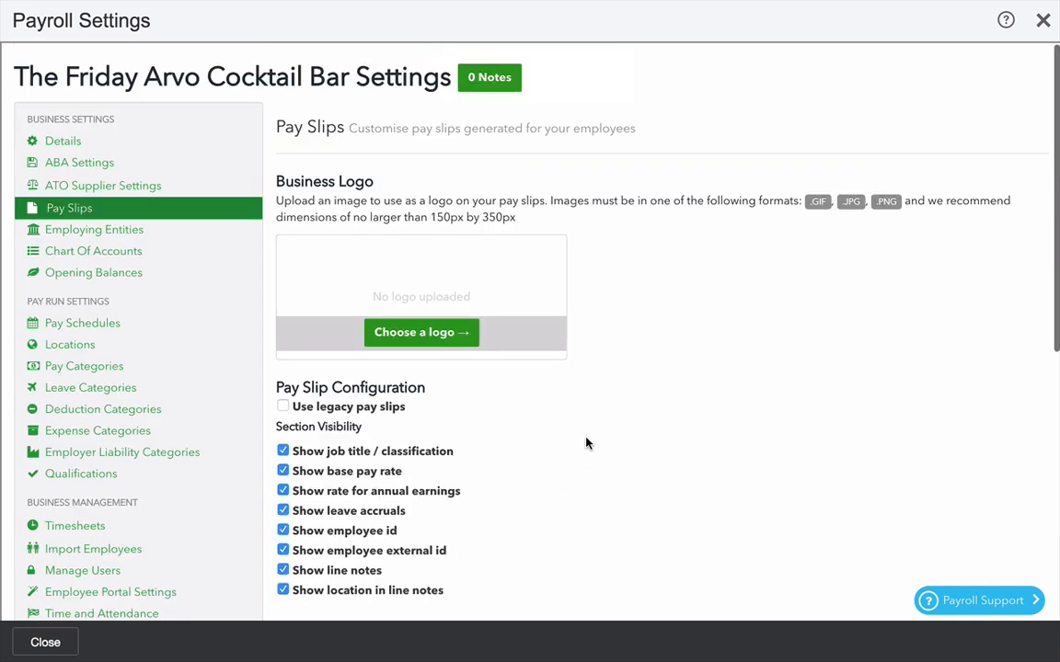
- View the Friday Arvo Cocktail Bar location, then close payroll settings
click(70, 344)
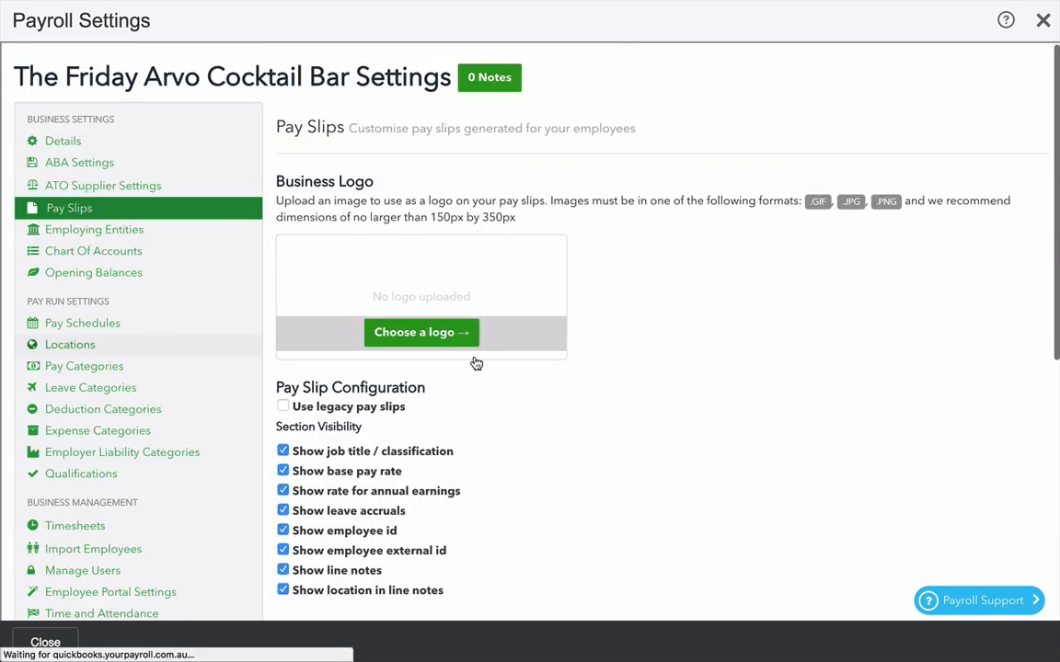
click(70, 344)
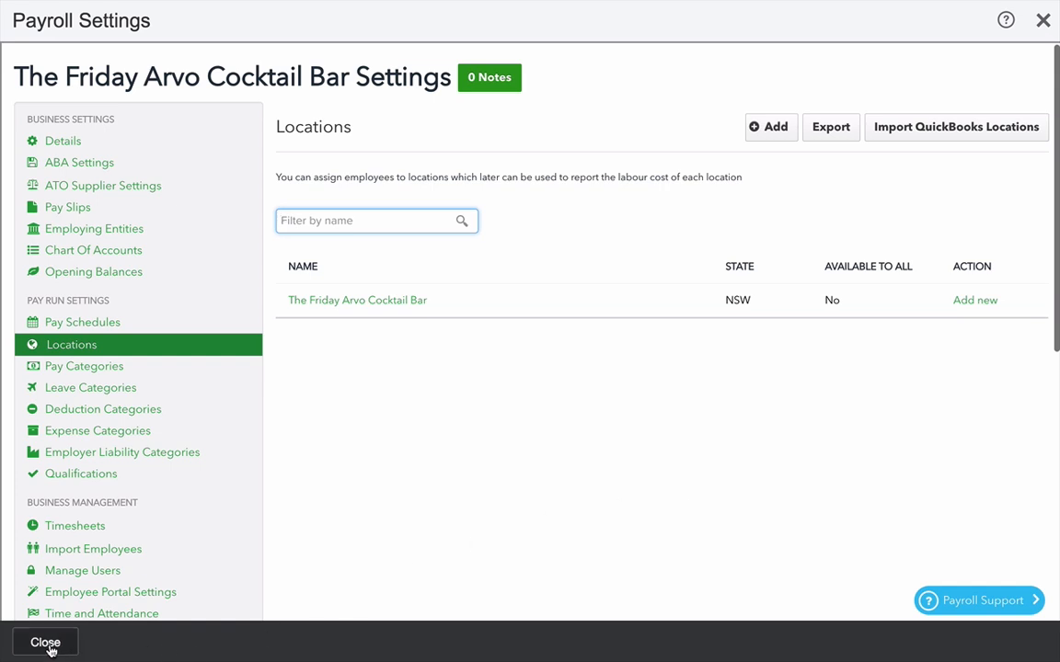
click(45, 640)
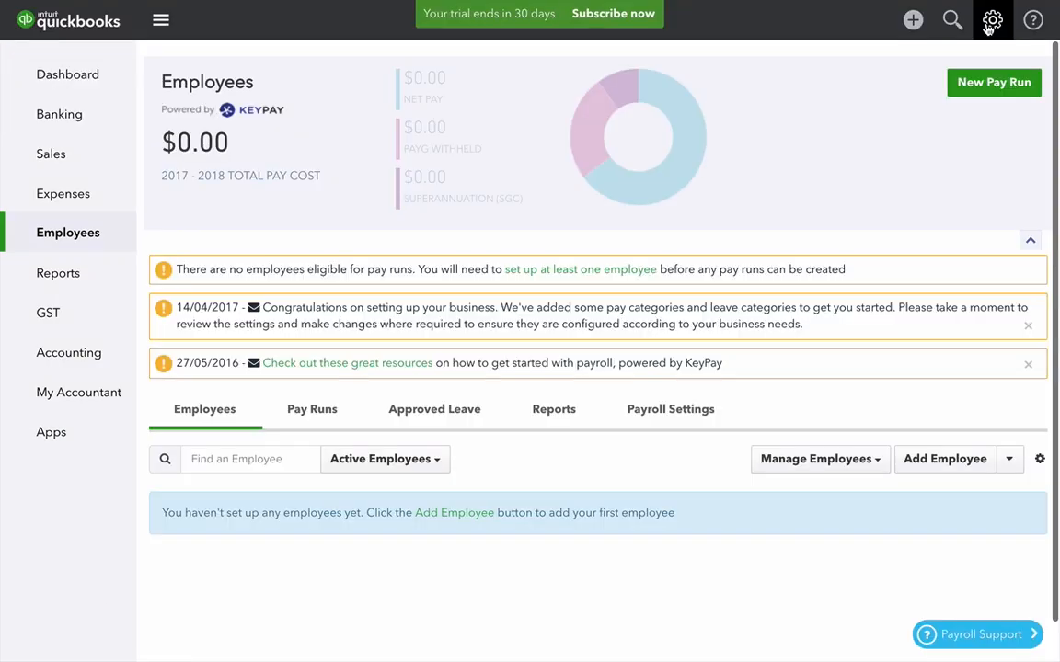
- Enable Track classes and Track locations under Advanced > Categories and save
click(989, 18)
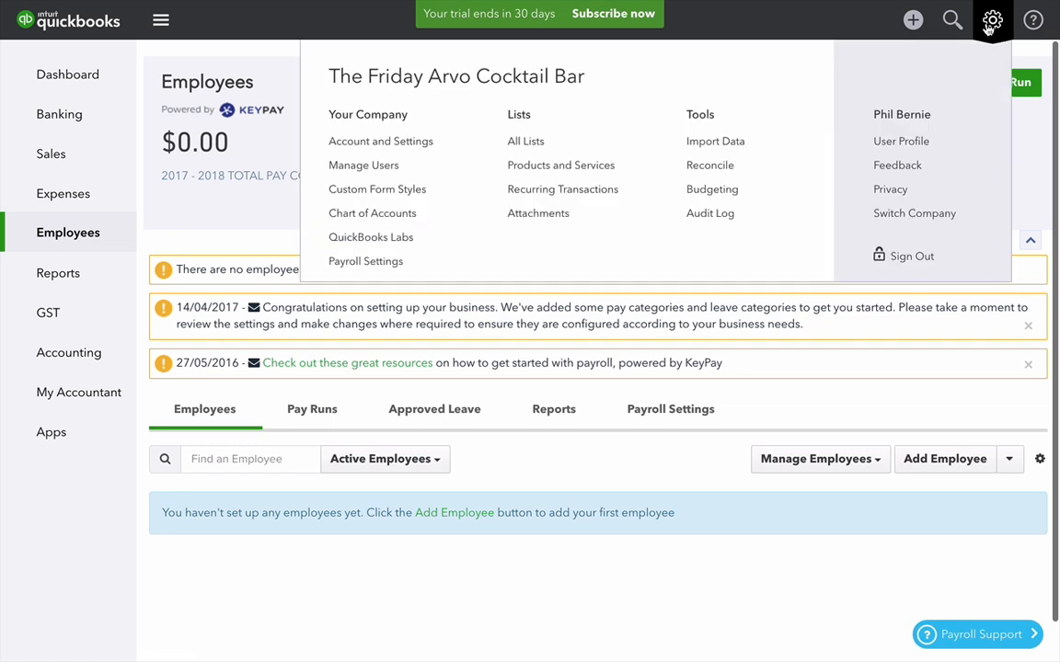
mouse_move(469, 121)
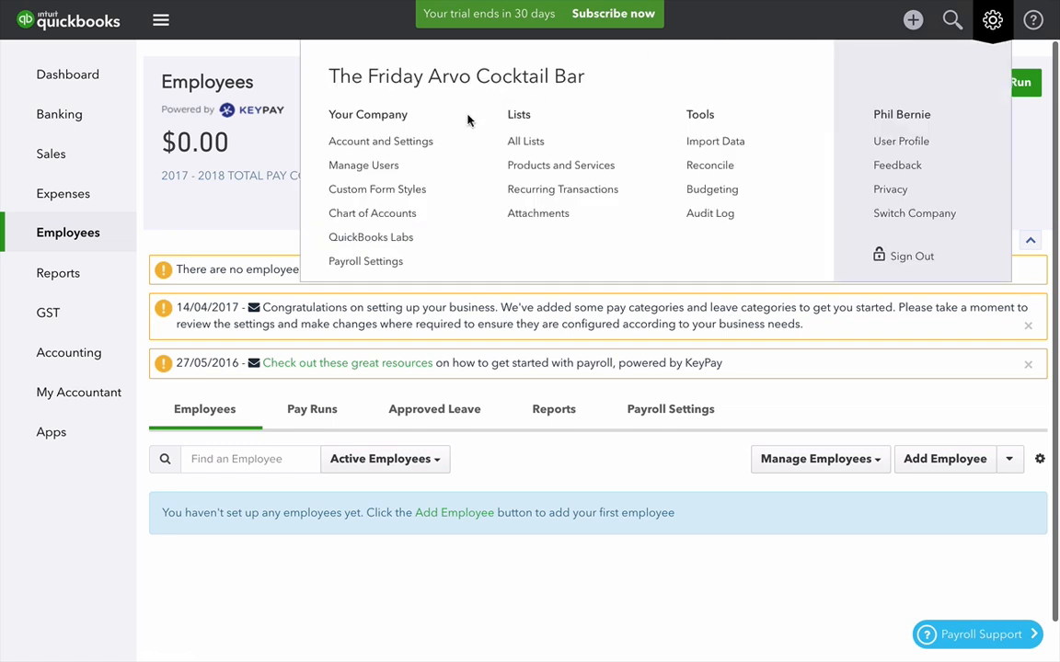
click(381, 140)
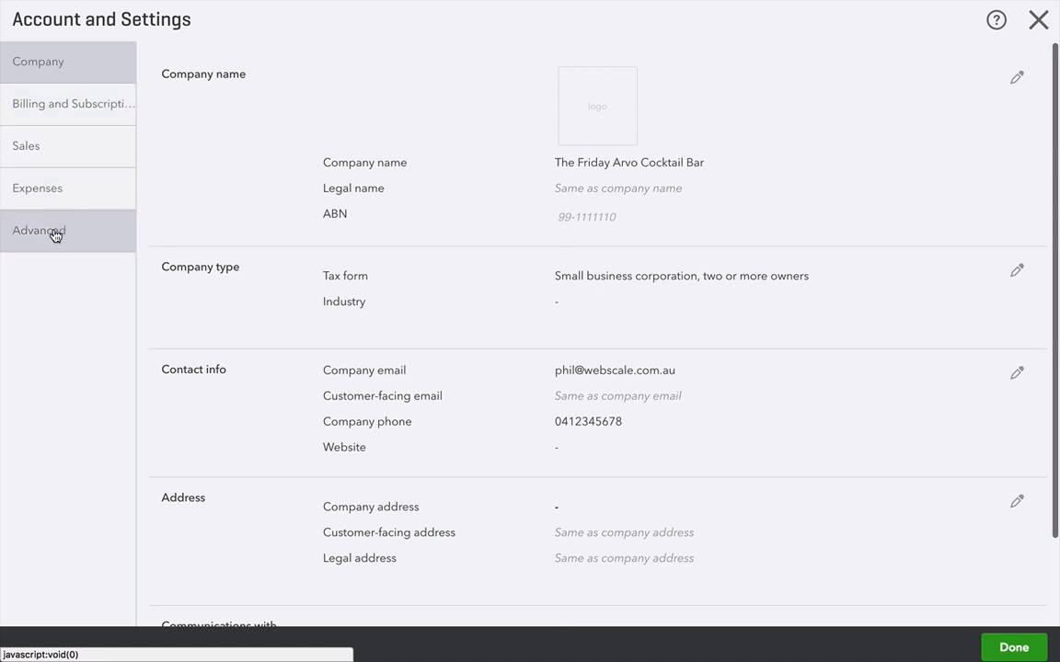
click(39, 230)
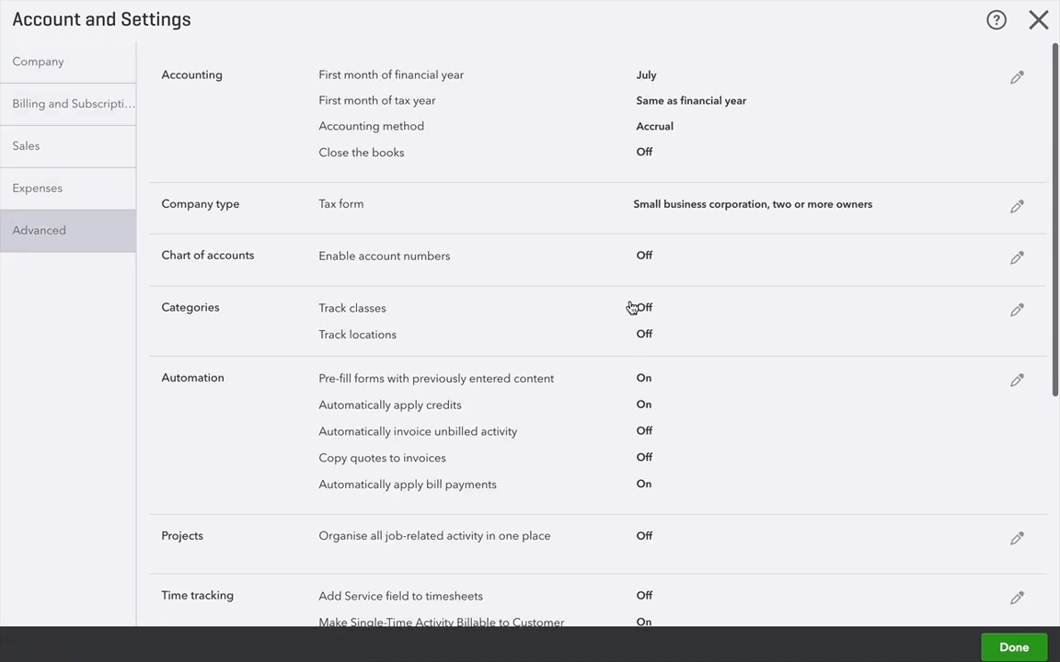
click(1015, 309)
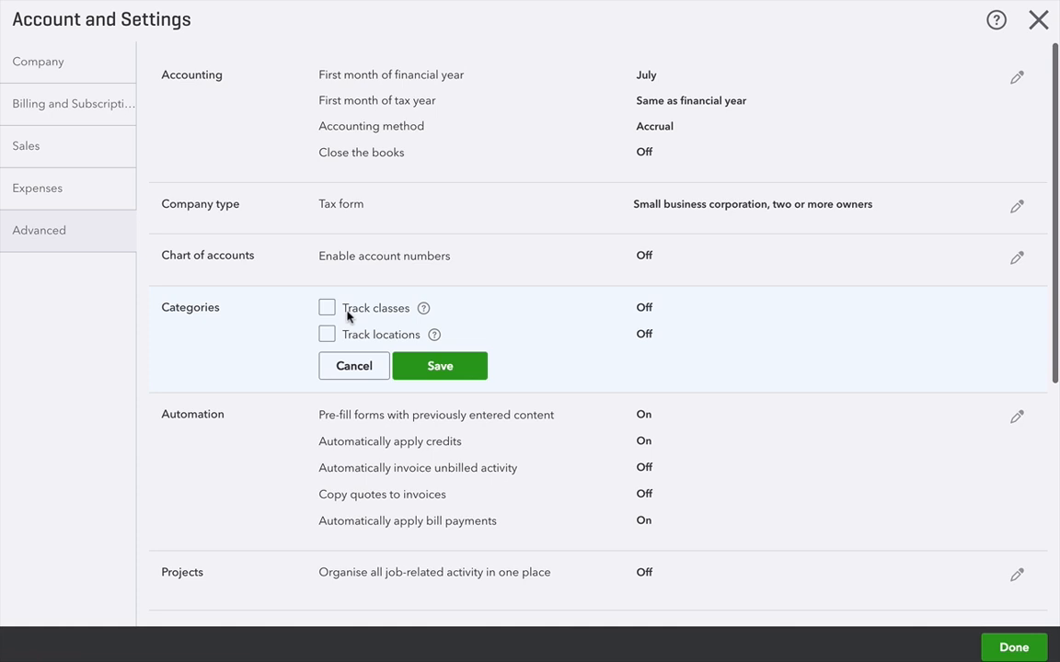
click(328, 307)
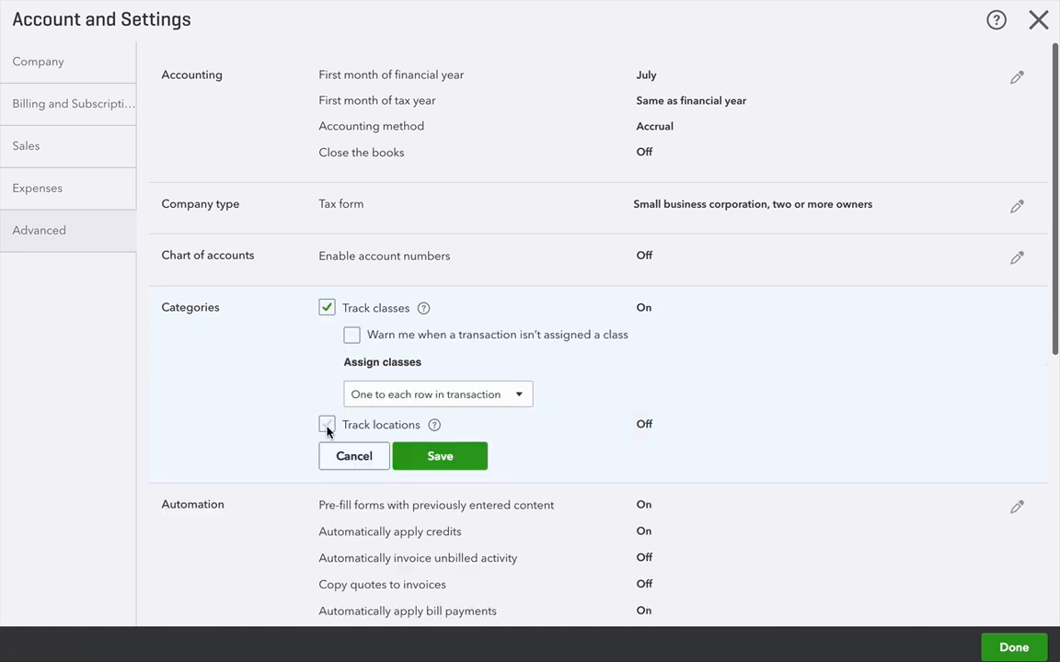
click(328, 423)
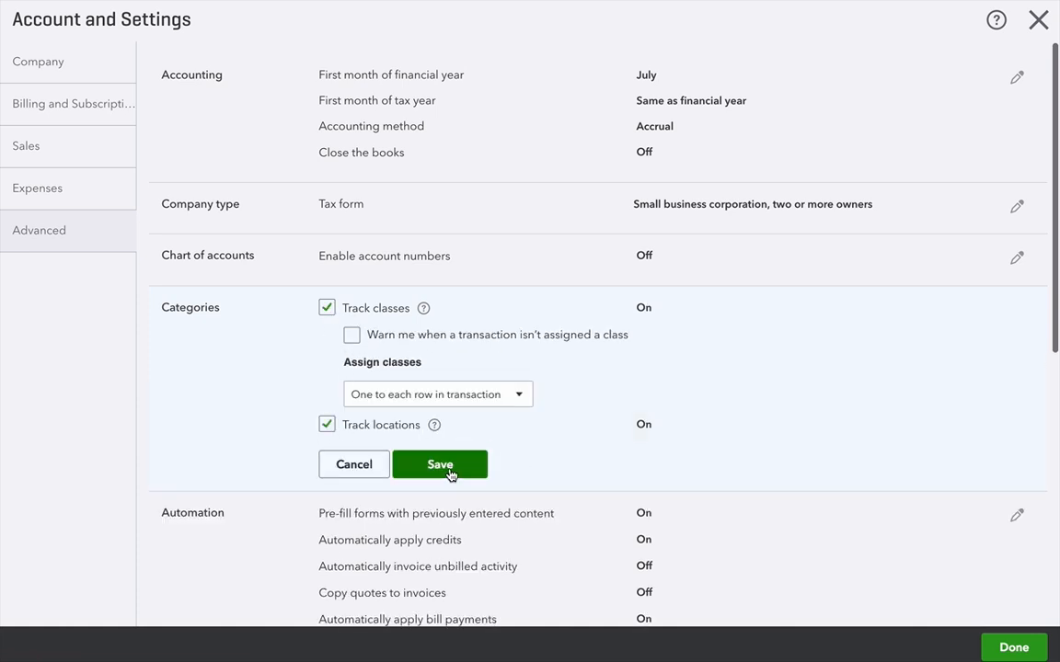
click(438, 463)
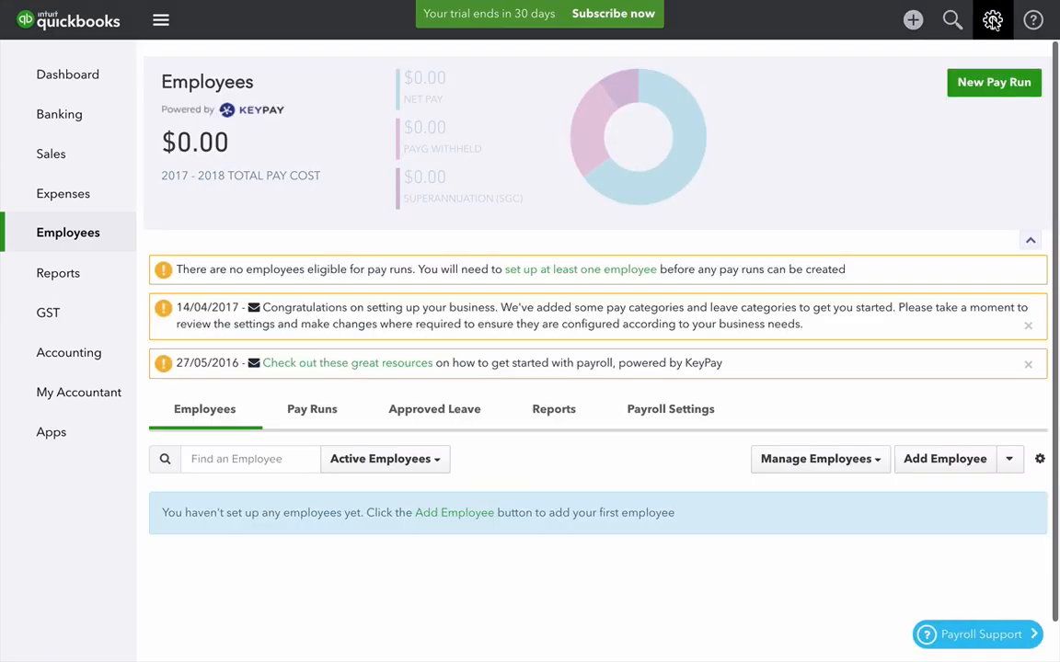
- Add a new location named Bar 1 to the Locations list
click(992, 20)
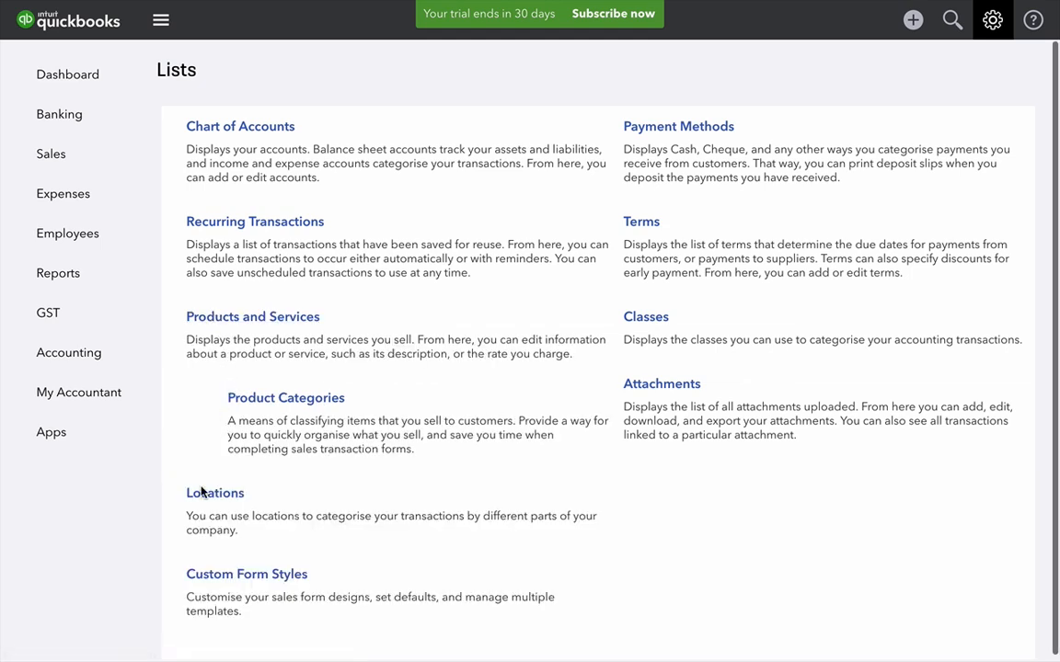
click(214, 493)
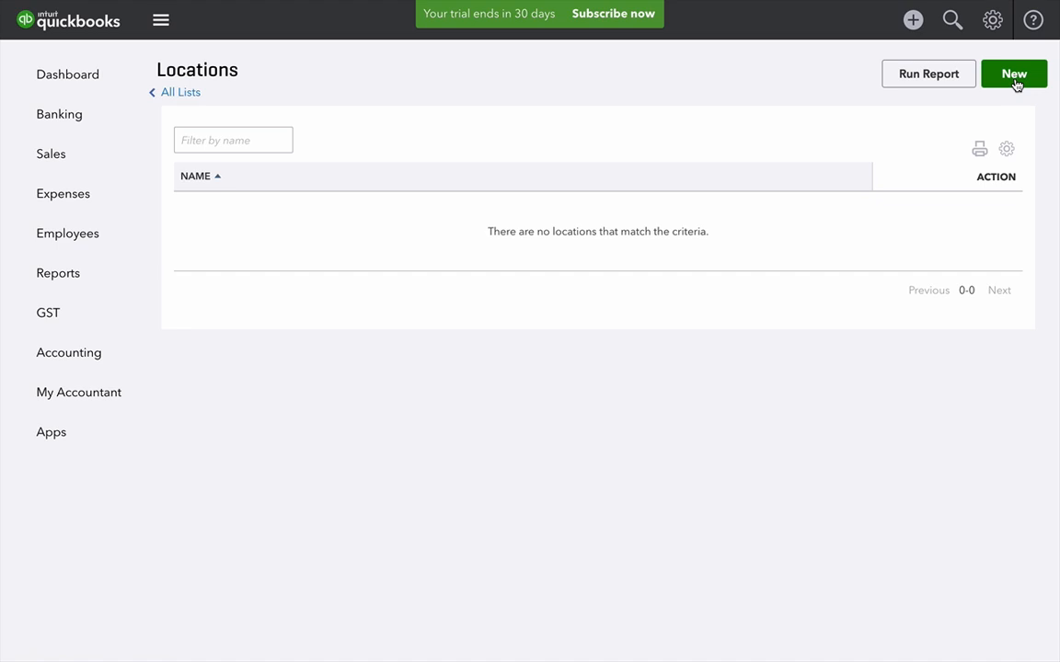
click(1014, 74)
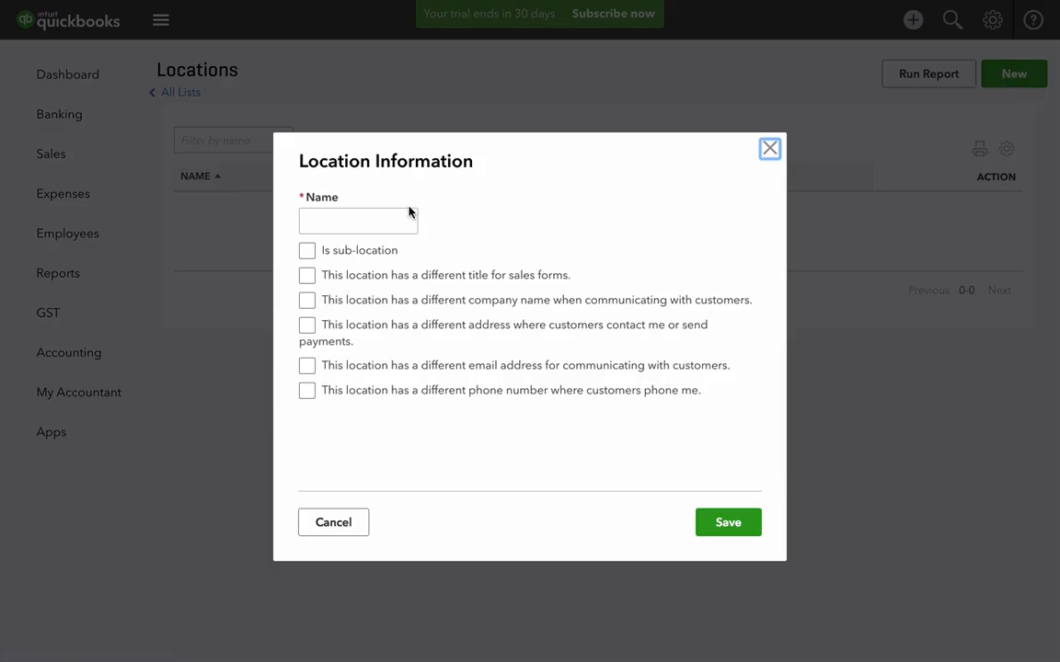
text(Bar 1)
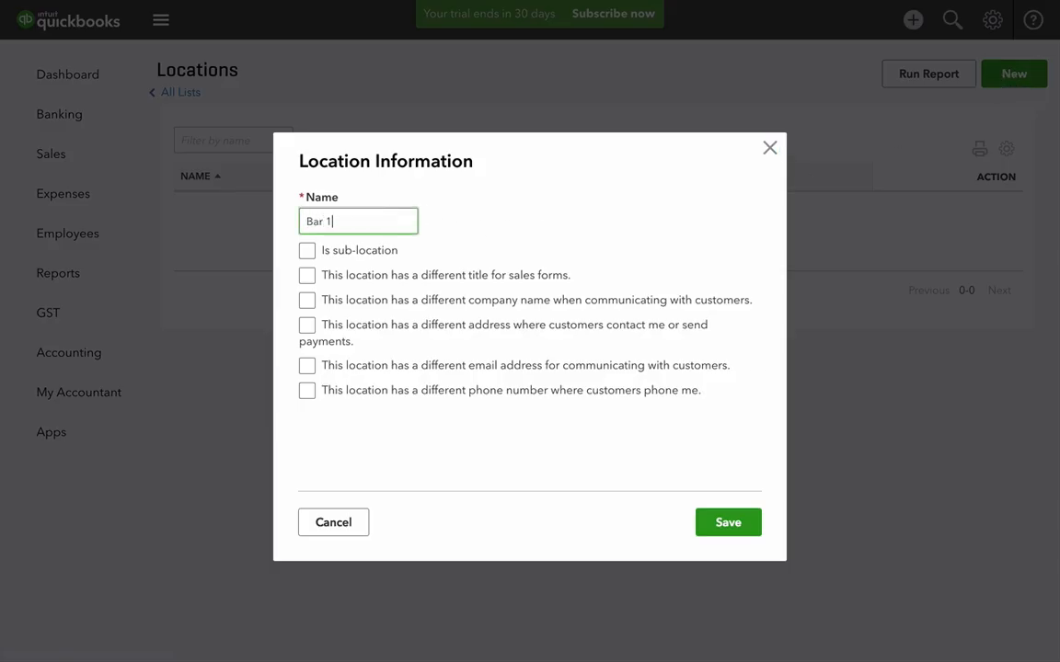
click(728, 522)
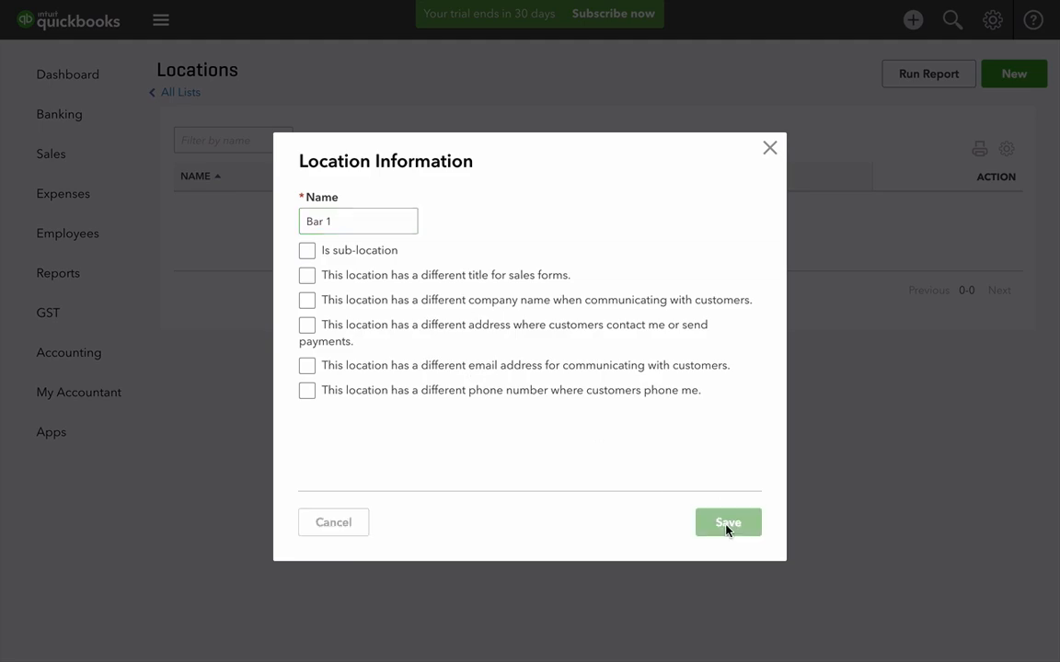
- Add a second location named Front of house
click(729, 523)
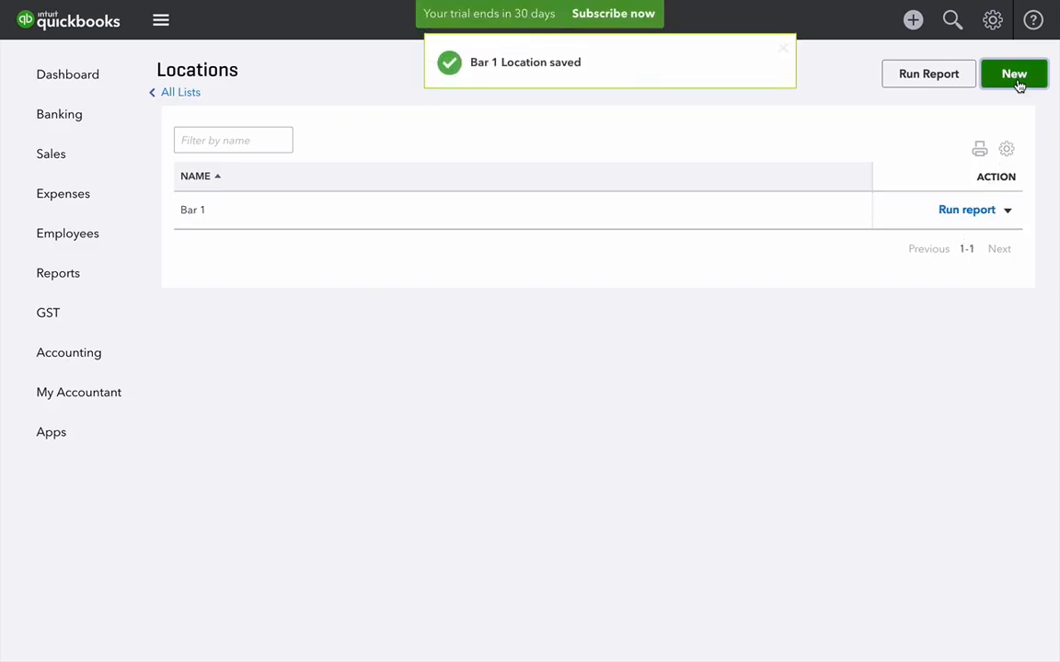
click(1012, 74)
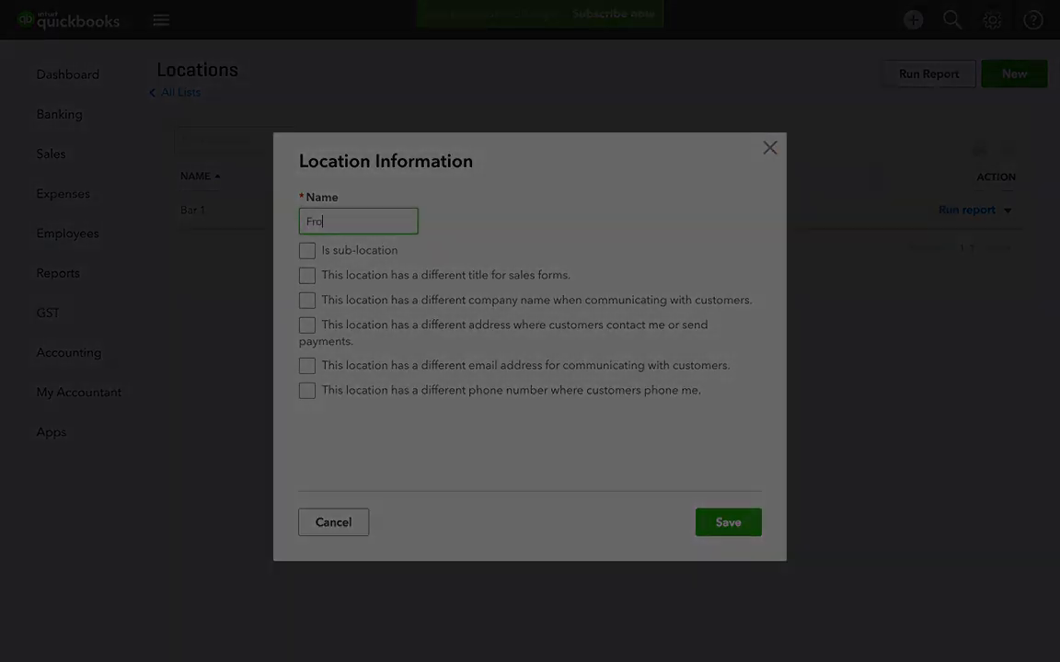
click(716, 522)
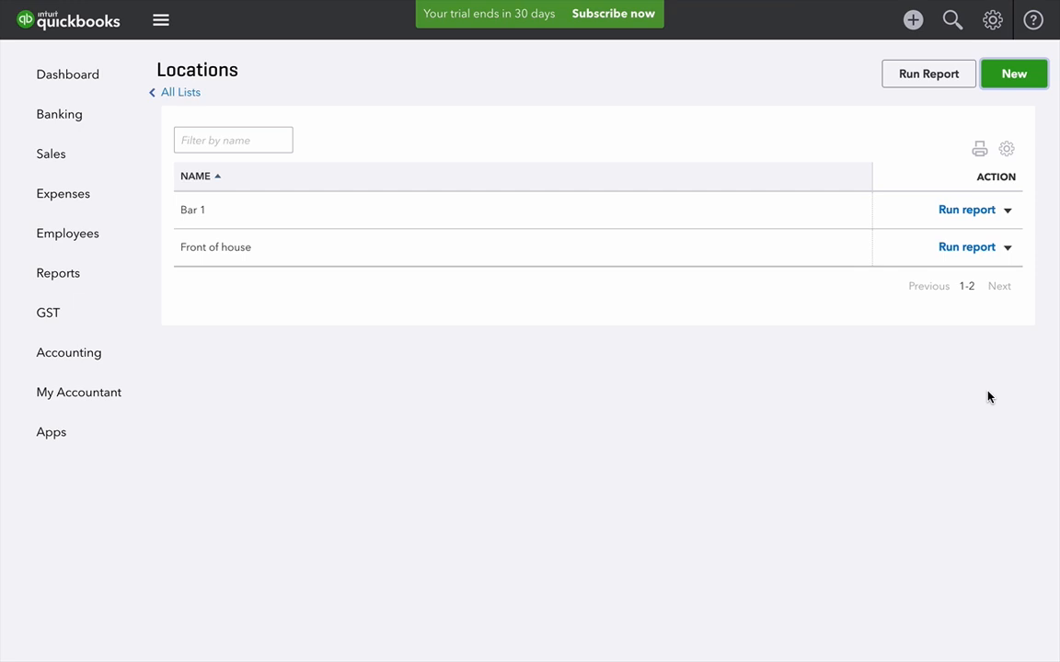
mouse_move(92, 242)
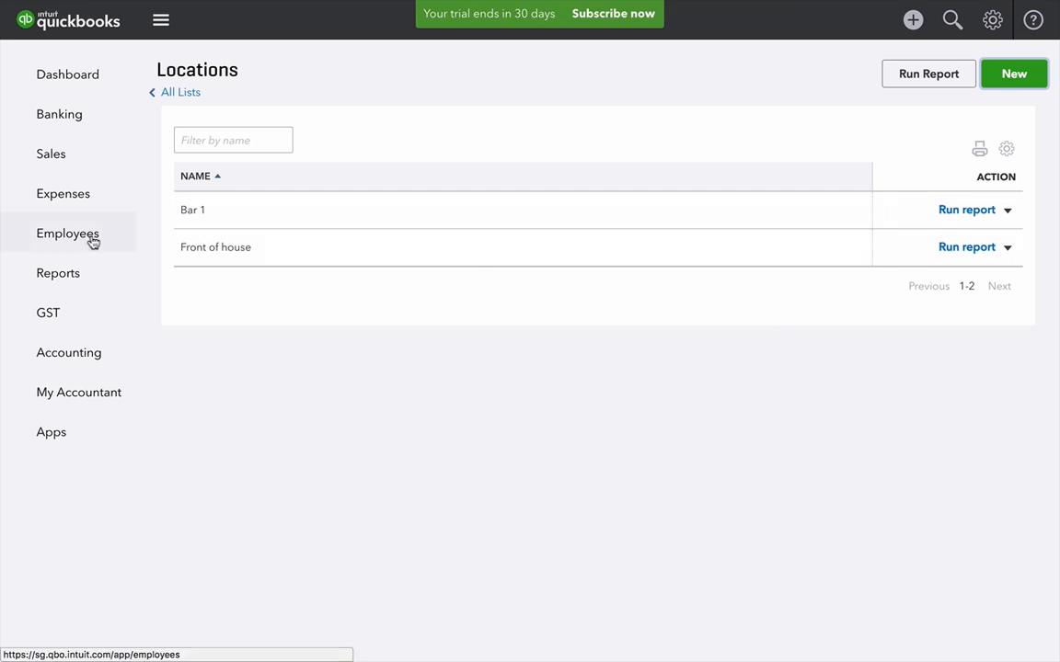
- Show the payroll Locations list under Pay Run Settings and import the QuickBooks locations
click(67, 232)
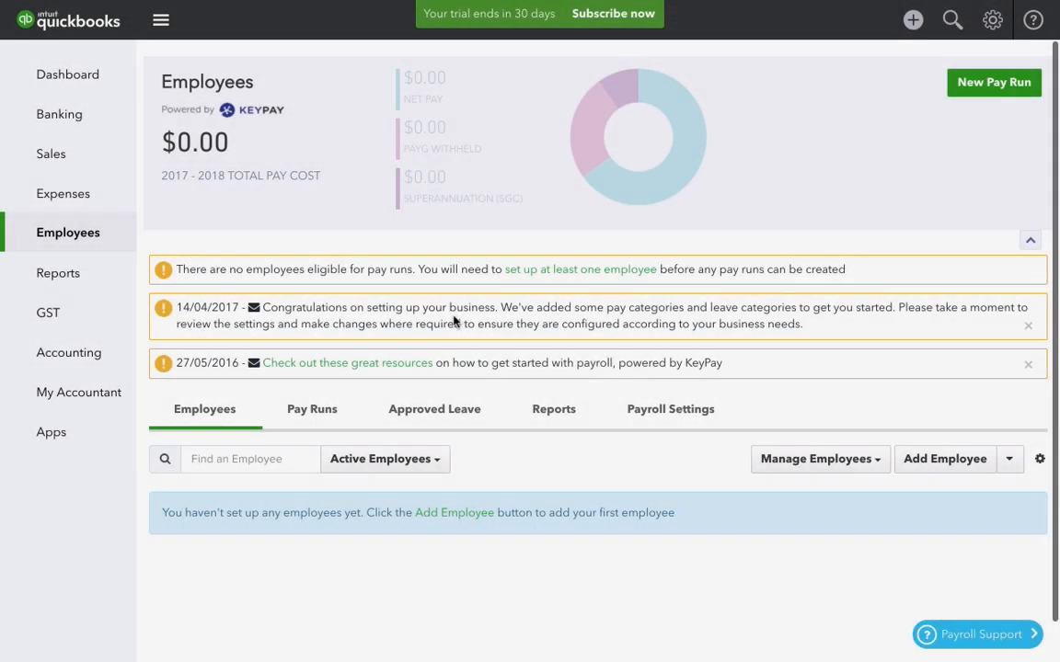
click(670, 409)
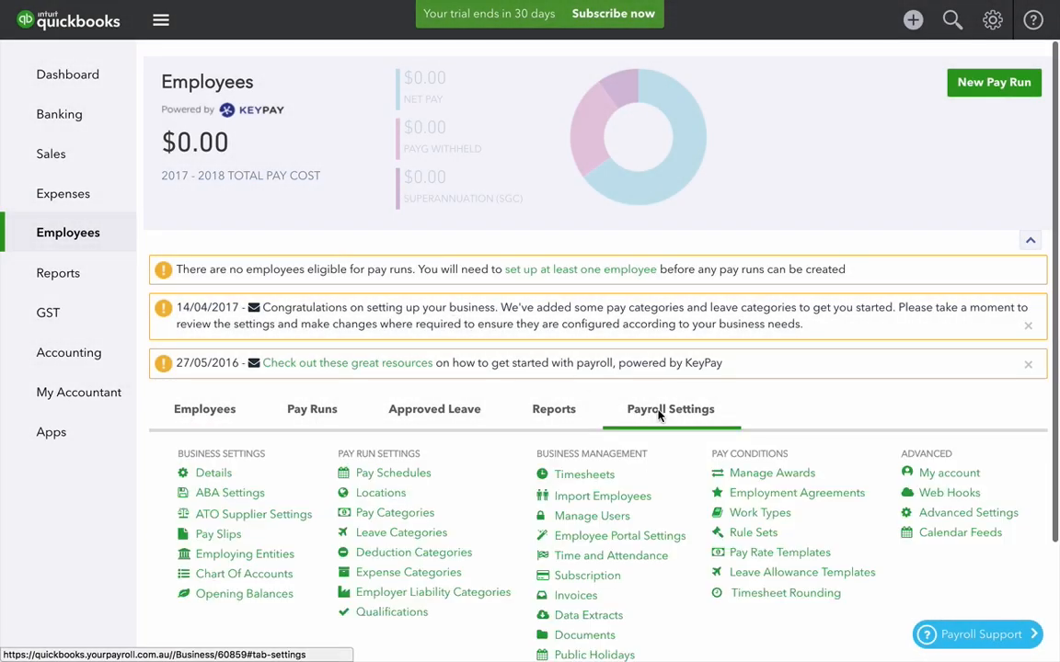
mouse_move(589, 574)
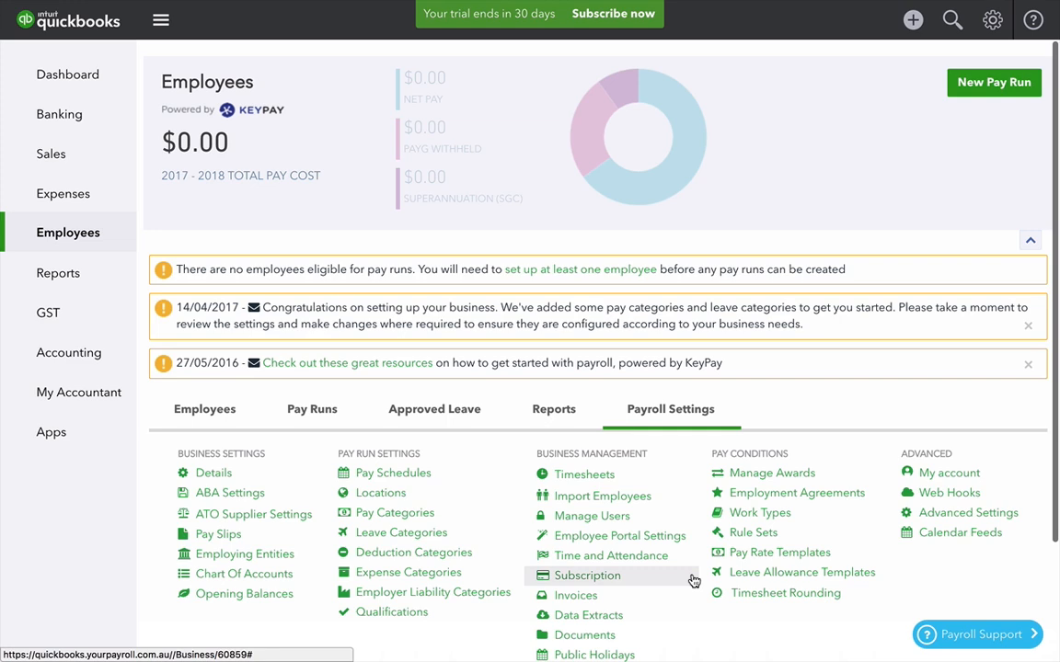
scroll(down, 3)
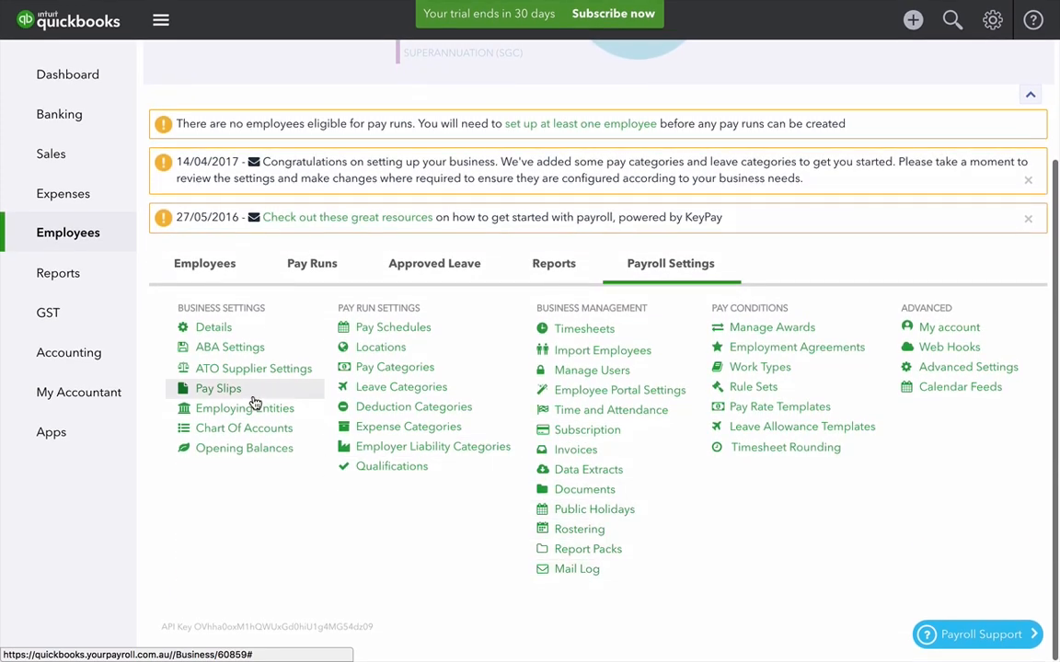
click(379, 346)
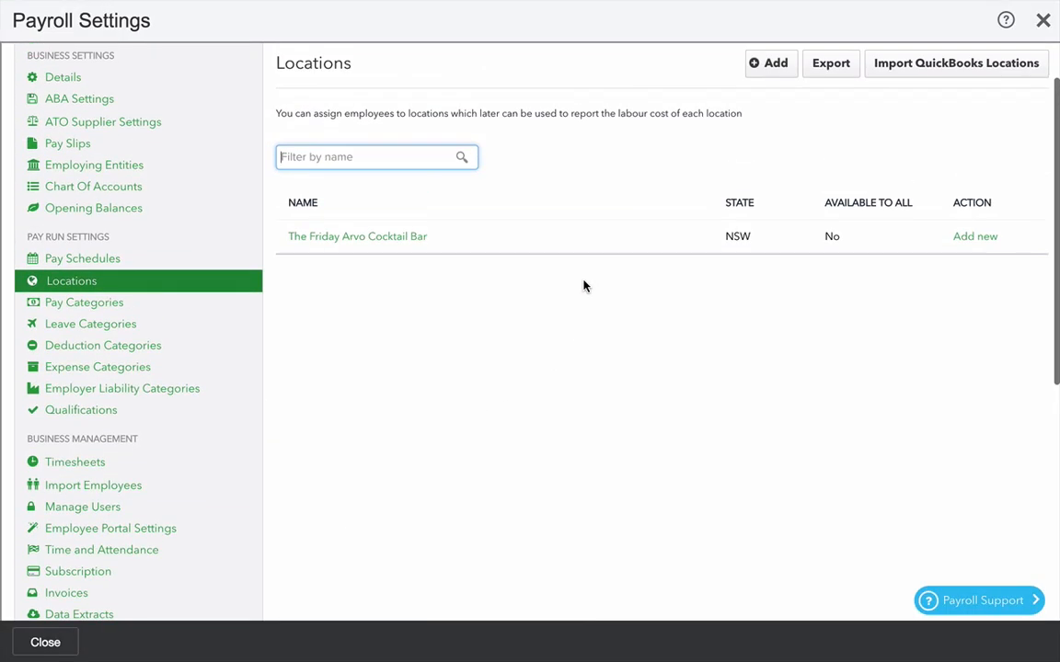
mouse_move(647, 199)
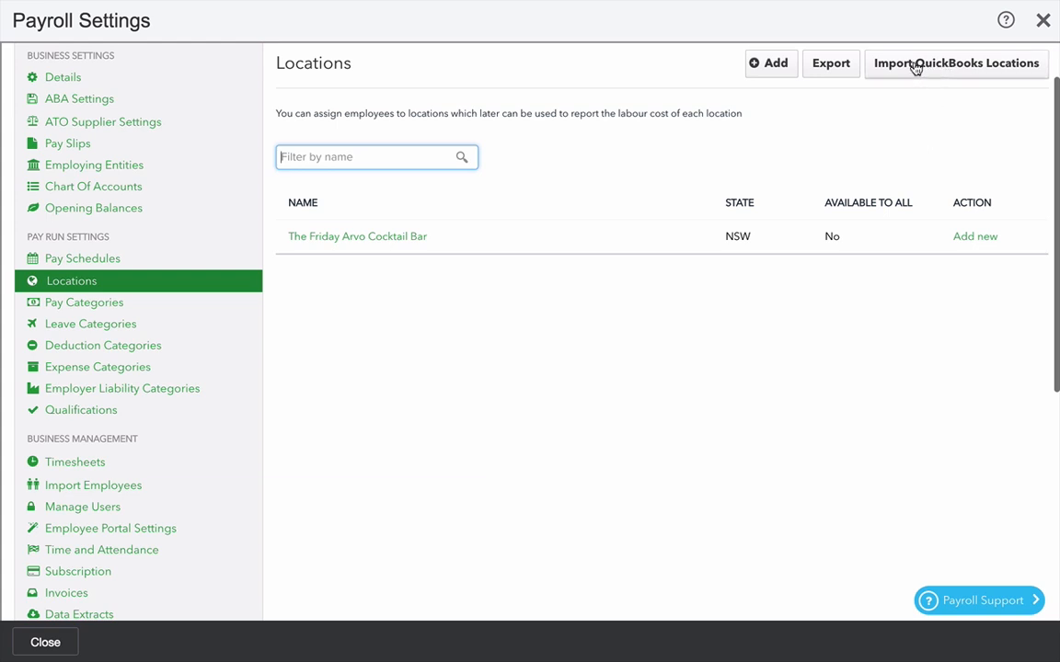
click(955, 63)
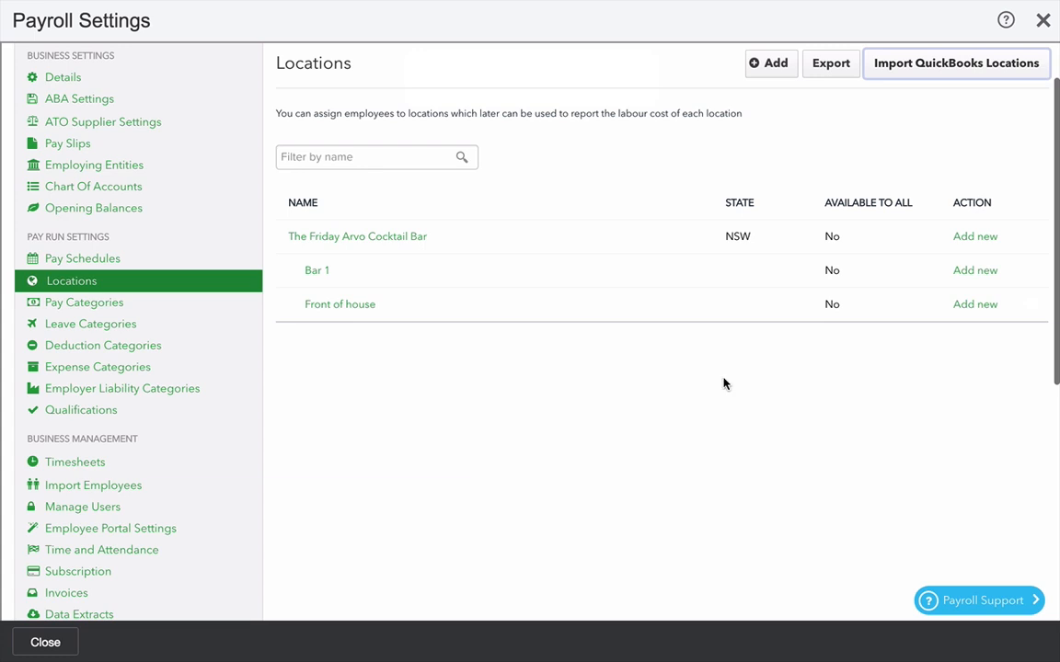
mouse_move(490, 344)
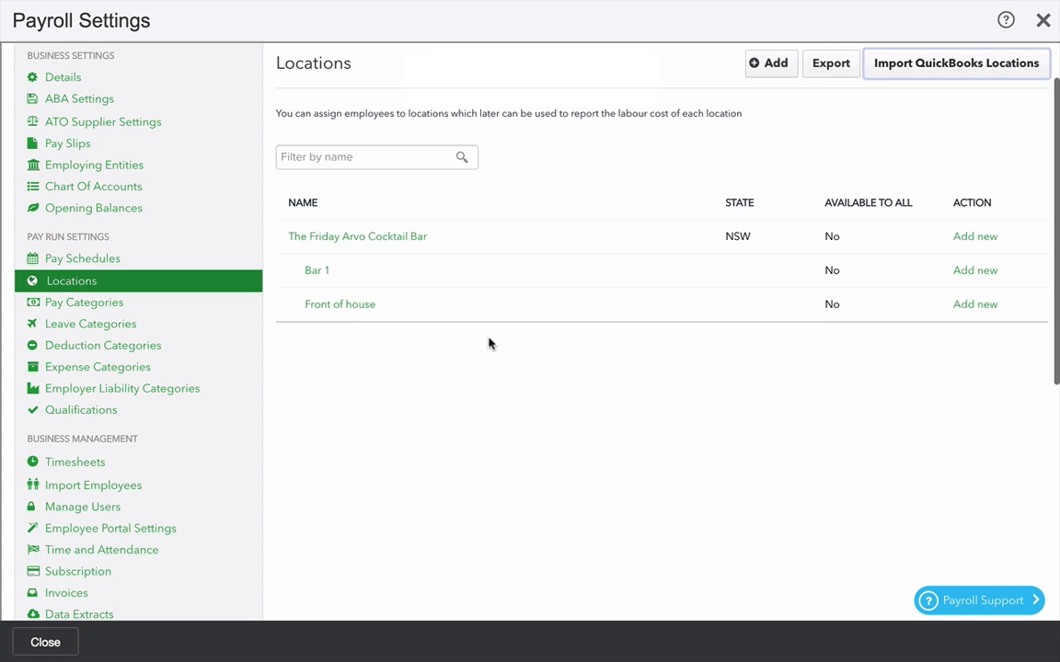
- Set the state to NSW for the Bar 1 and Front of house payroll locations and save each
click(316, 269)
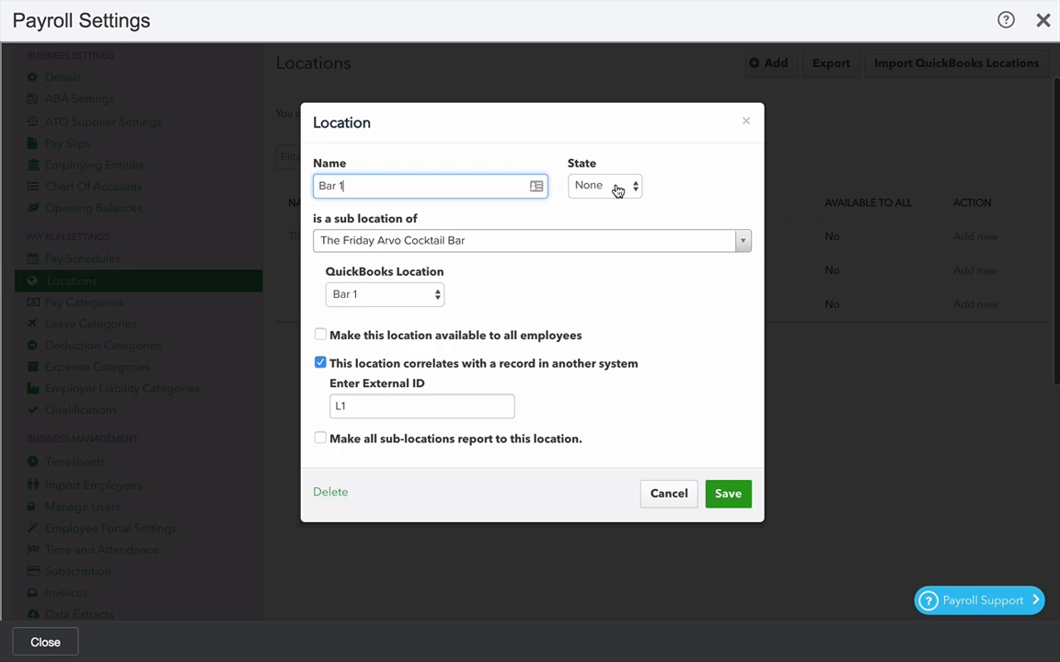
click(603, 184)
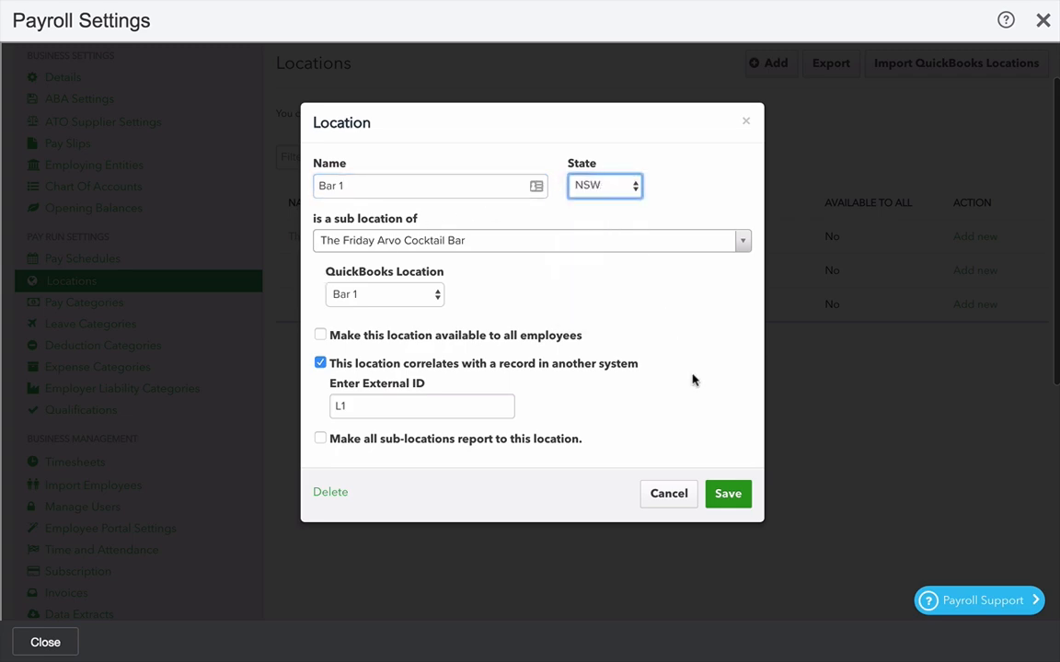
click(728, 493)
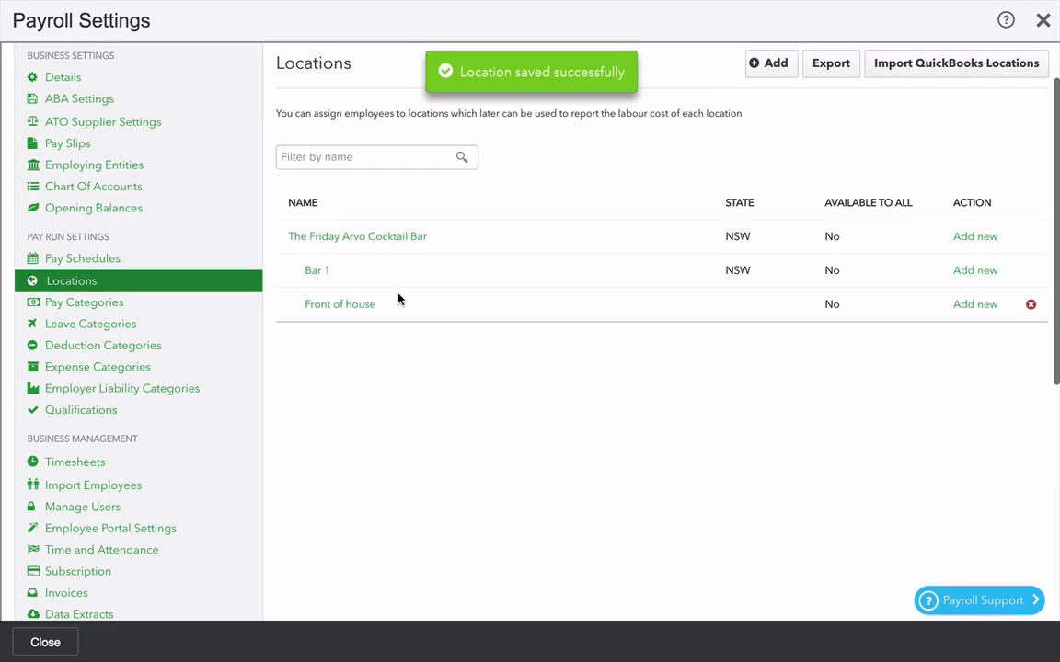
click(339, 304)
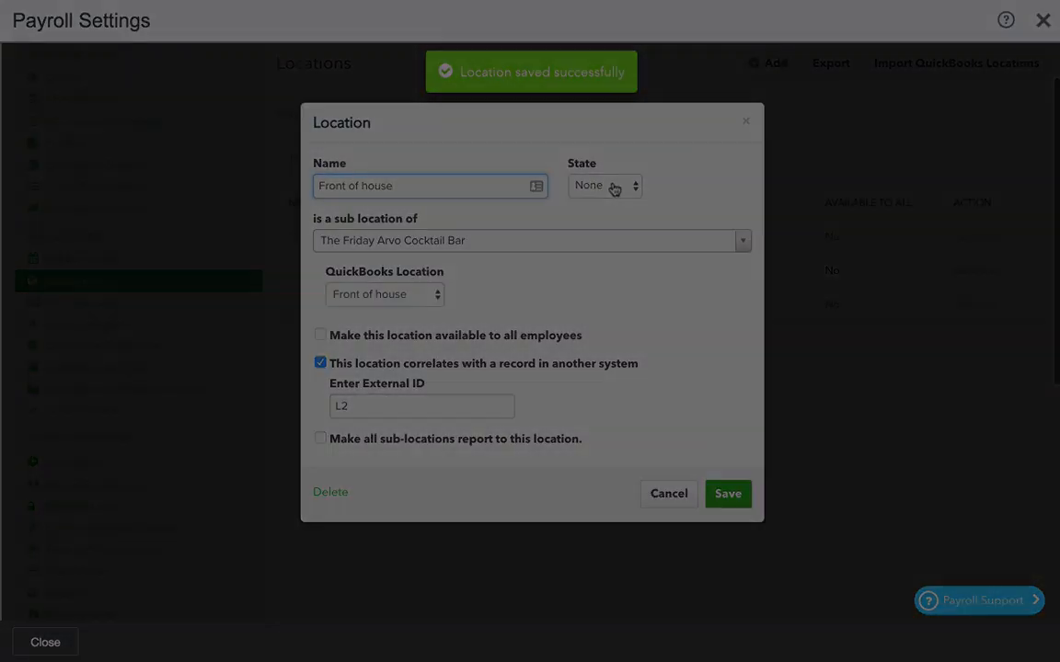
click(727, 493)
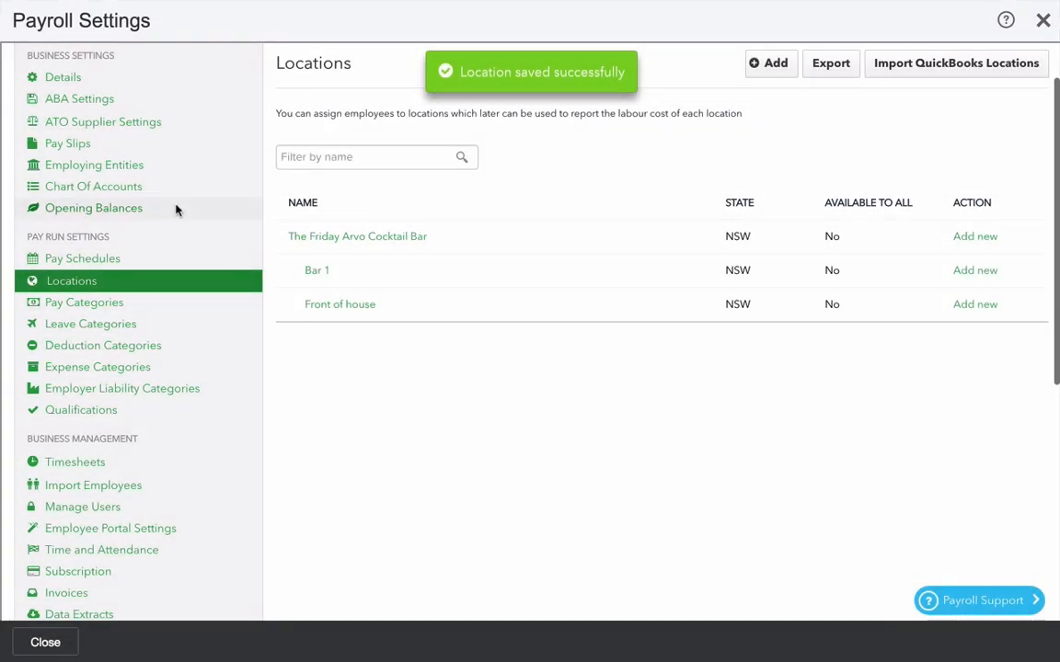
click(356, 235)
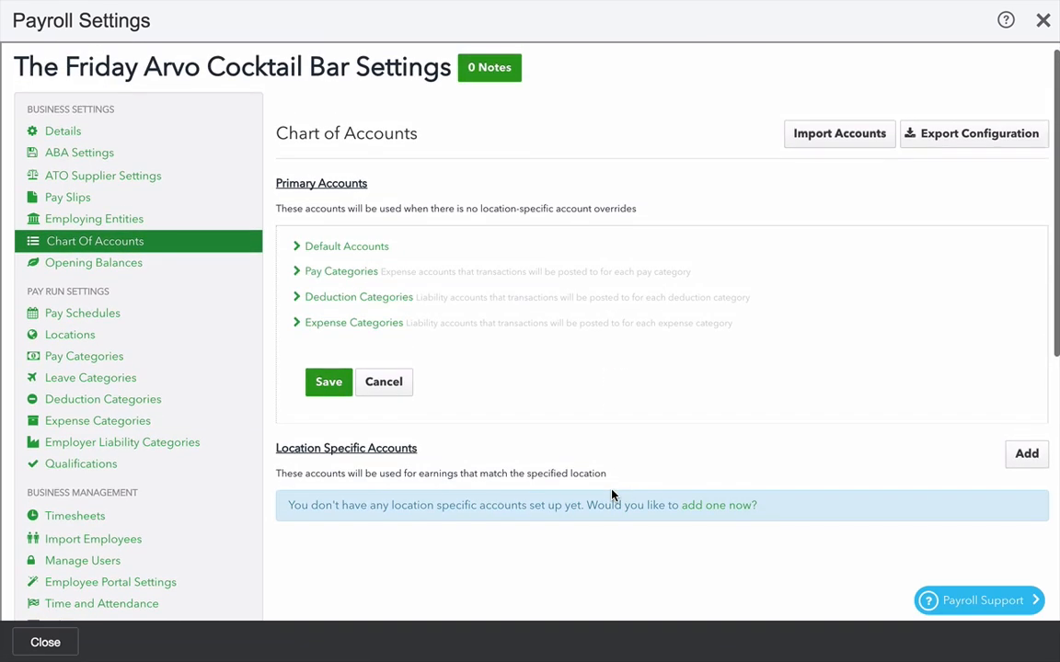
click(346, 246)
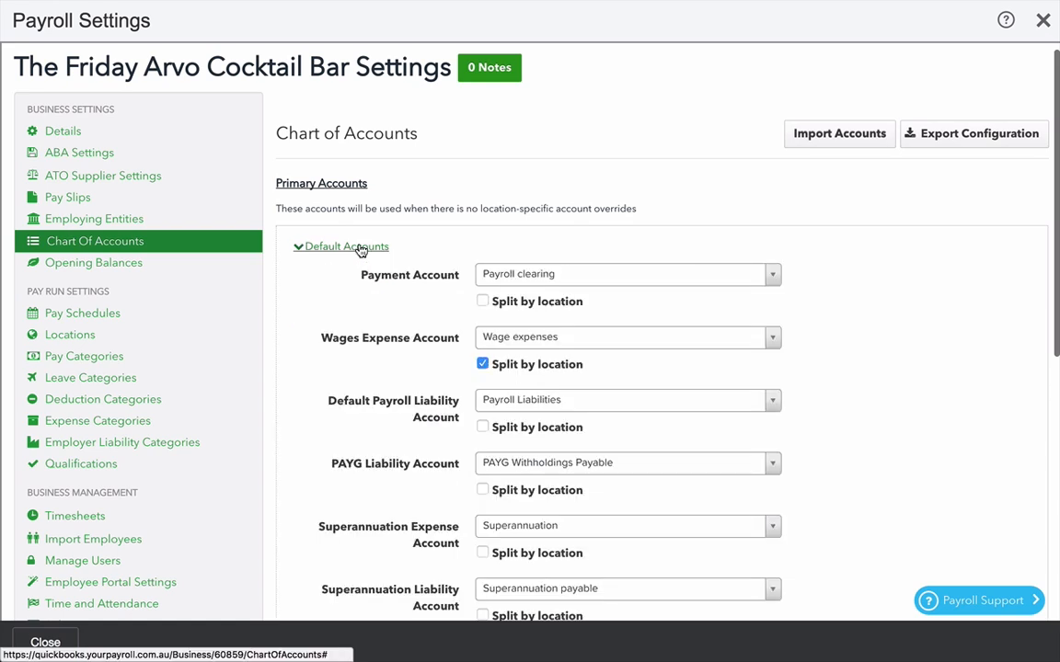
scroll(down, 3)
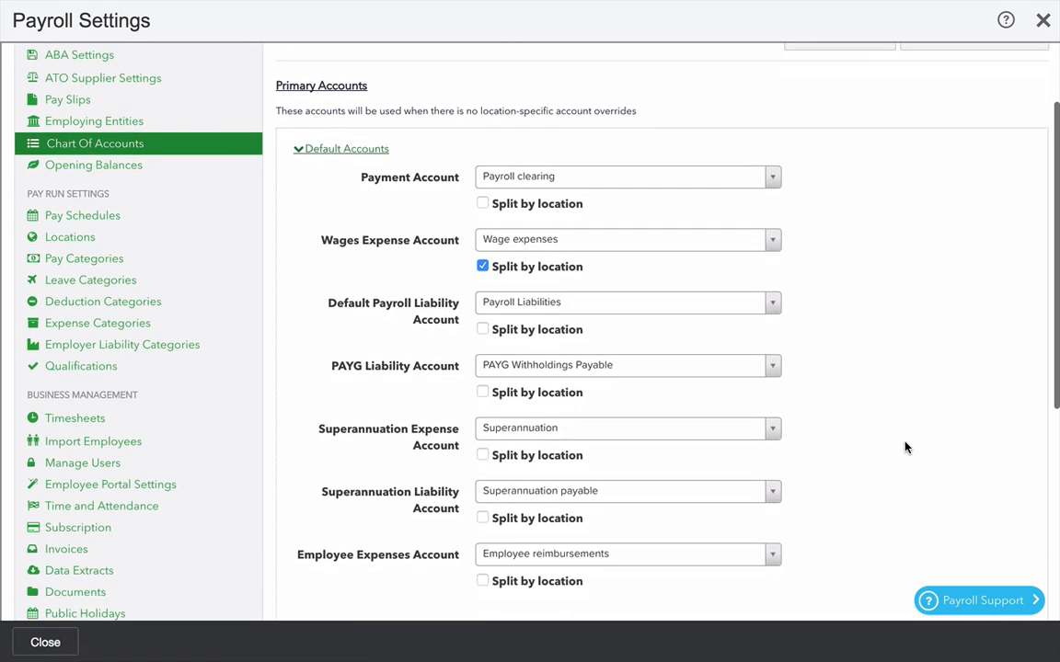
scroll(down, 3)
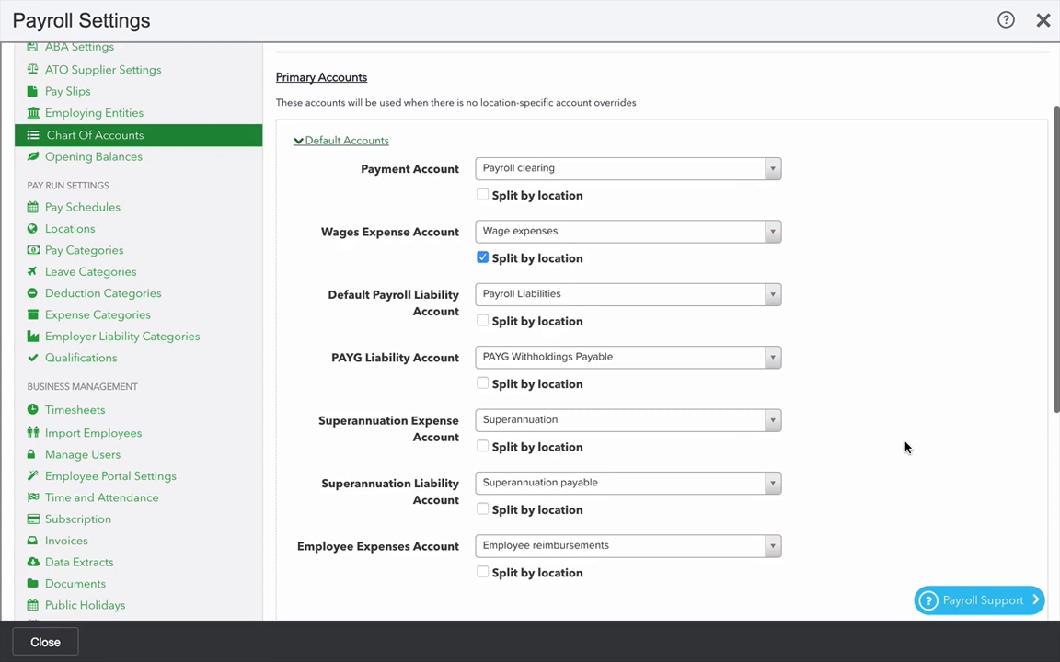
scroll(down, 3)
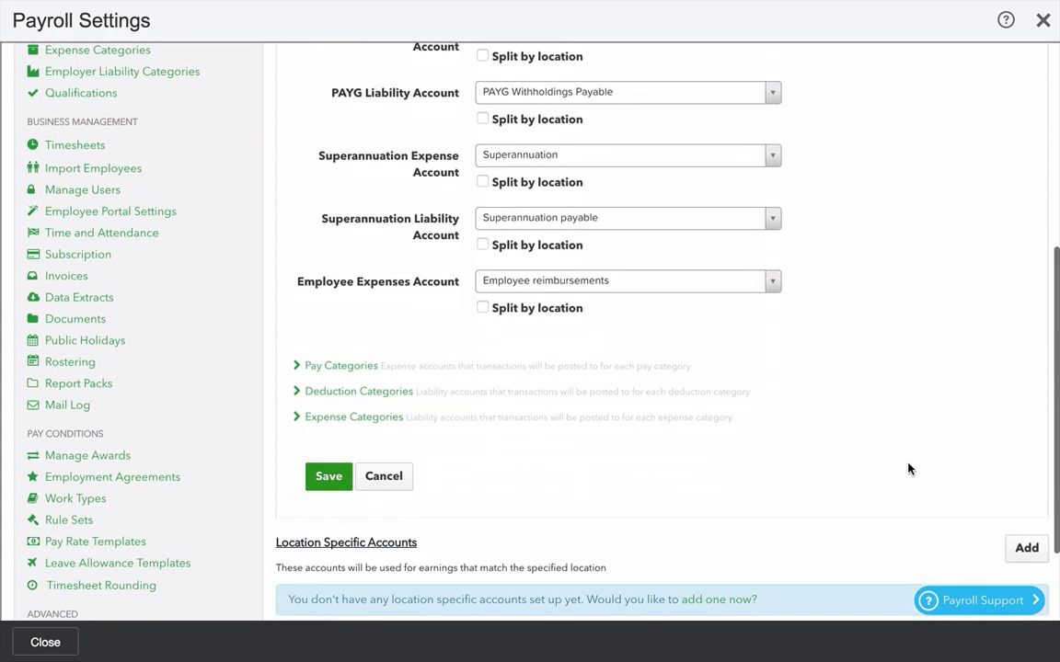
click(353, 415)
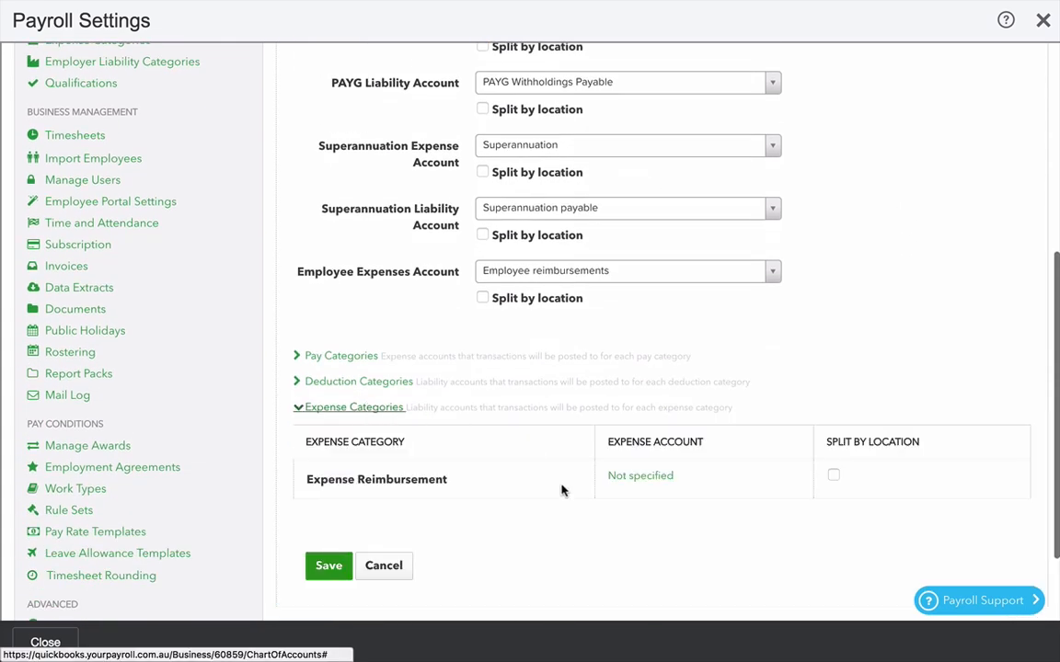
scroll(down, 3)
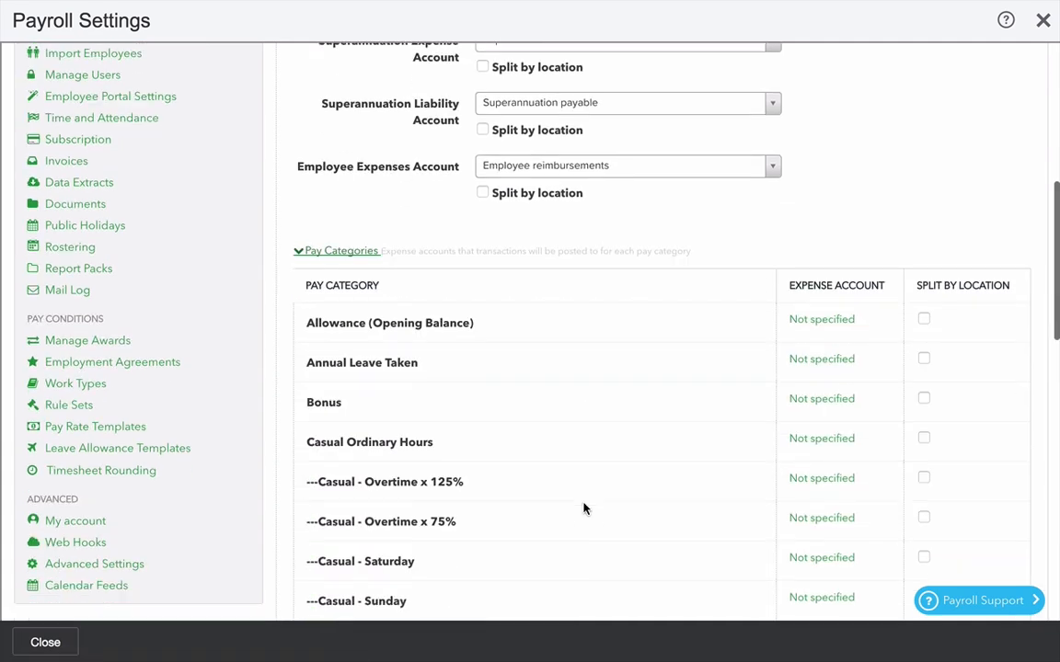
scroll(down, 3)
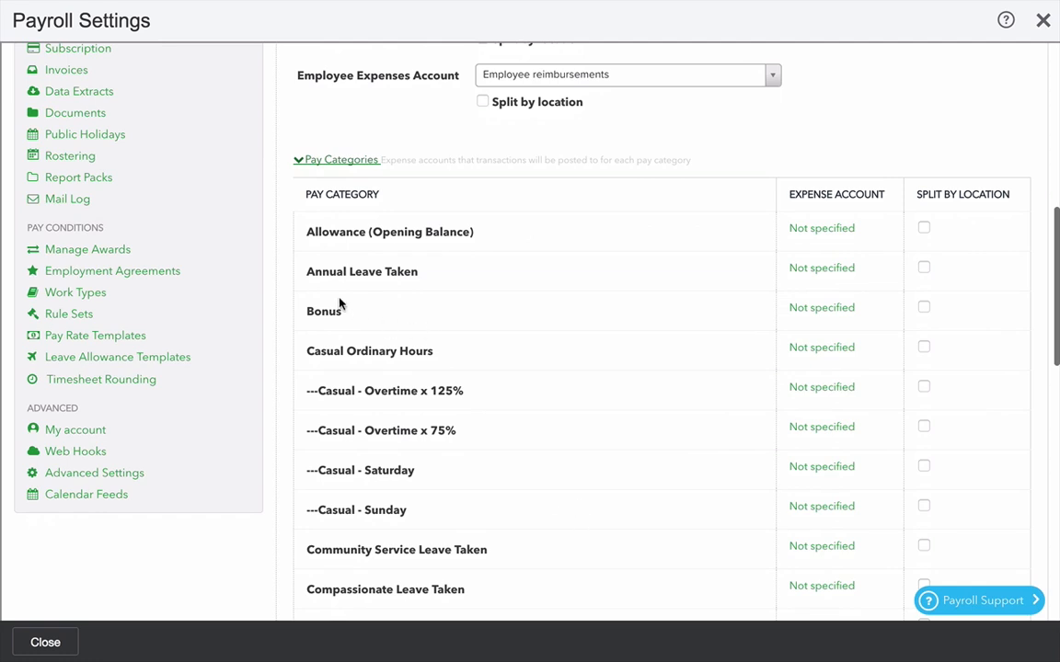
mouse_move(486, 451)
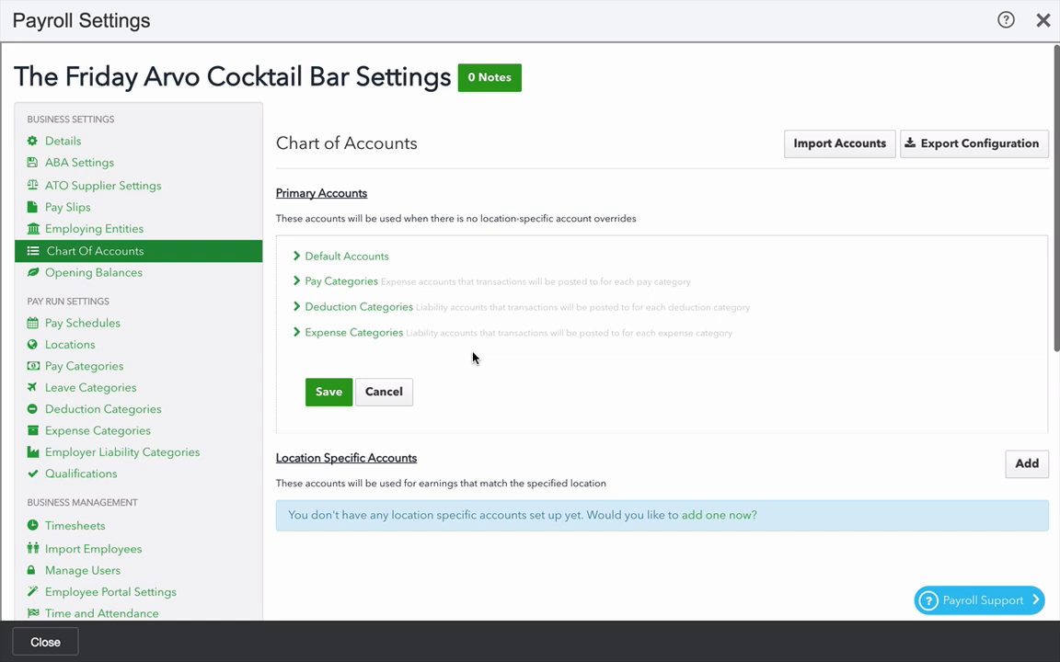
click(327, 392)
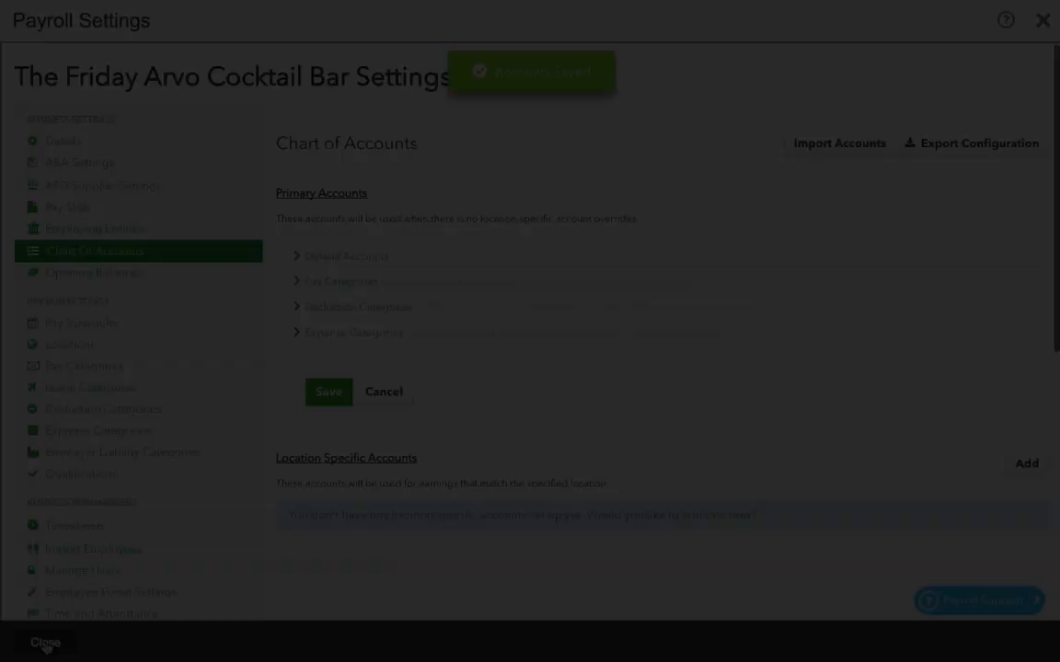
click(84, 365)
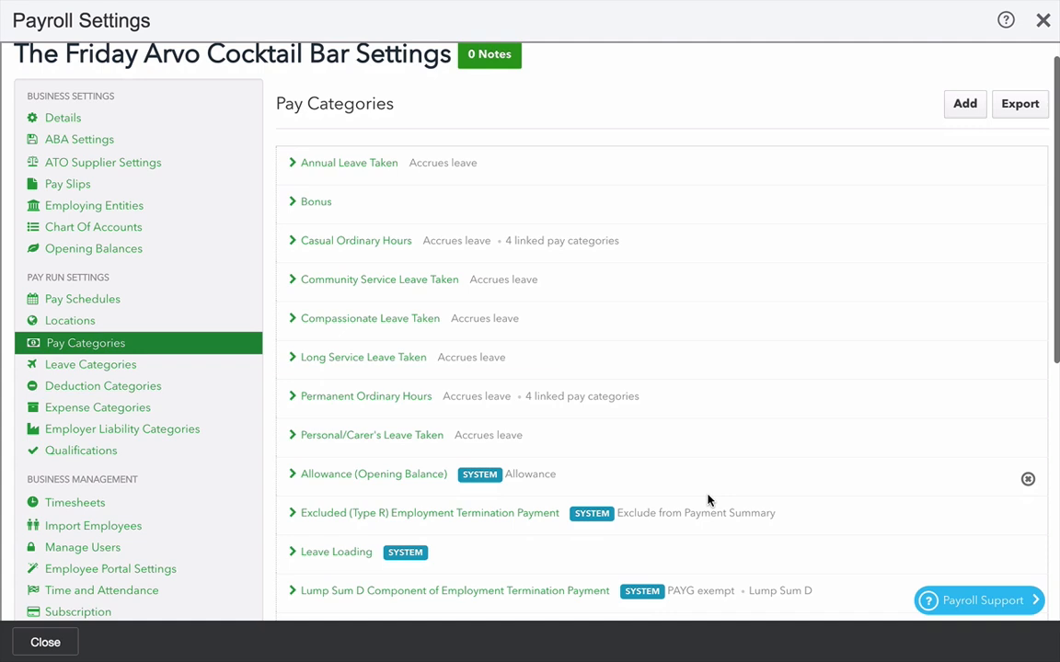
- Add a new pay category named Car allowance
scroll(down, 3)
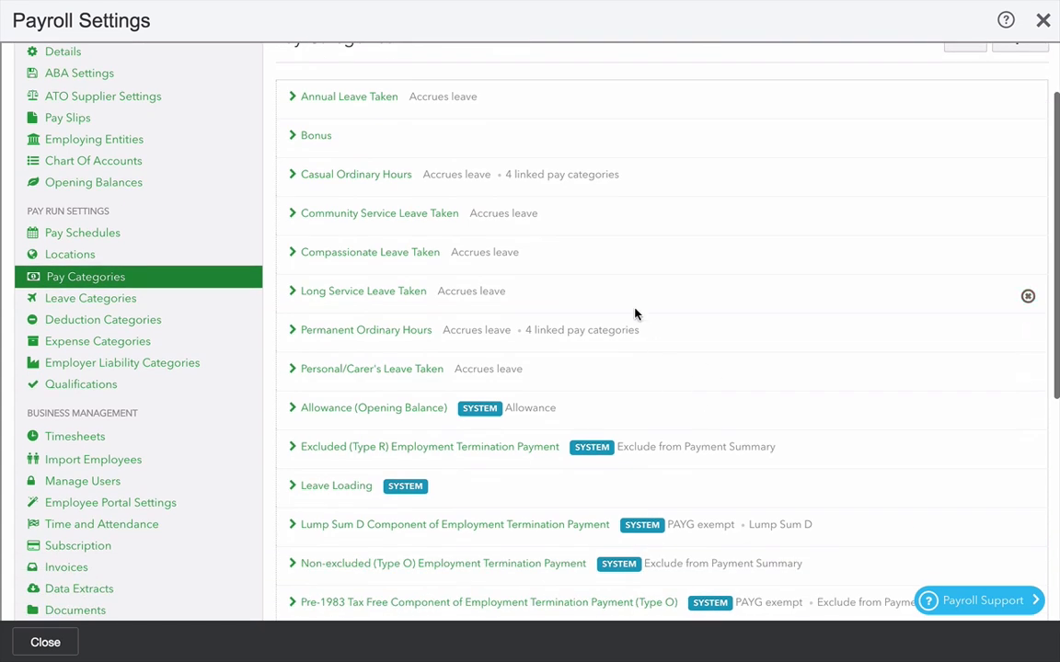
click(964, 127)
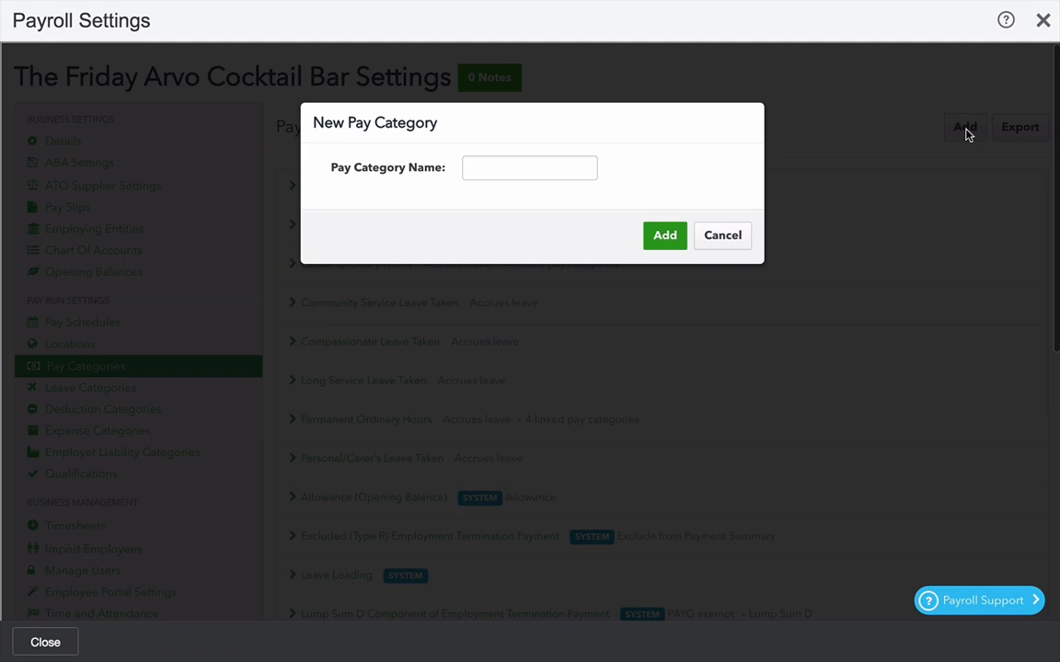
text(Car)
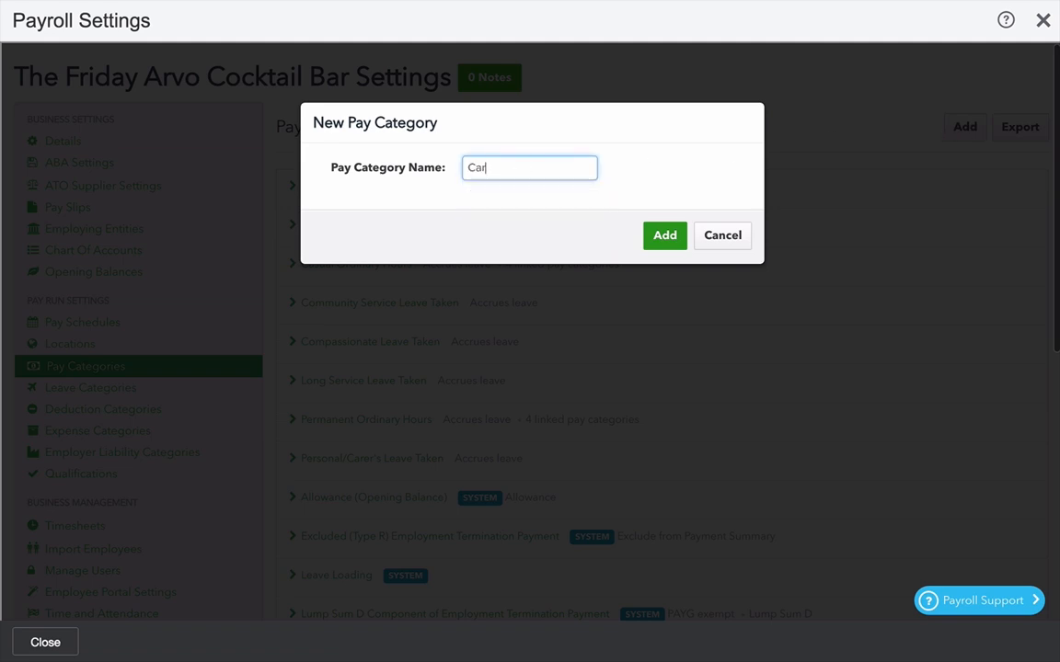
text(allowance)
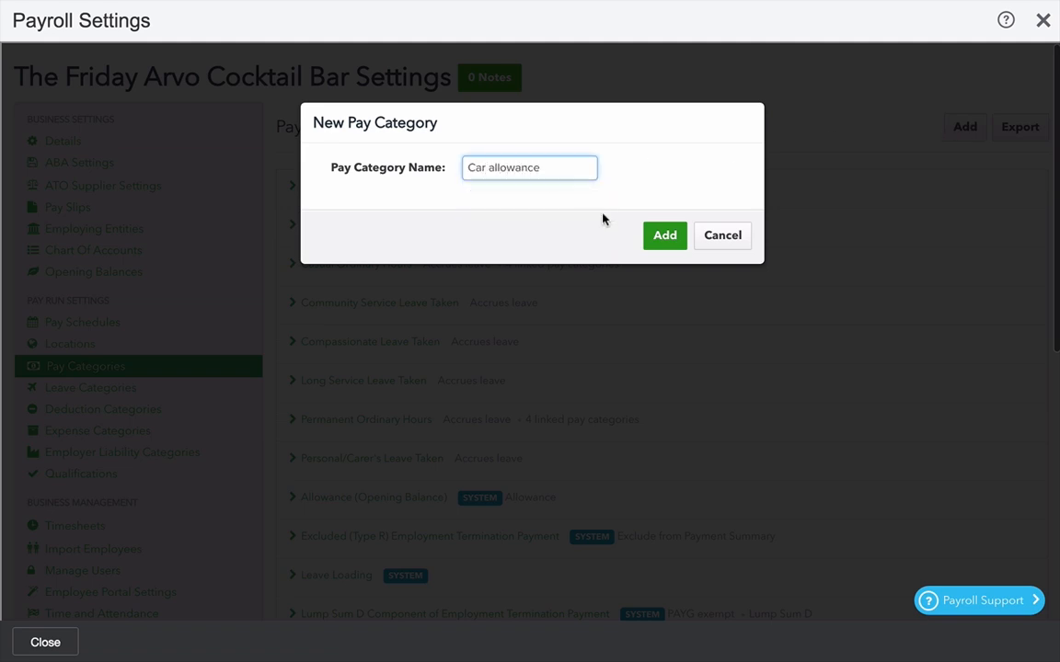
click(664, 235)
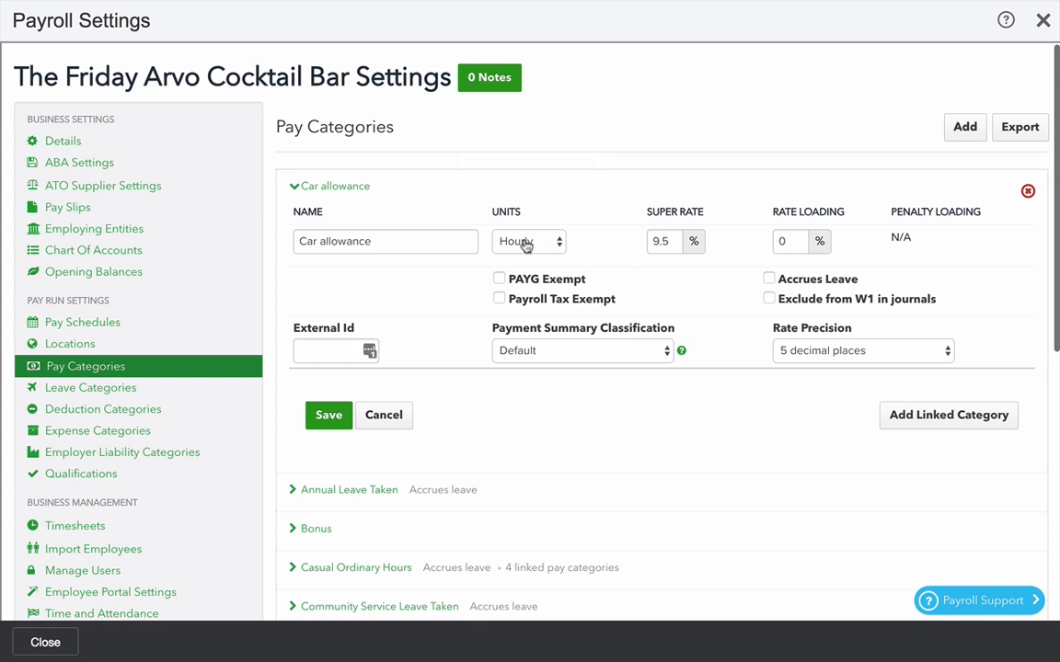
- Make it Fixed units, PAYG exempt, excluded from W1, classified as Allowance, and save
click(528, 241)
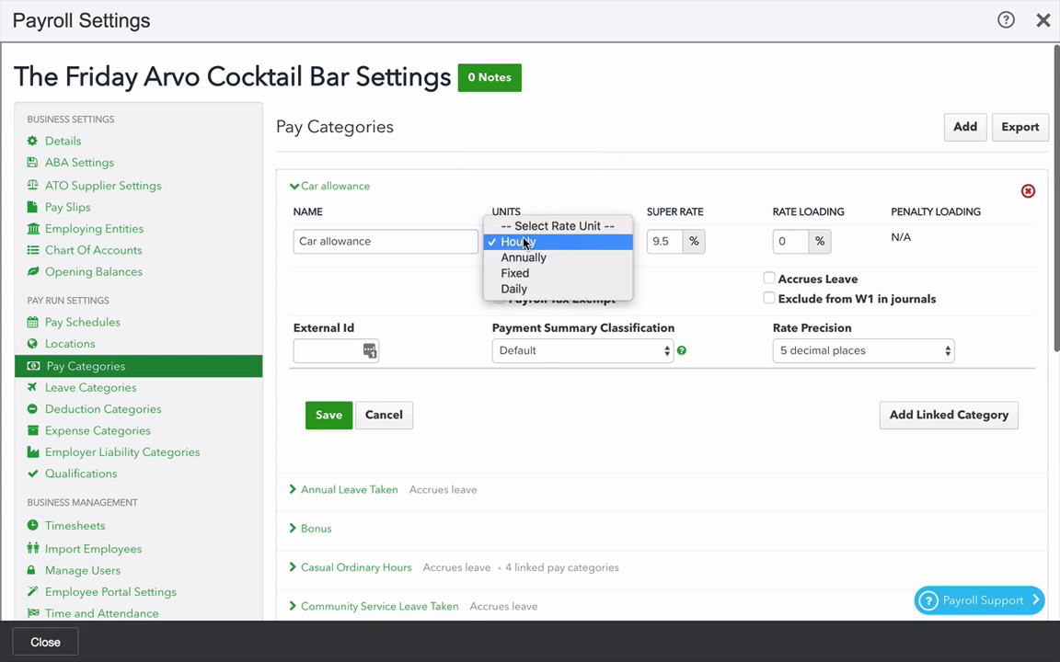
mouse_move(513, 289)
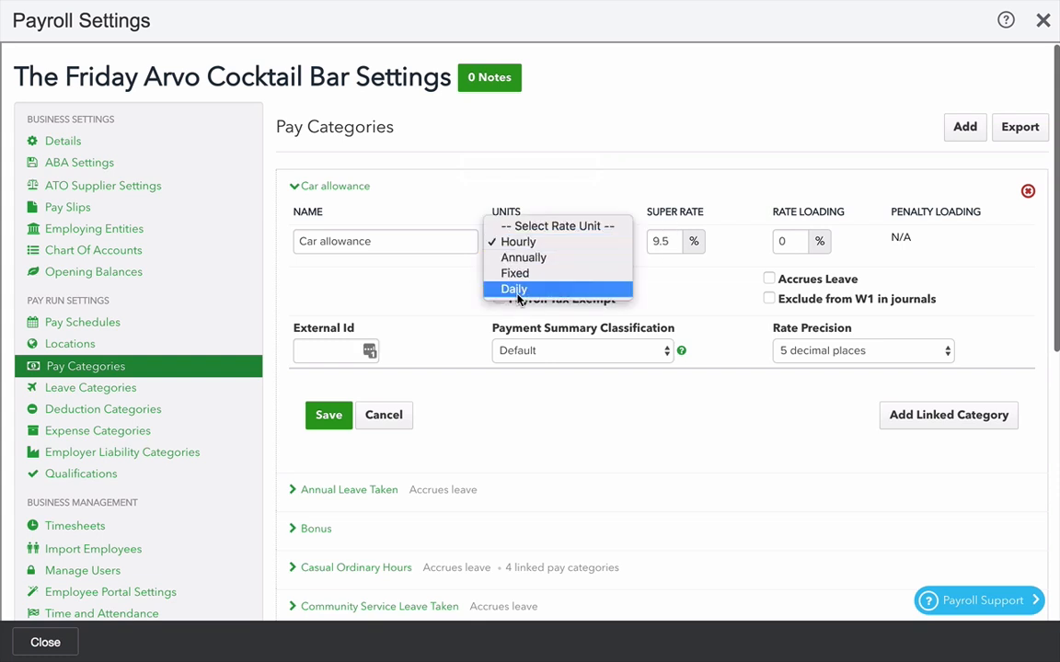
click(515, 272)
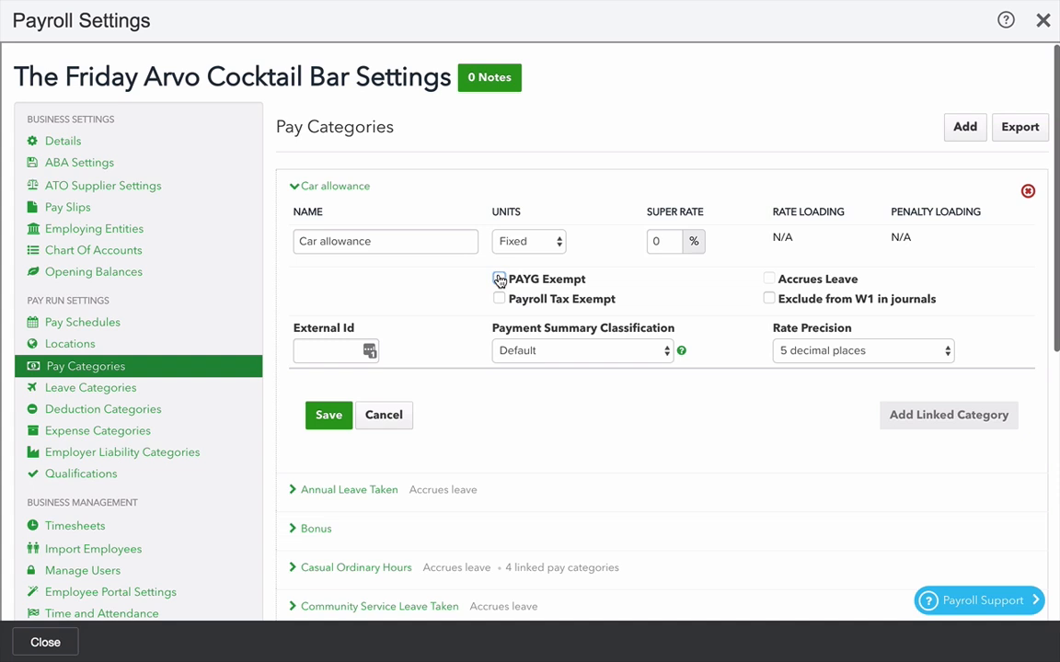
click(500, 280)
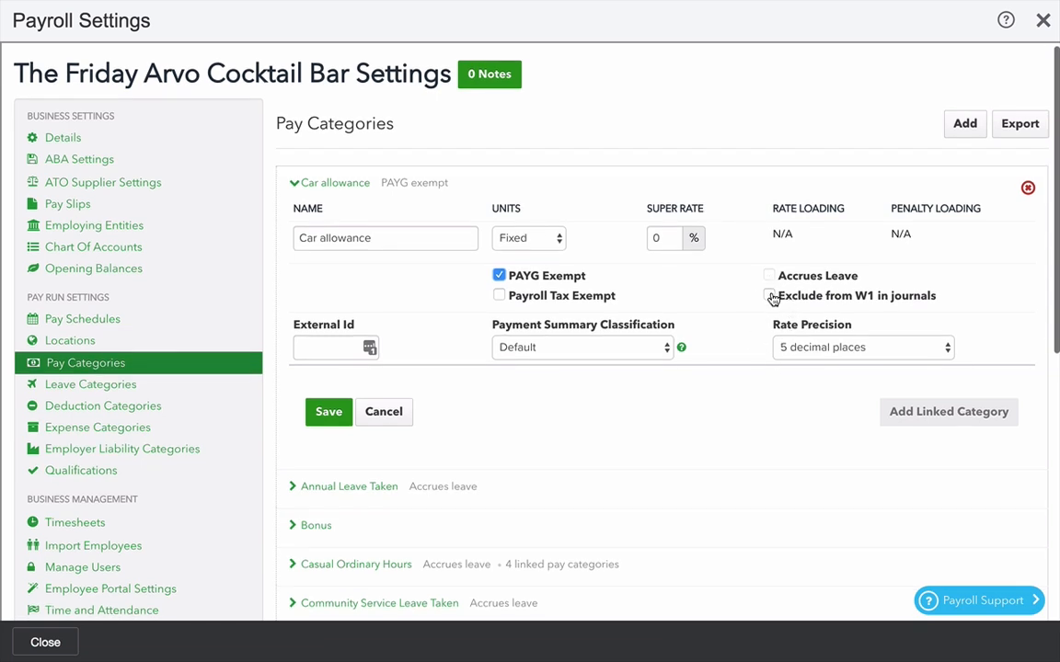
click(769, 294)
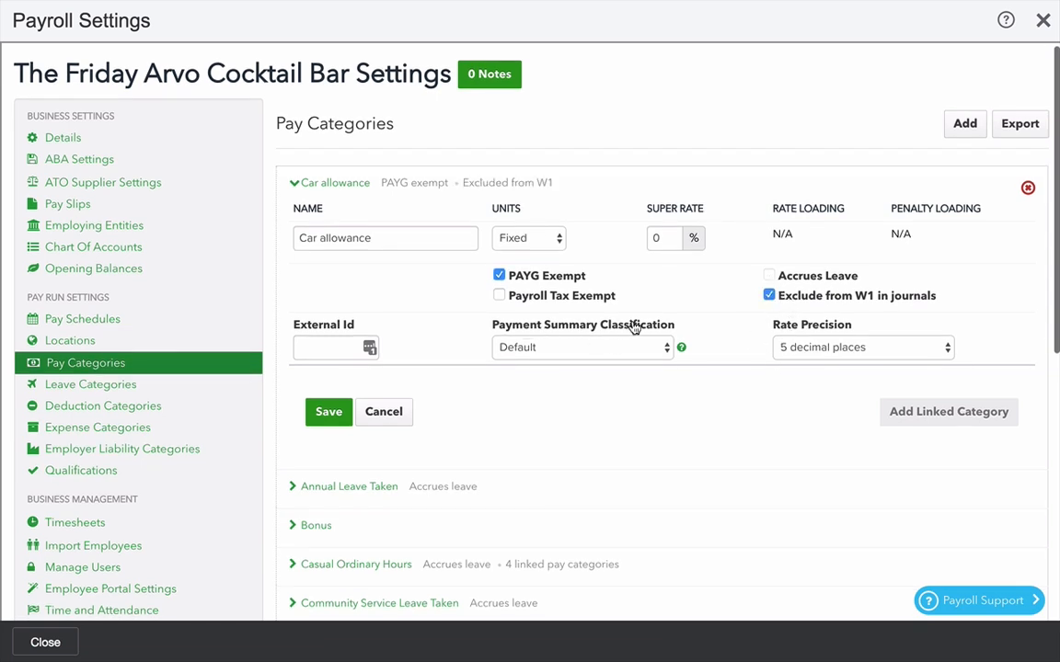
click(581, 346)
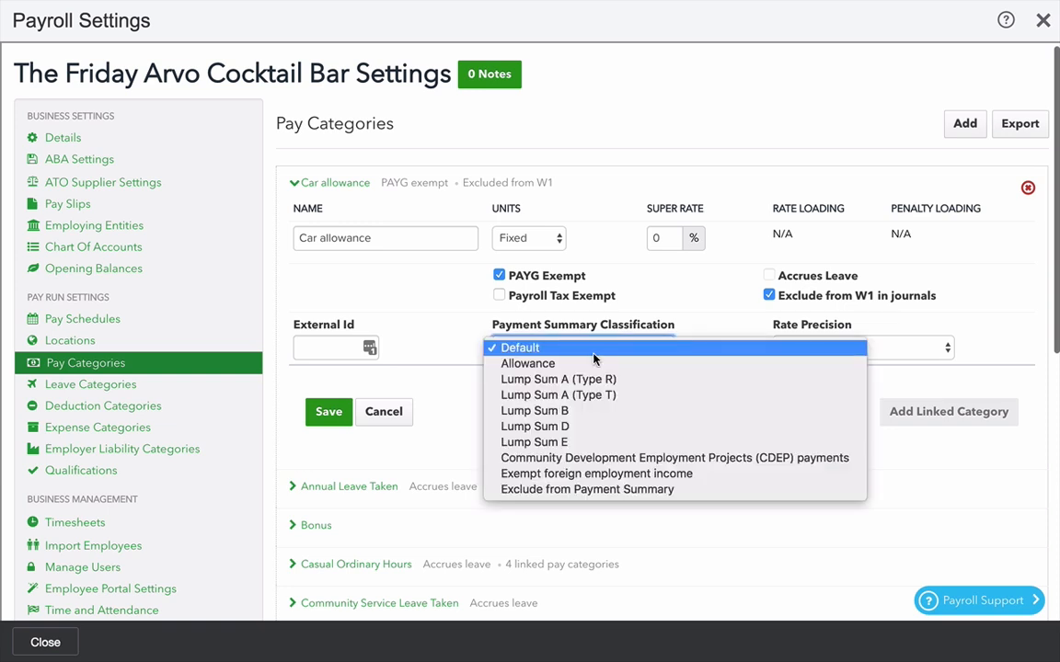
click(526, 365)
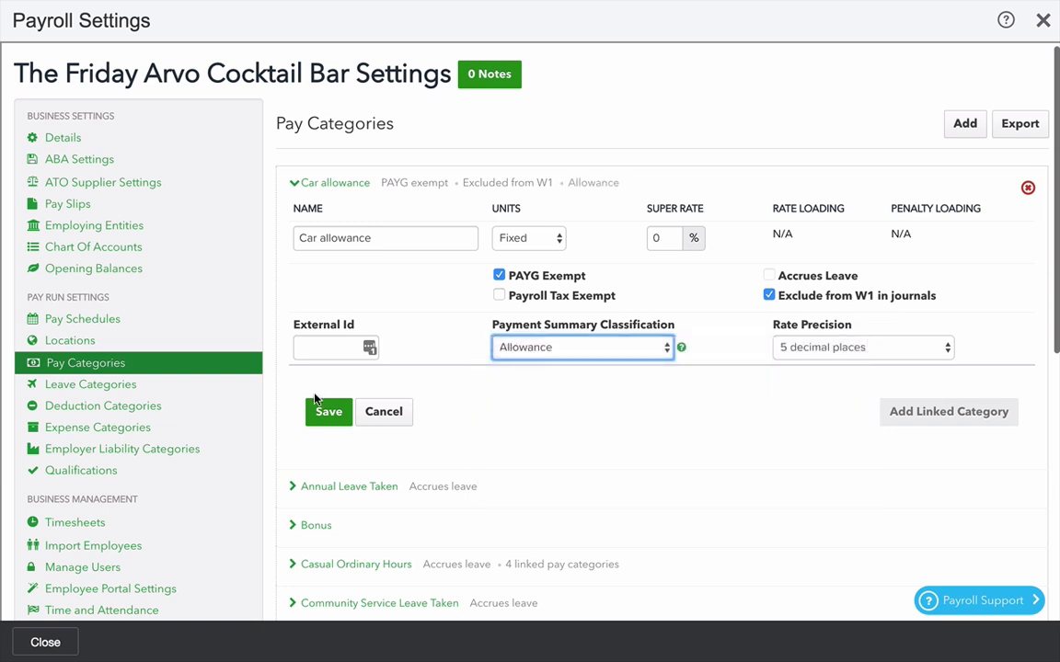
click(328, 412)
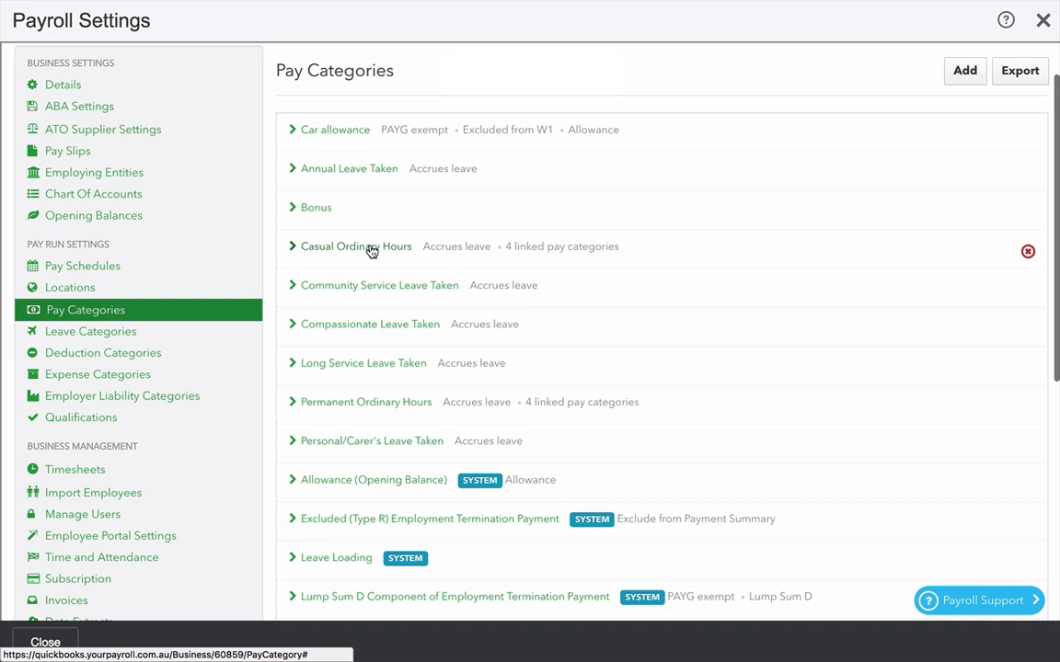
- Add a linked pay category Casual - Public Holidays under Casual Ordinary Hours
click(357, 247)
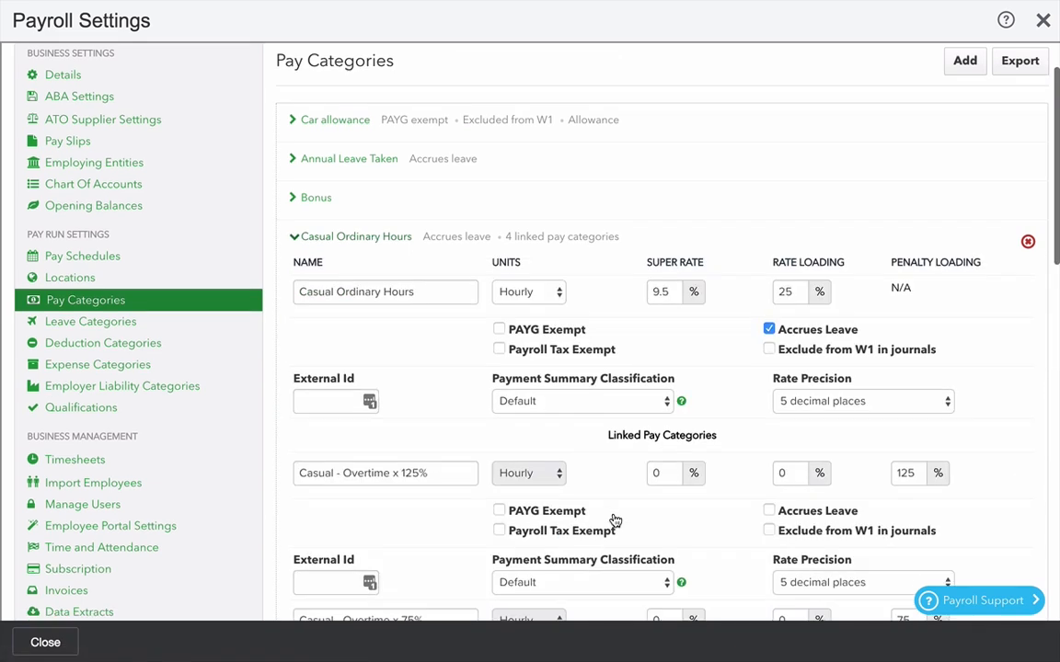
scroll(down, 3)
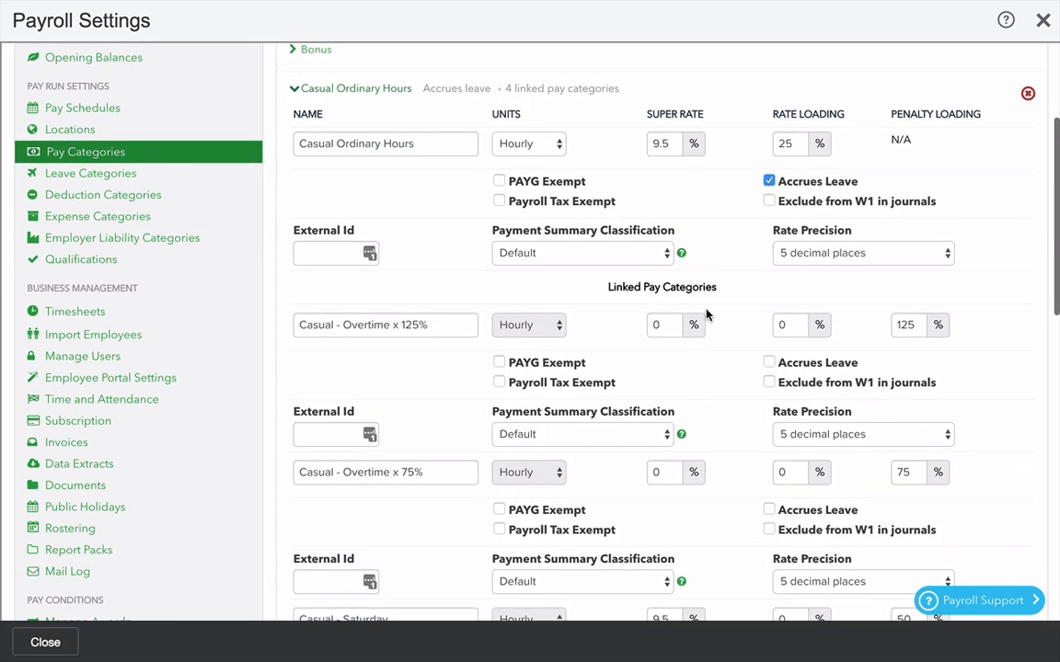
mouse_move(571, 378)
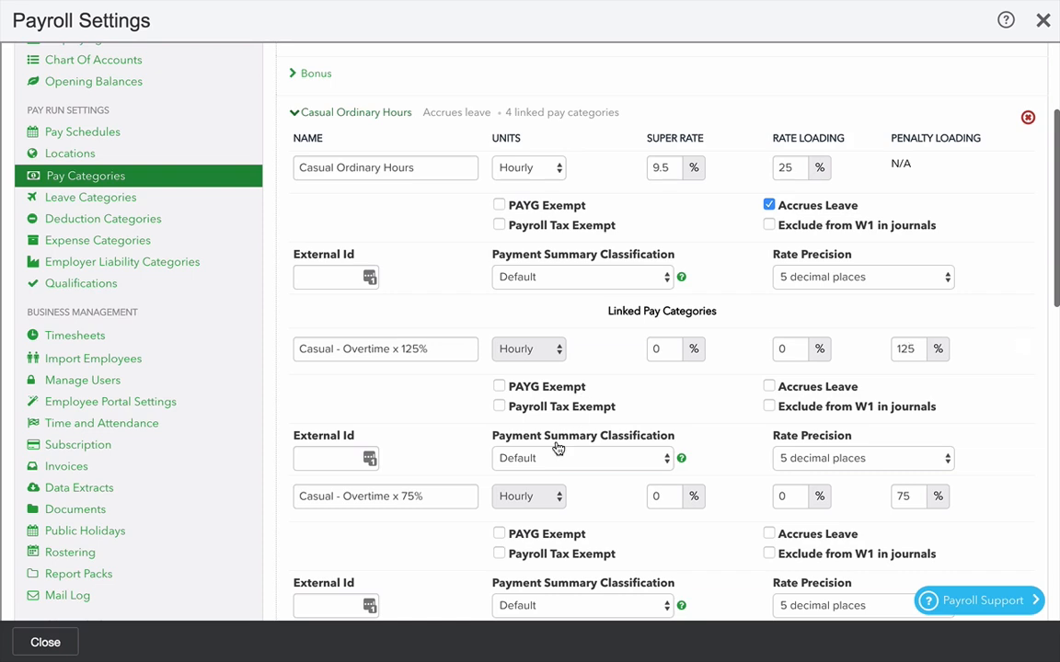
scroll(down, 3)
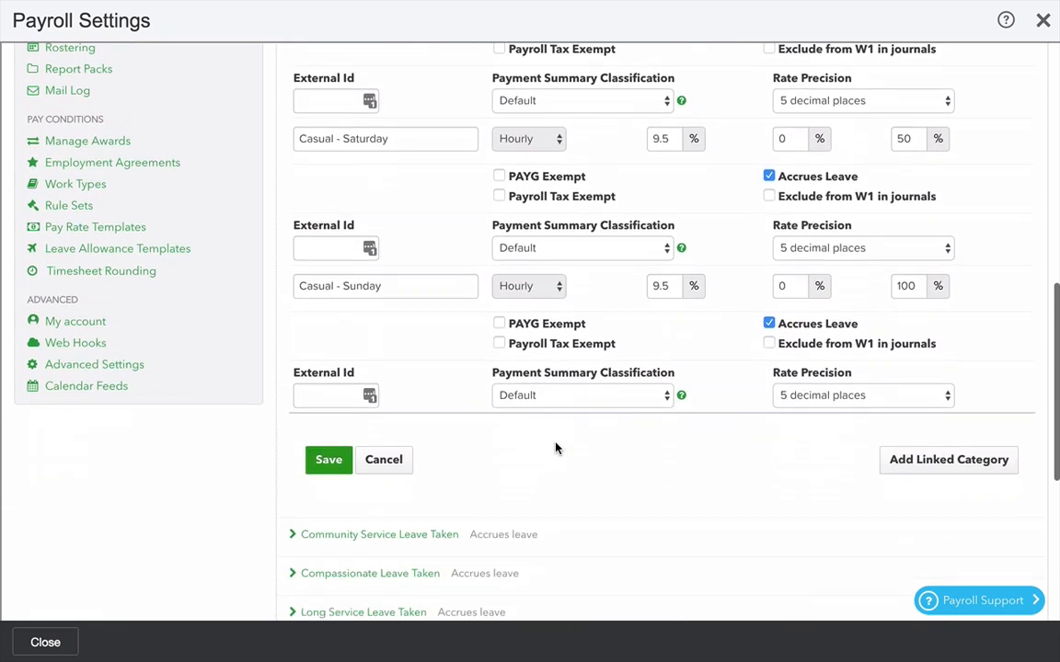
click(947, 460)
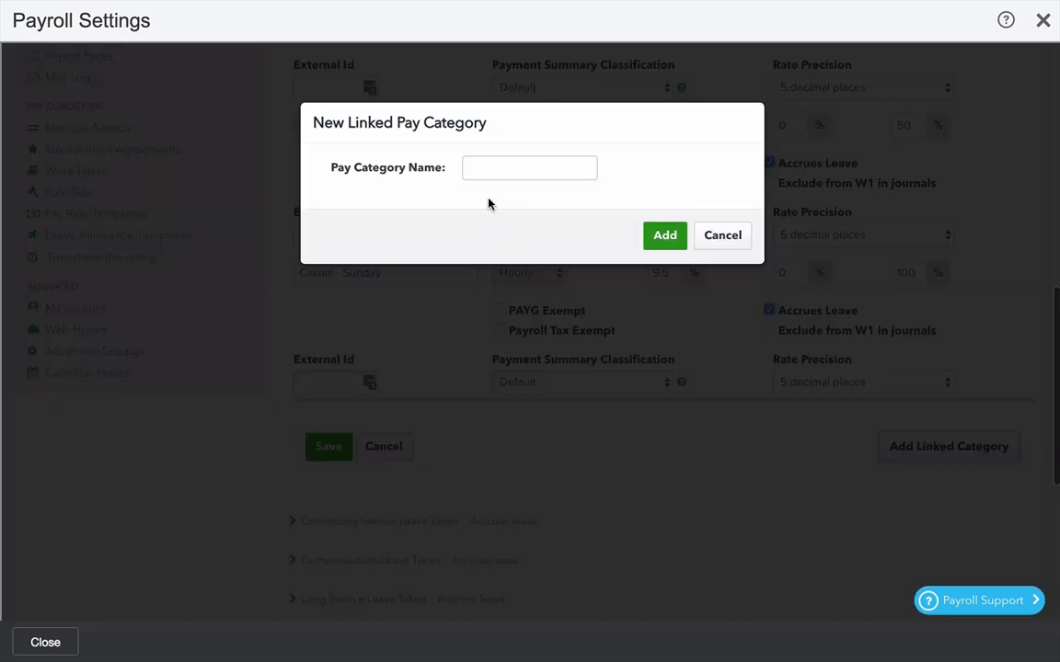
text(Casual - Public Holidays)
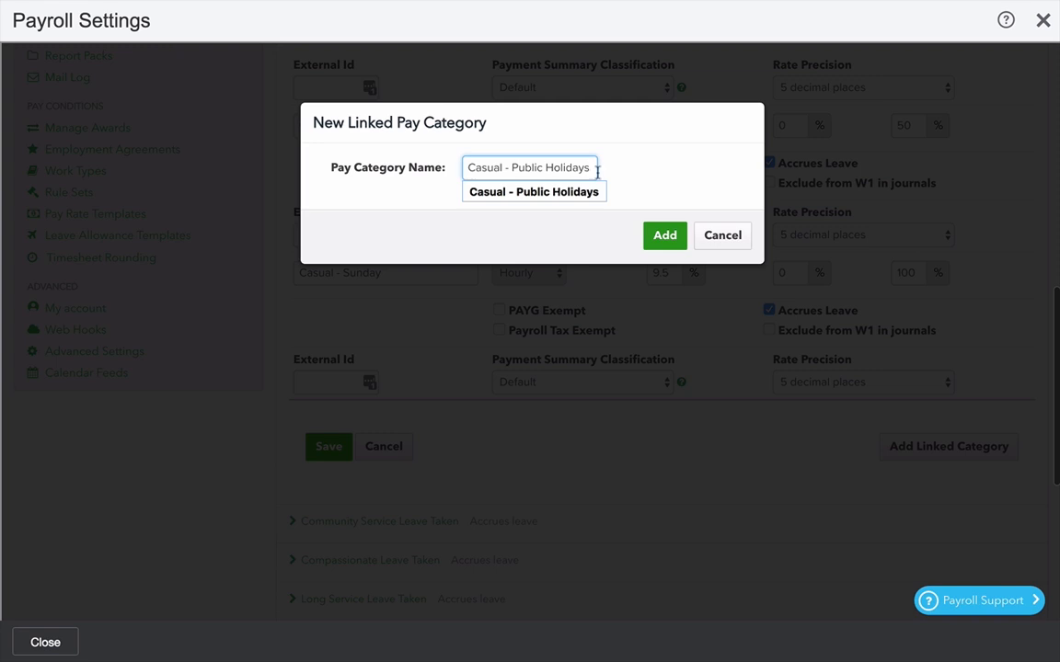
click(664, 235)
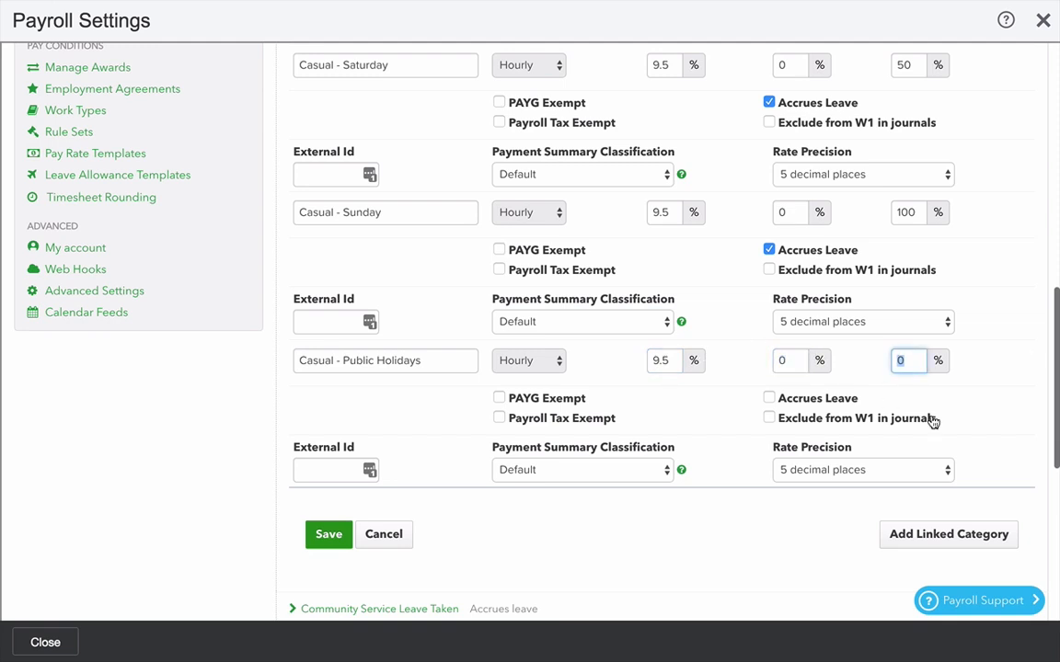
- Give it a 150% penalty loading and save the linked category
text(15)
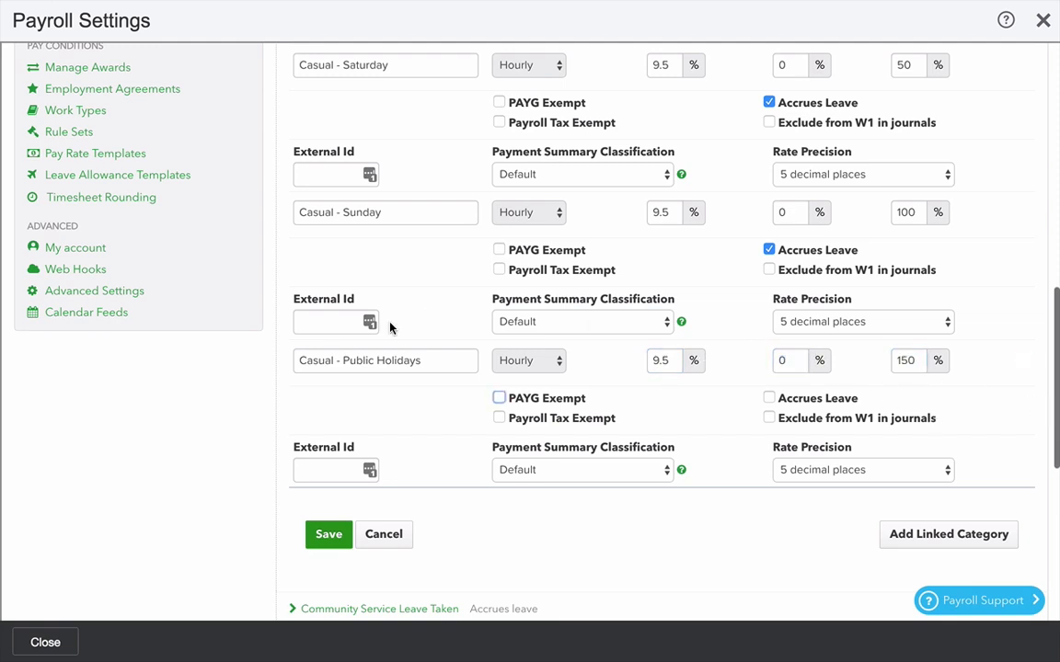
scroll(down, 3)
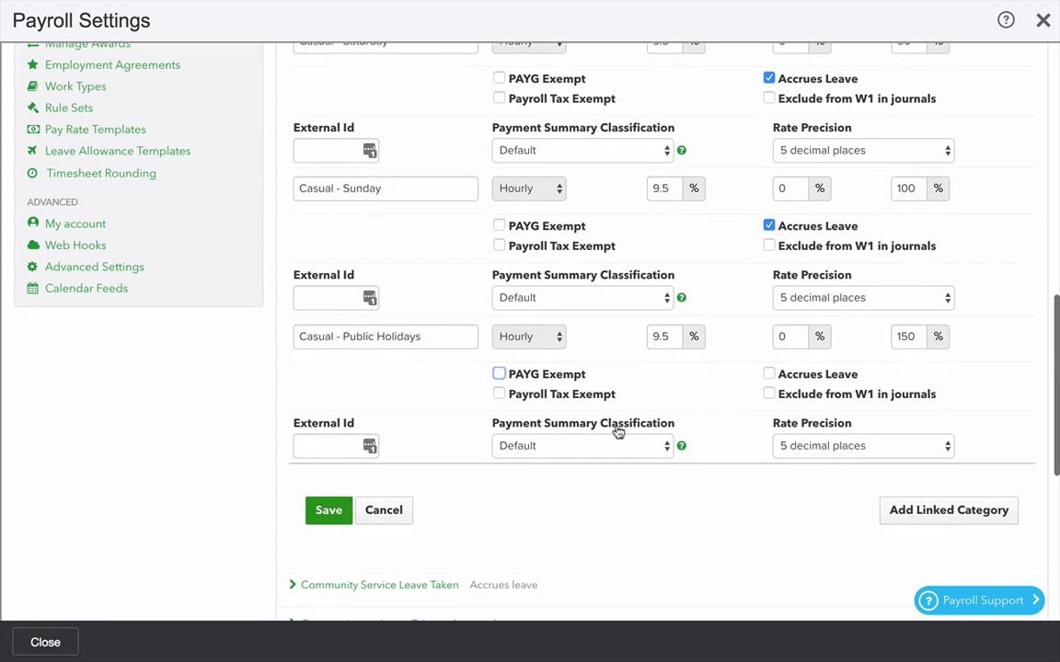
click(383, 509)
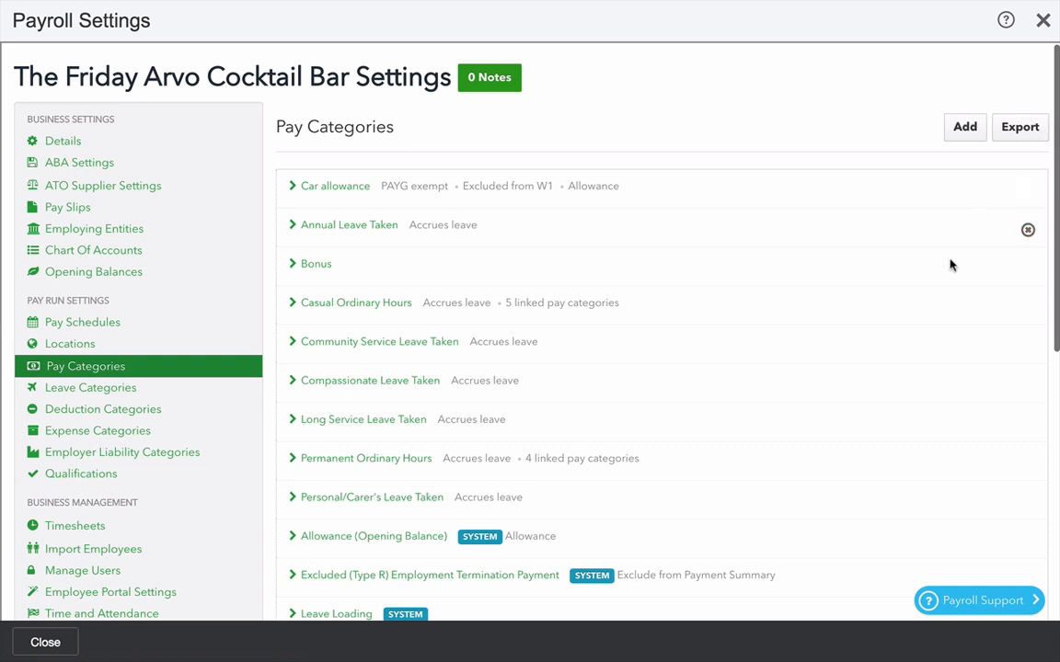
mouse_move(945, 280)
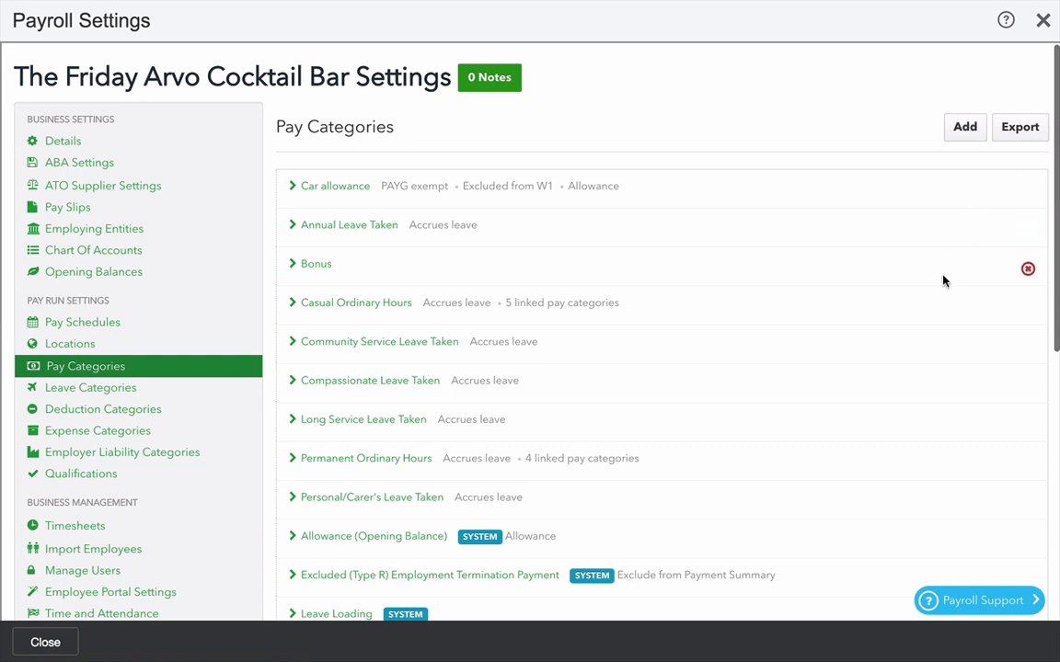
mouse_move(923, 270)
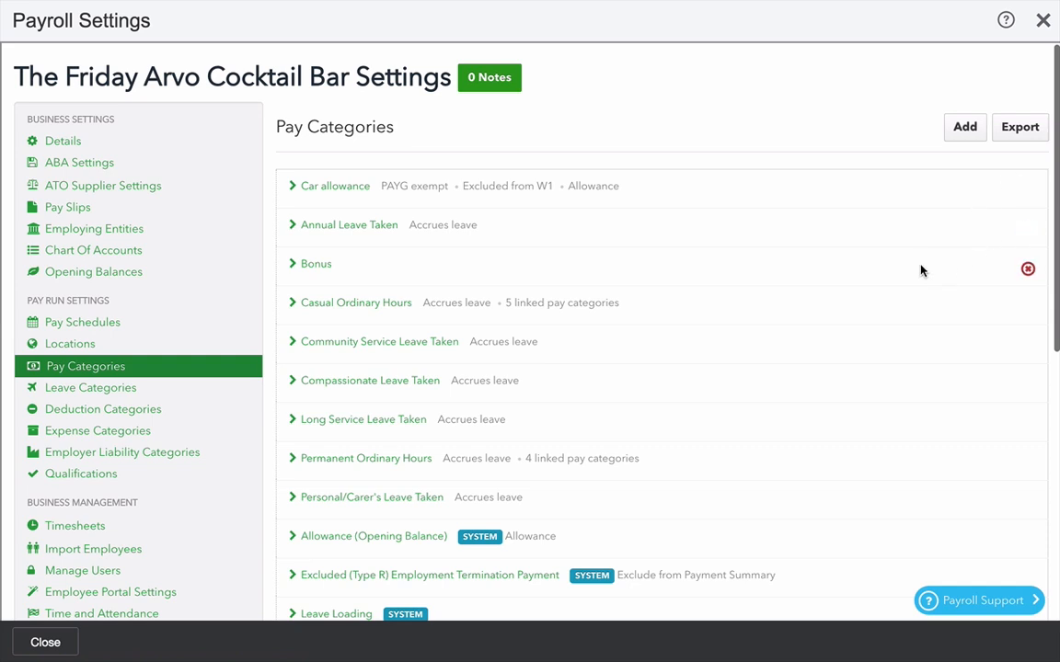
- Add a Salary pay category with units Annually and Accrues Leave ticked, and save
click(964, 127)
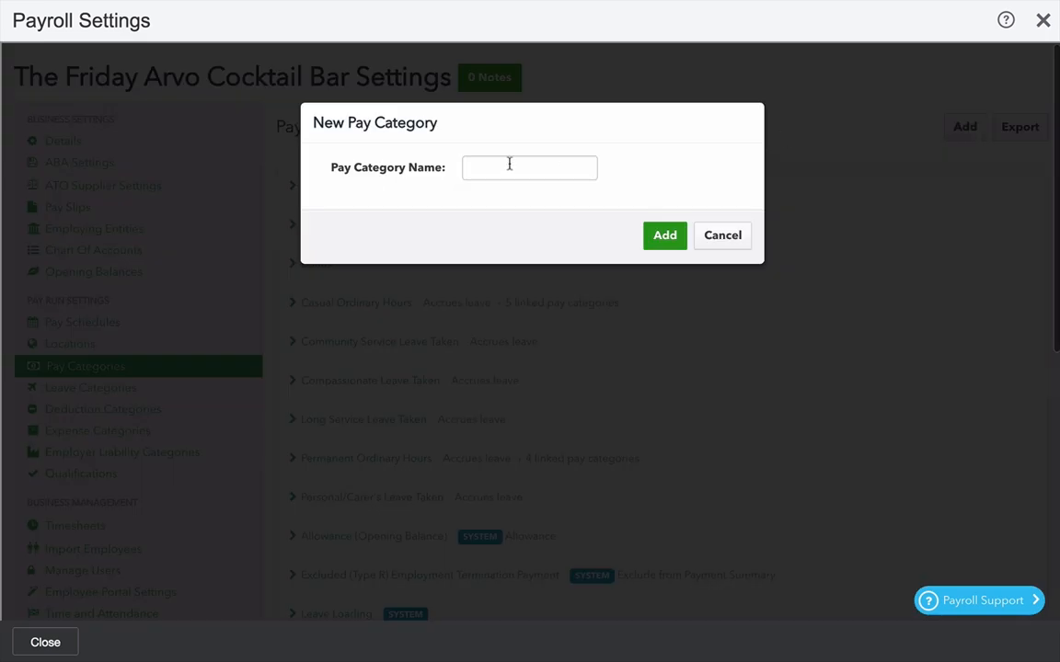
text(Salary)
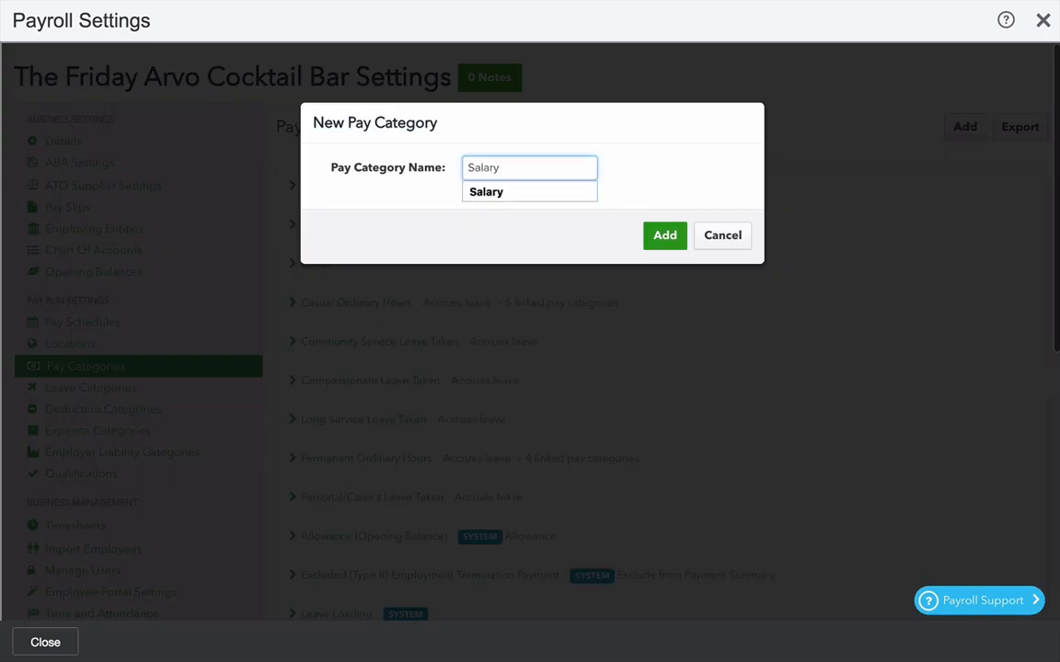
click(664, 235)
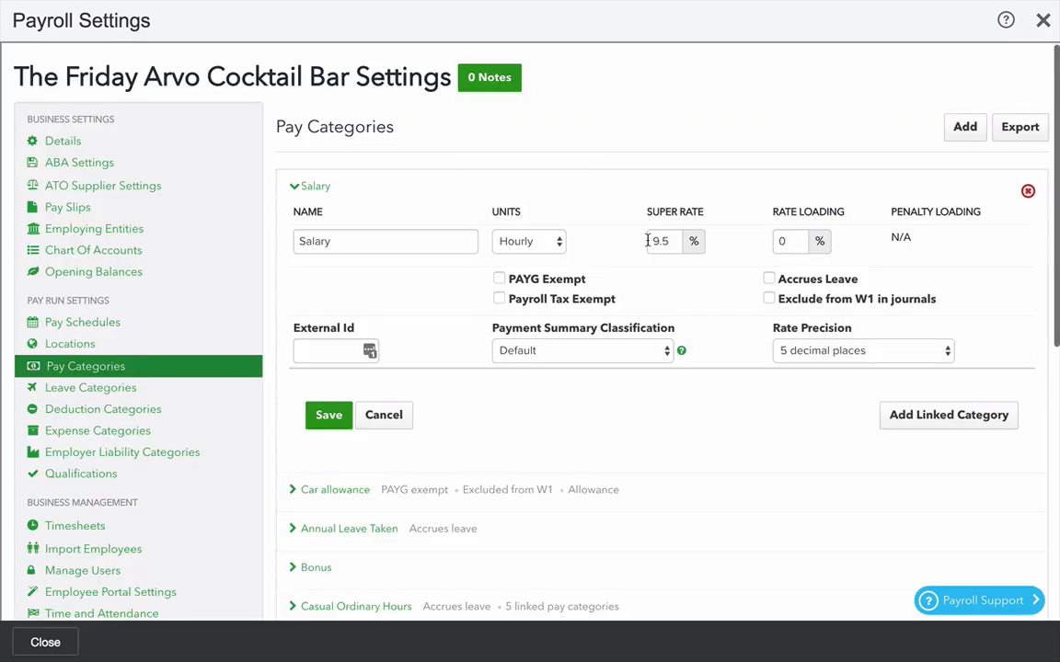
click(528, 241)
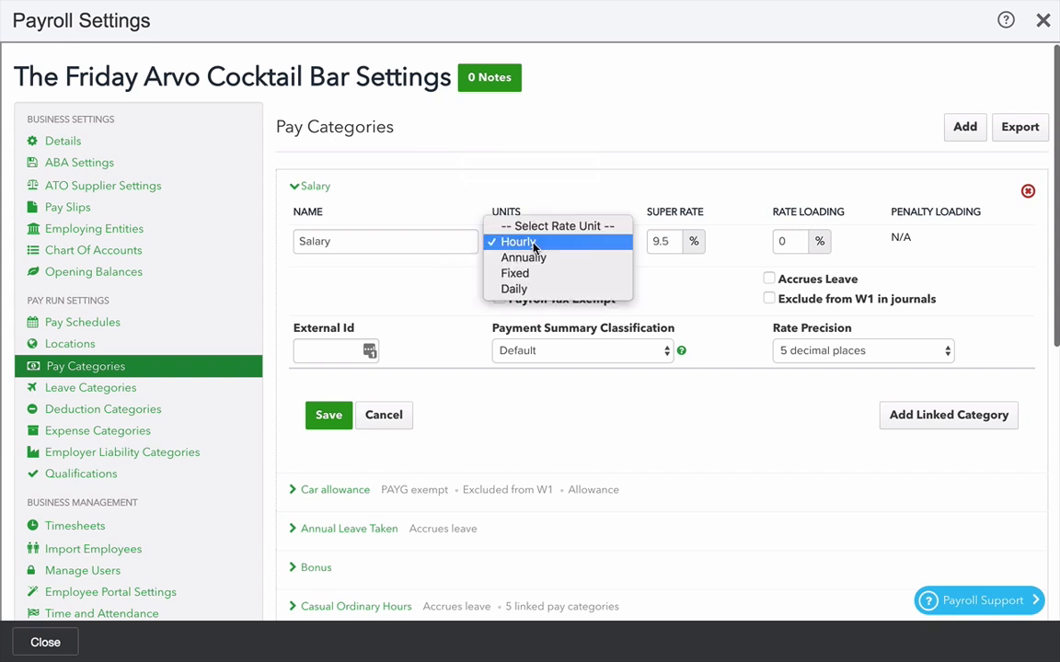
click(522, 258)
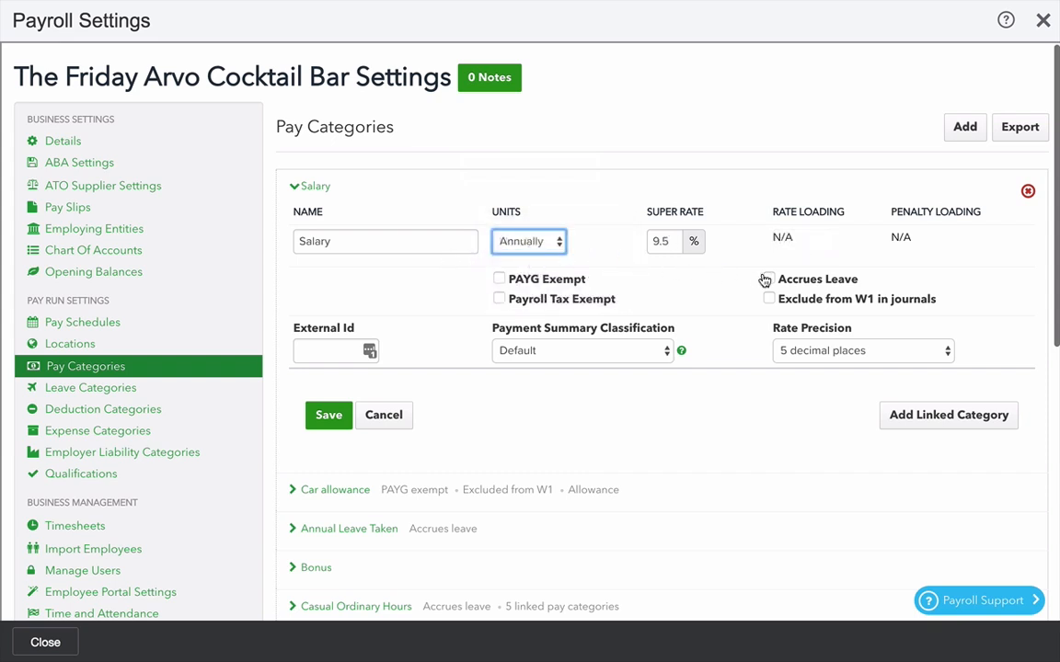
click(769, 278)
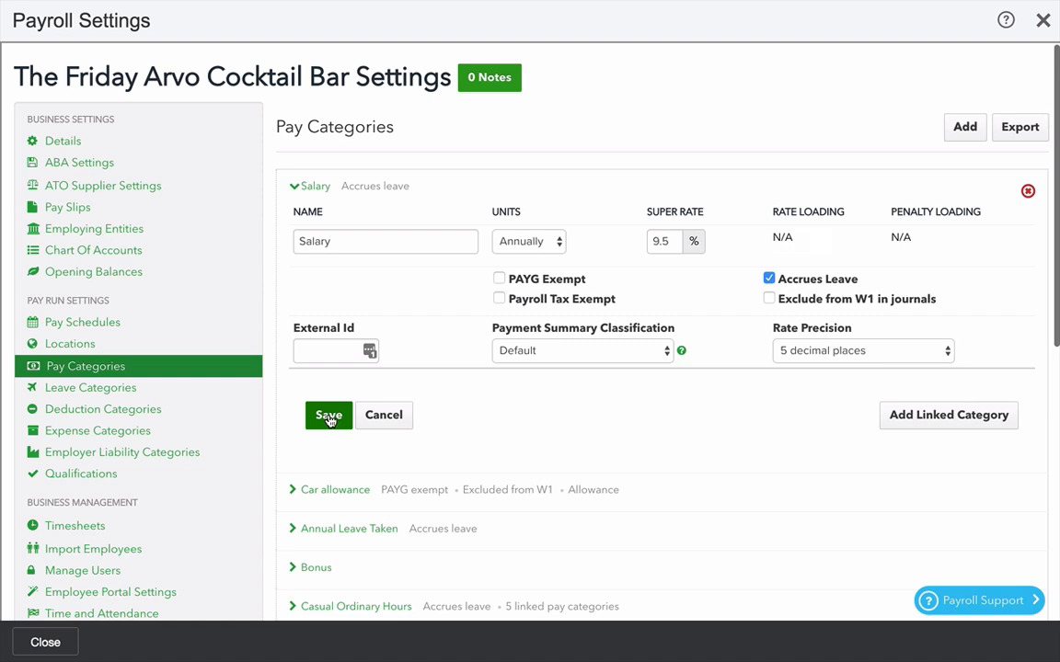
click(327, 416)
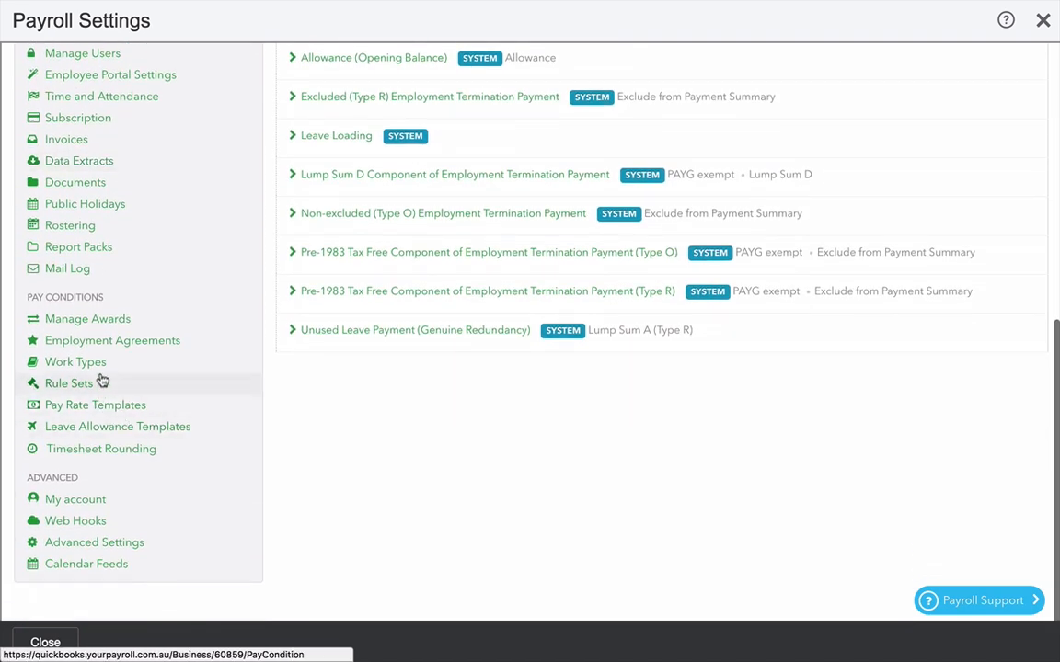
- Add a Casual weekday hours work type available to Casual employees and save it
click(76, 361)
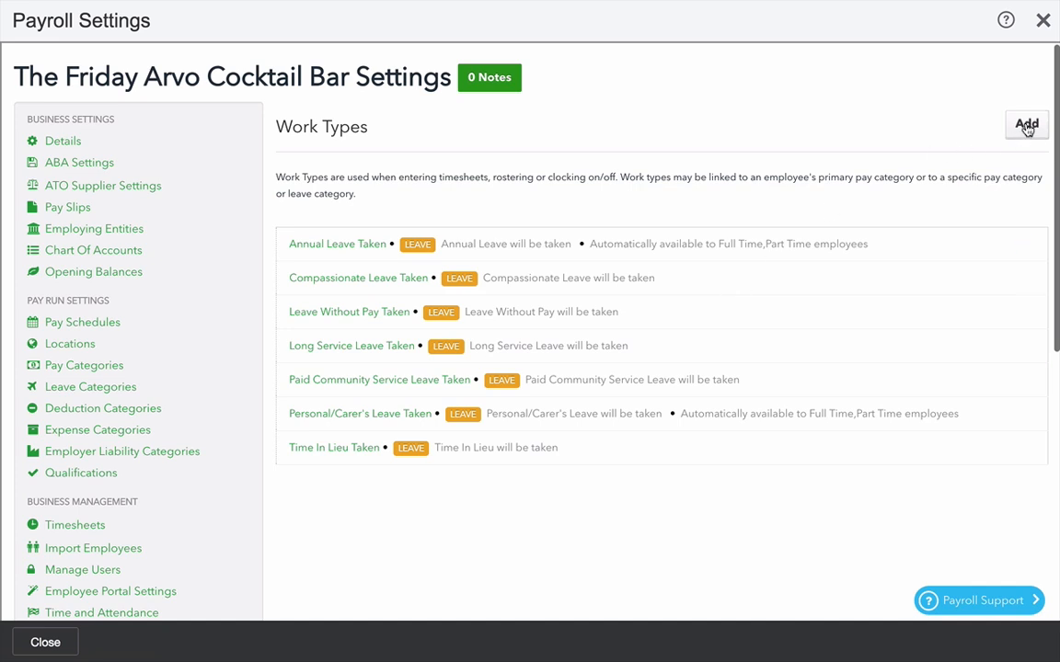
click(1027, 125)
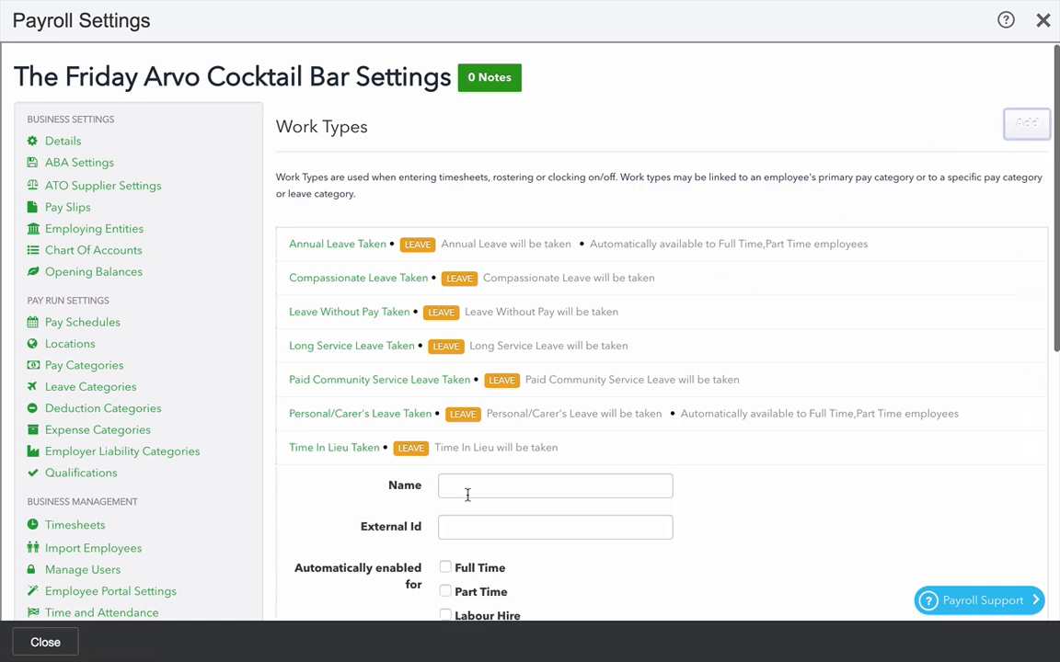
text(Casual)
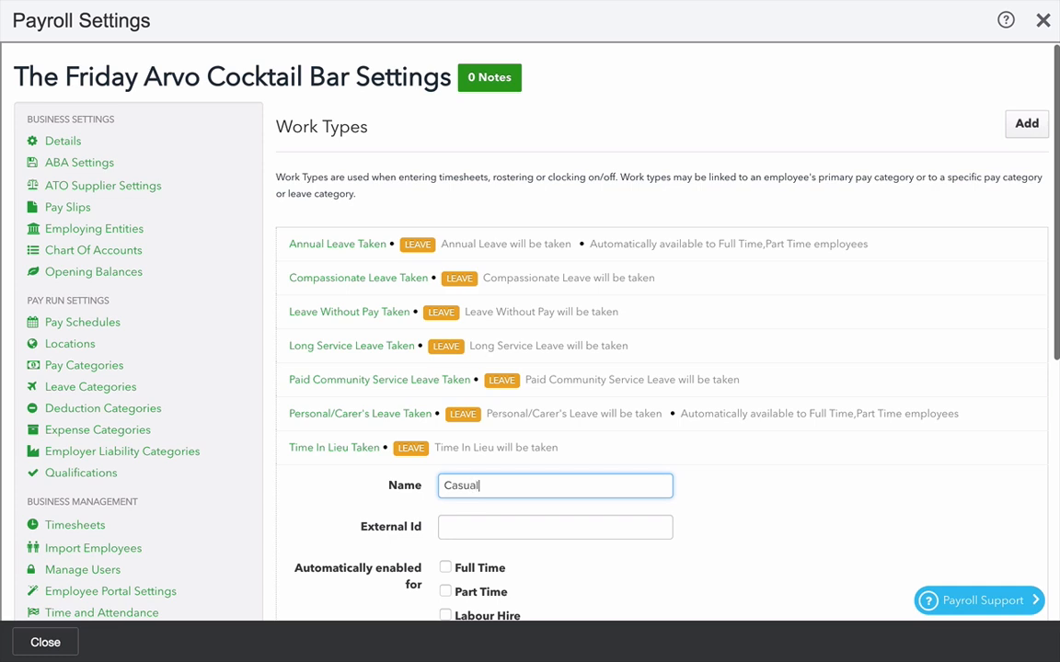
text(weekday hours)
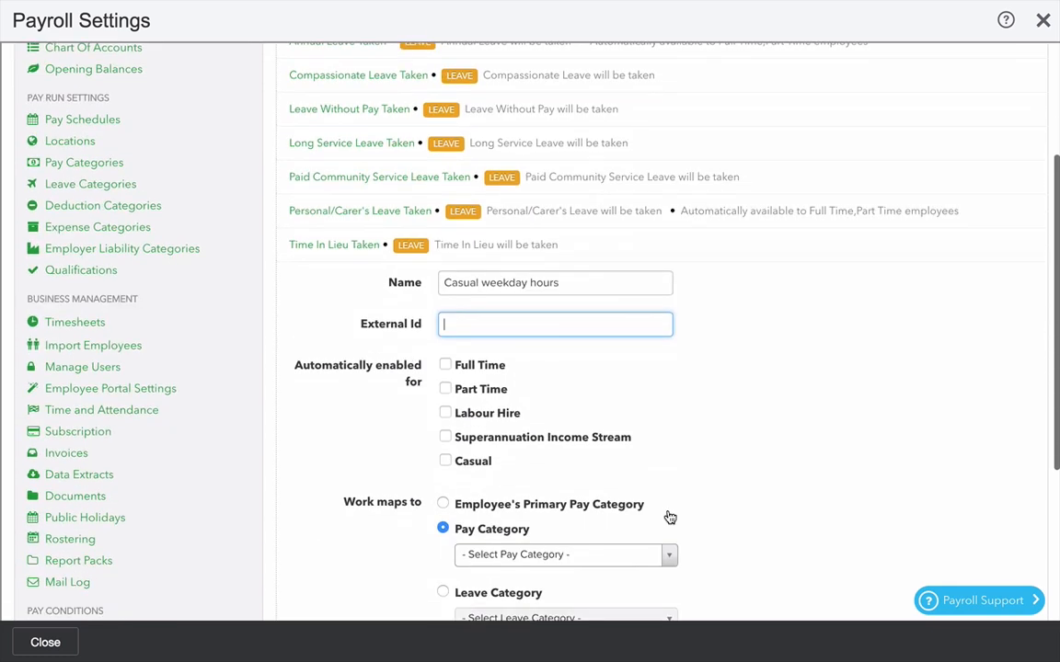
click(446, 460)
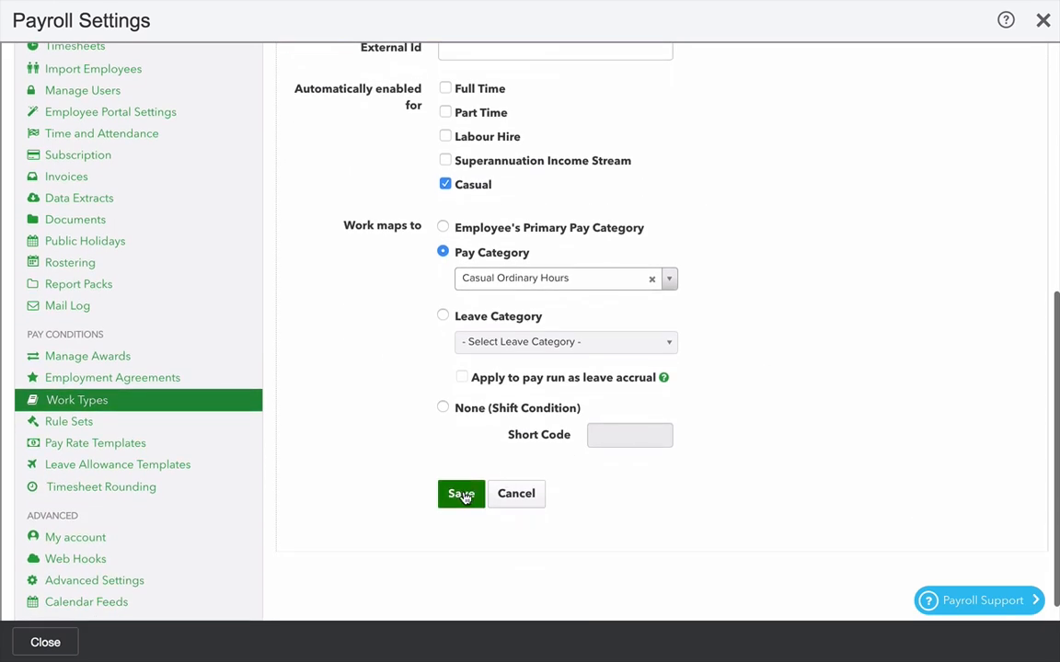
click(460, 493)
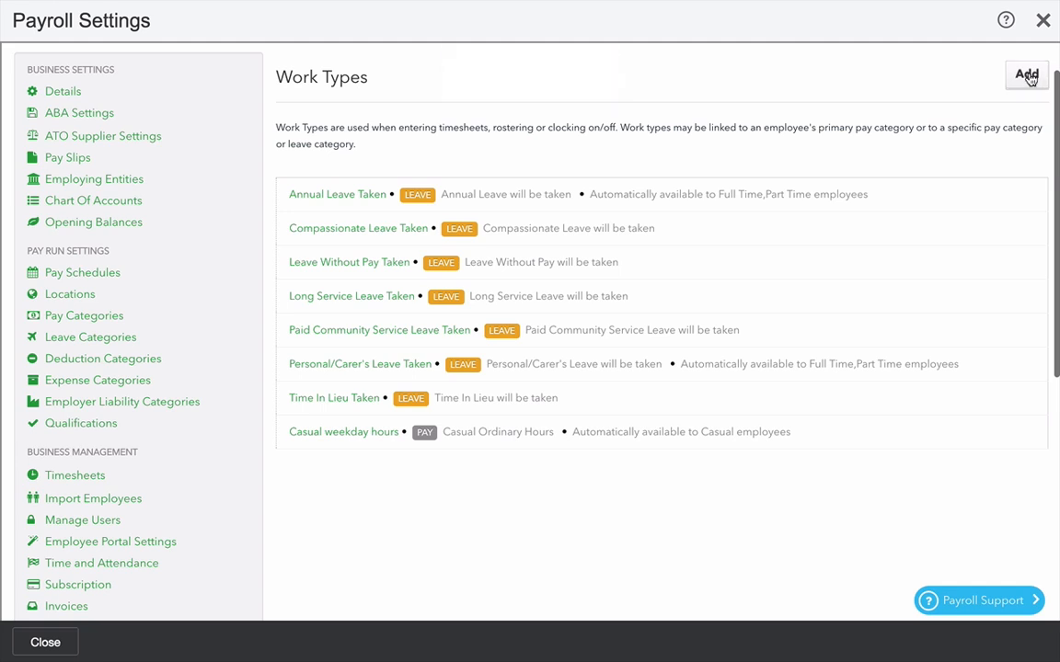
- Start a Casual Saturday hours work type enabled for Casual employees, ready to pick its pay category
click(1027, 74)
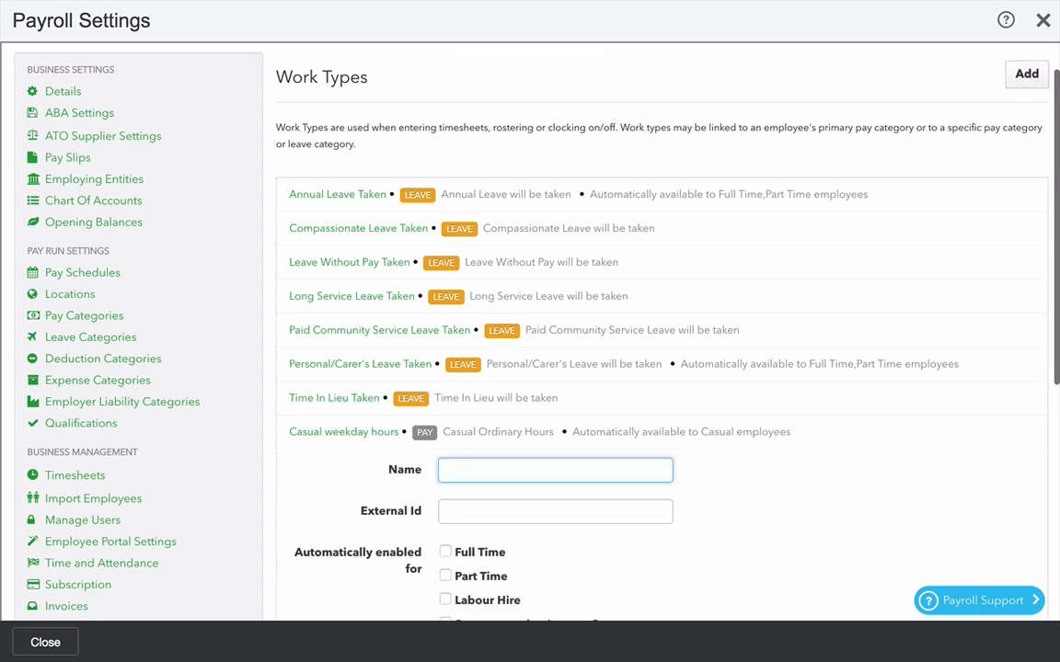
text(Casual)
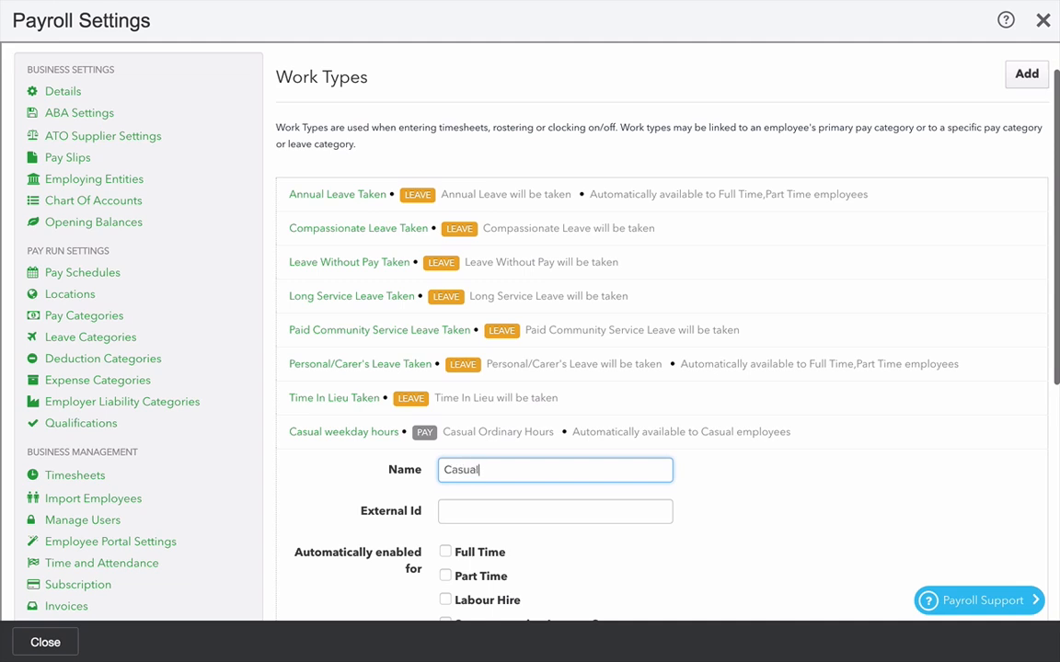
text(Saturday hours)
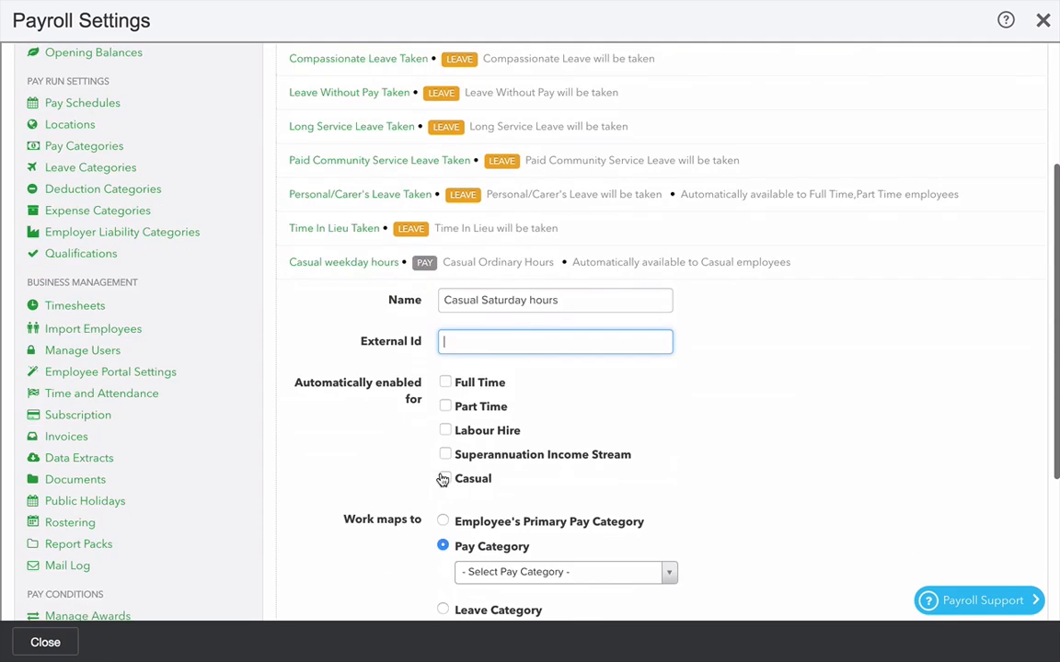
click(445, 478)
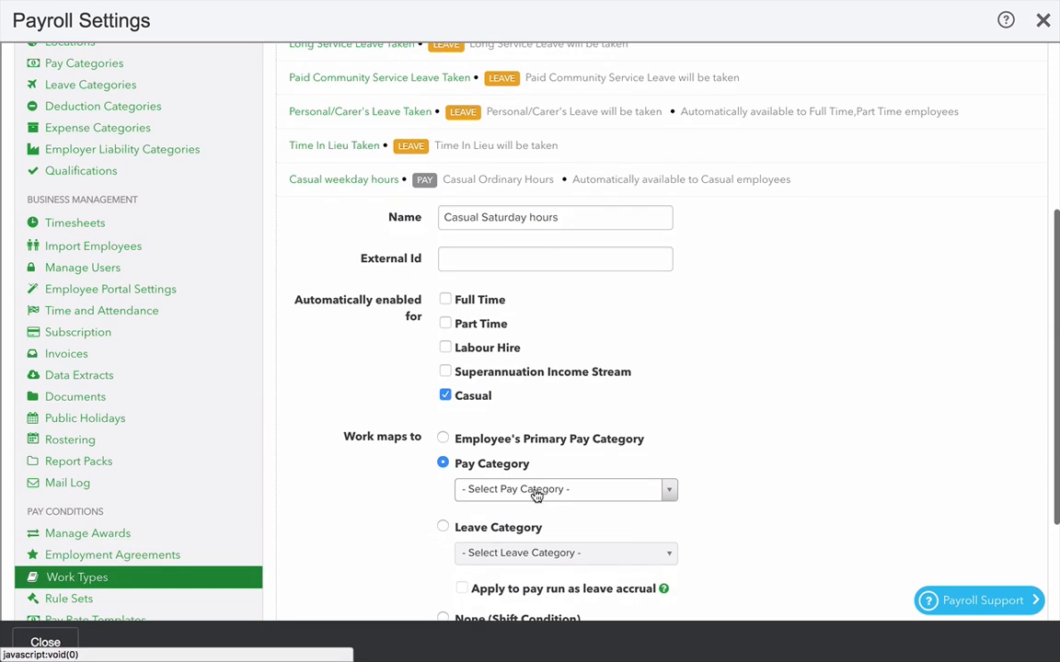
click(564, 490)
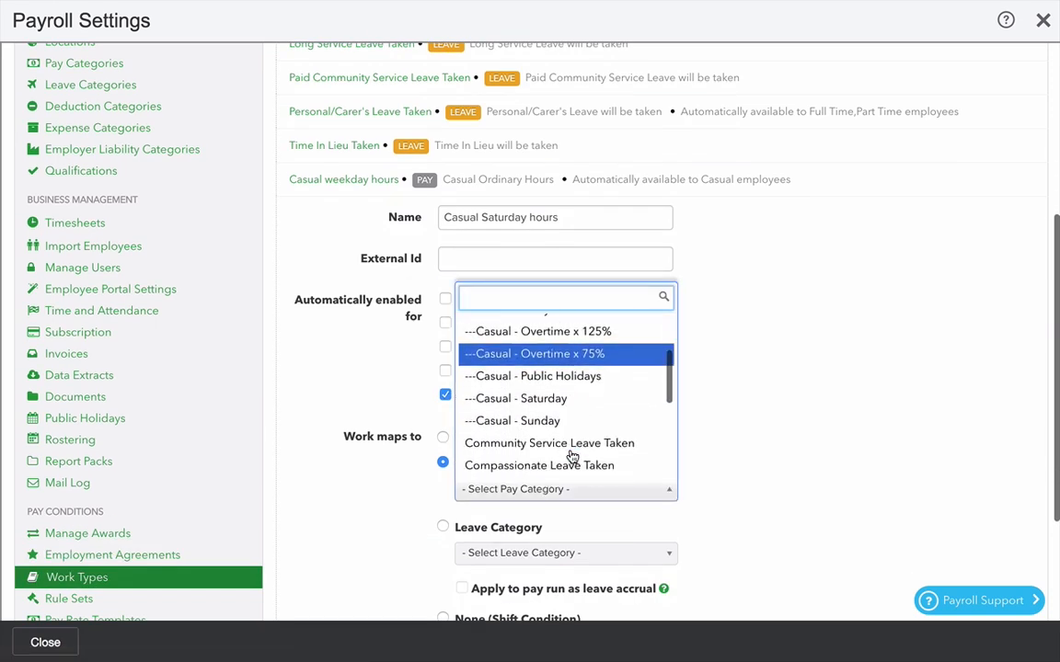